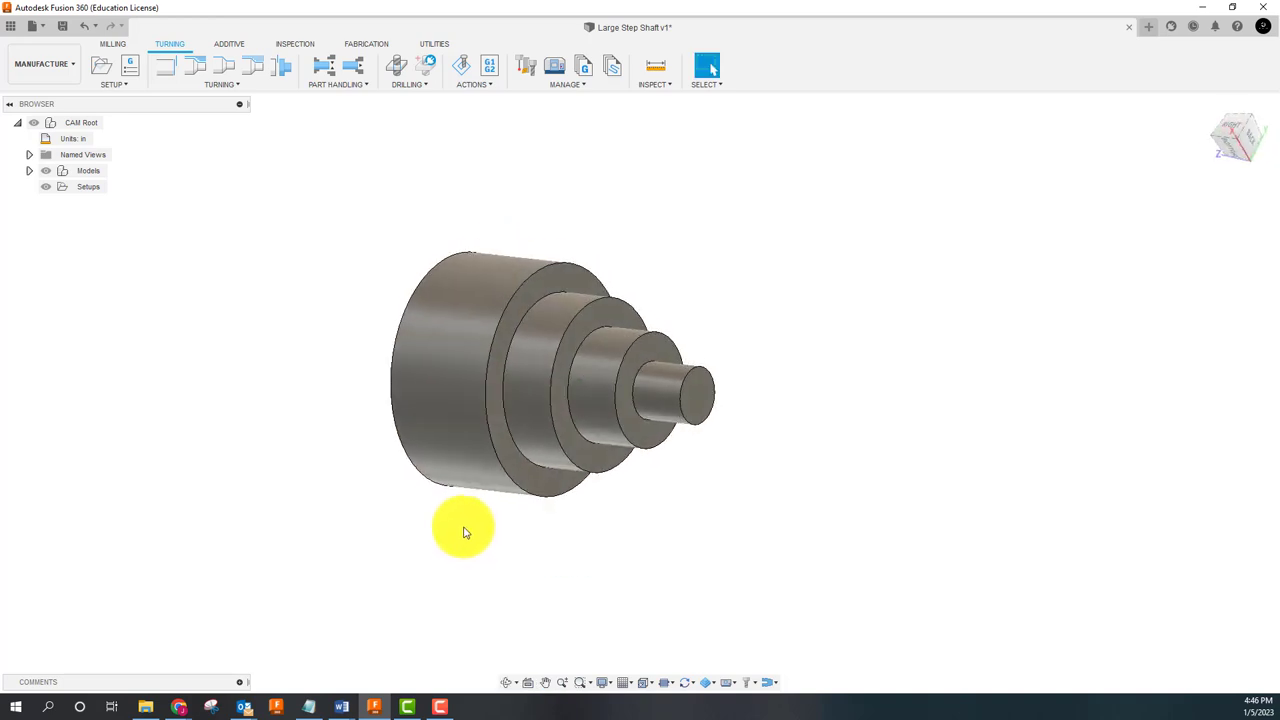
Step: Review the cutting-tool library briefly while inspecting the shaft from different angles
{"action": "left_click_drag", "start_coordinate": [464, 532], "coordinate": [490, 476]}
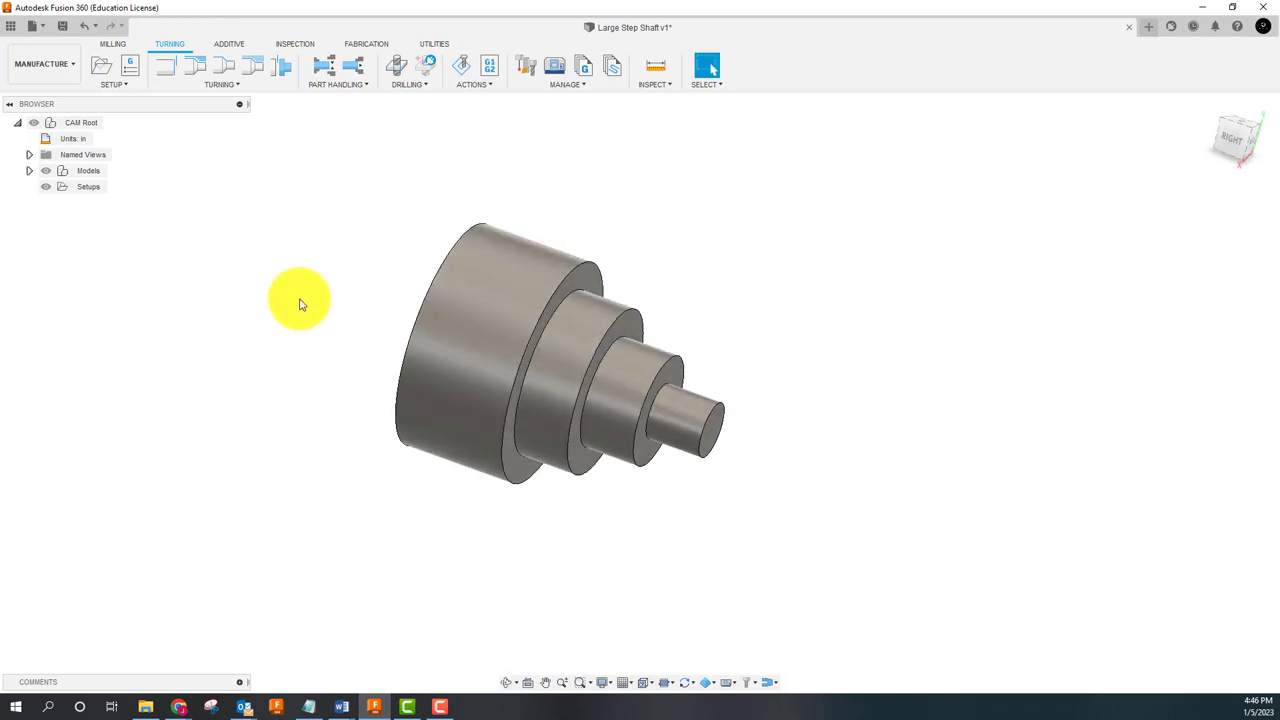
{"action": "left_click", "coordinate": [568, 84]}
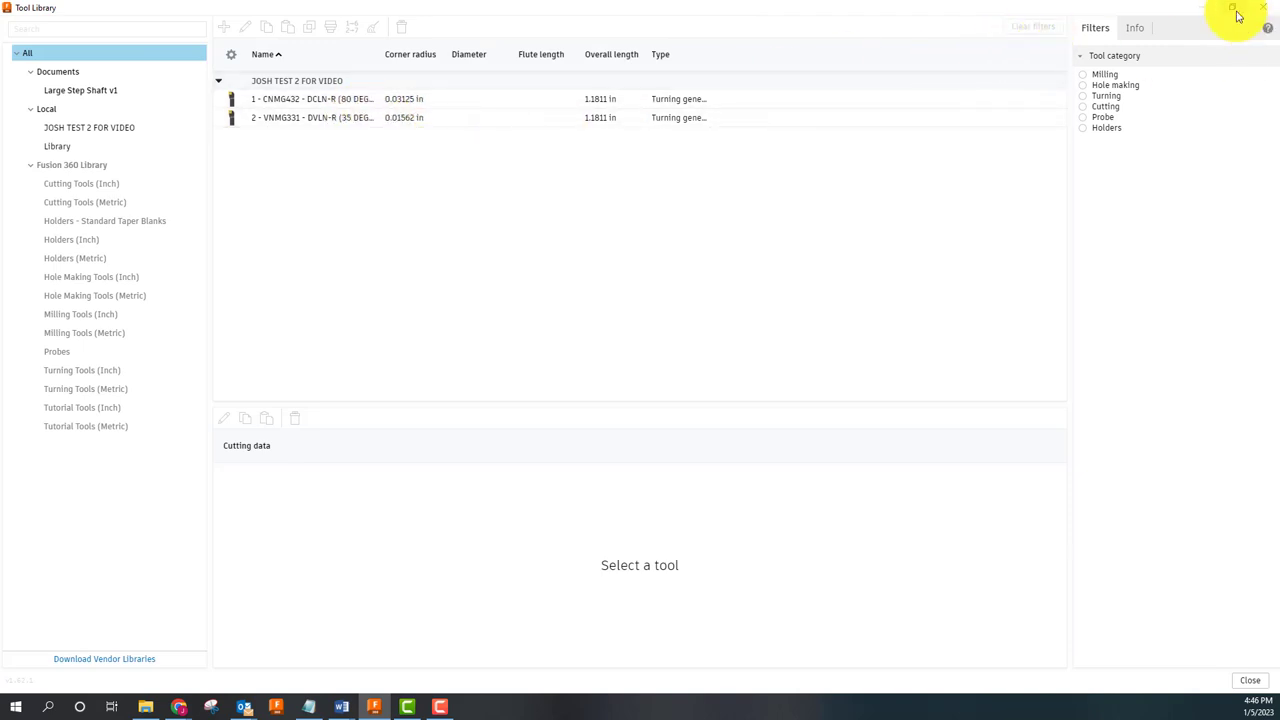
{"action": "left_click", "coordinate": [1250, 680]}
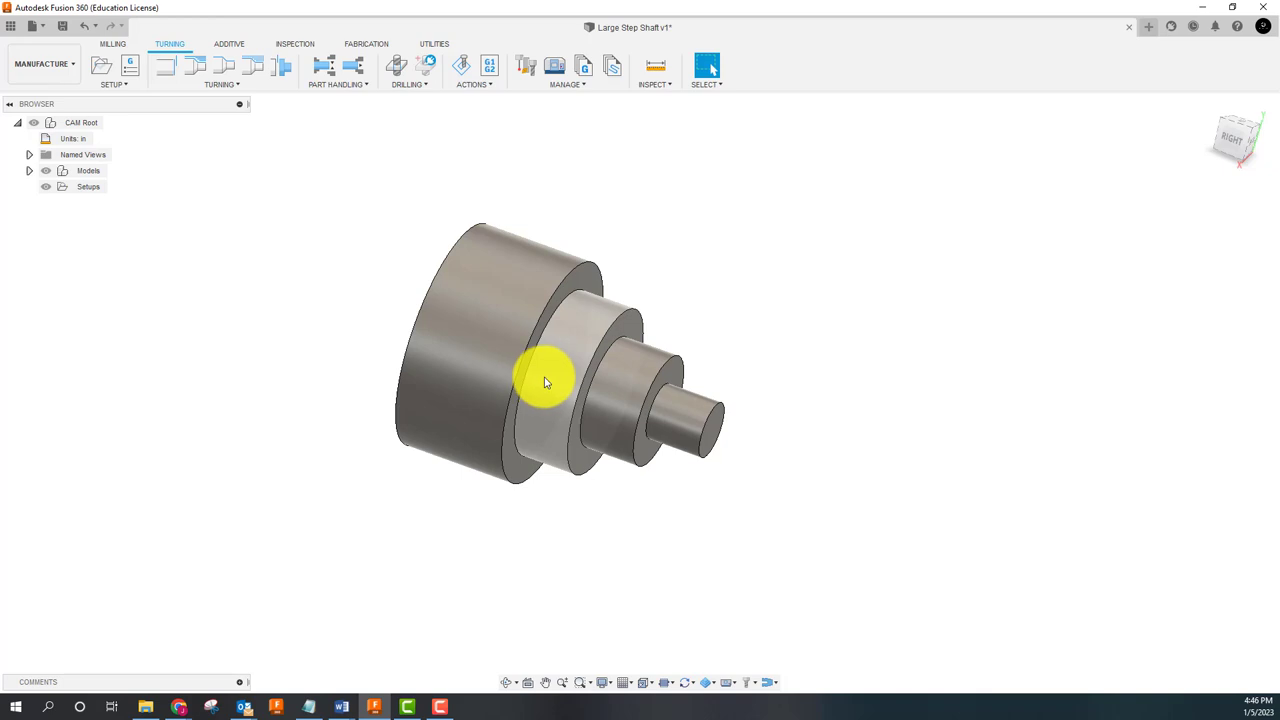
{"action": "left_click_drag", "start_coordinate": [544, 382], "coordinate": [456, 366]}
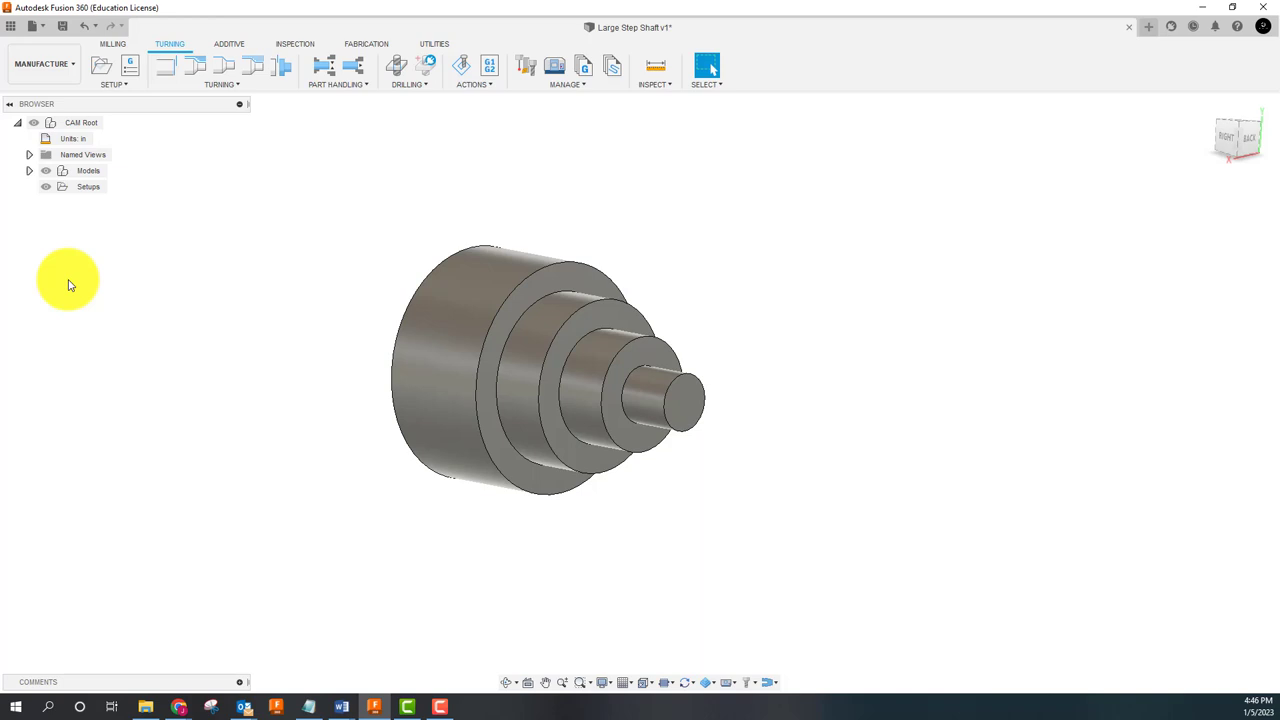
{"action": "mouse_move", "coordinate": [222, 202]}
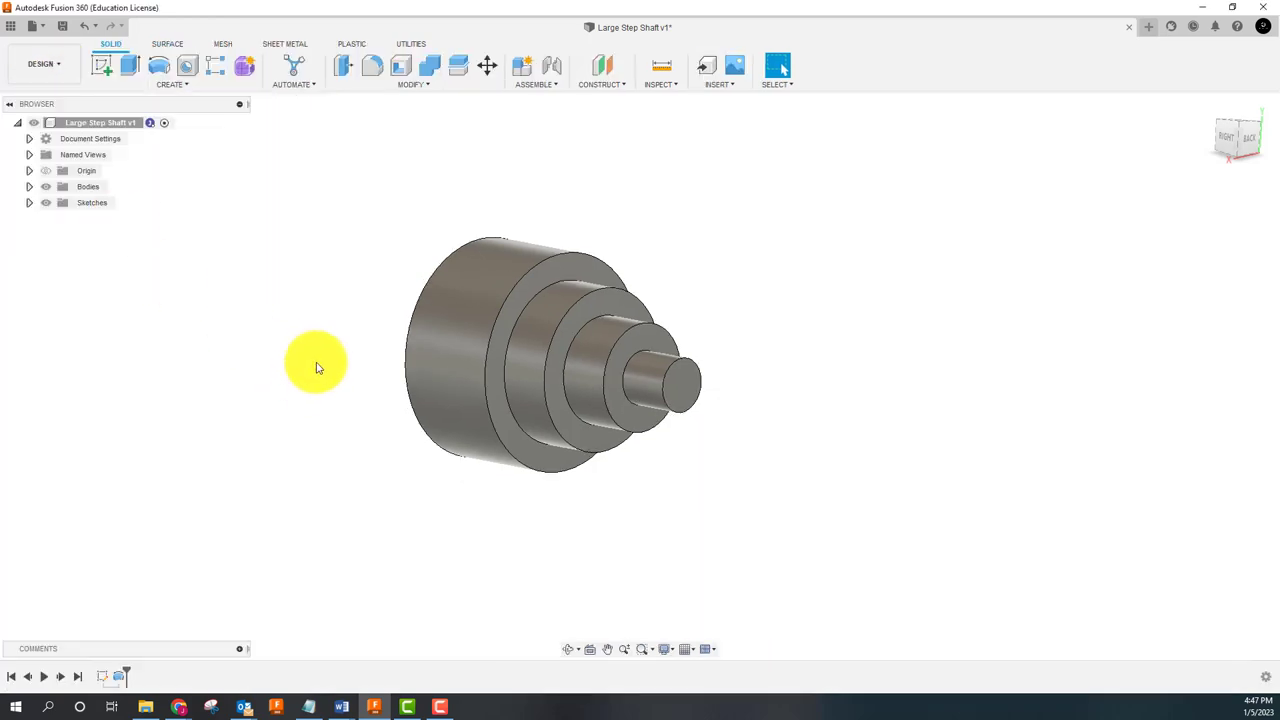
Step: Start a new setup for the shaft from the Setups node in the Manufacture workspace
{"action": "left_click", "coordinate": [44, 62]}
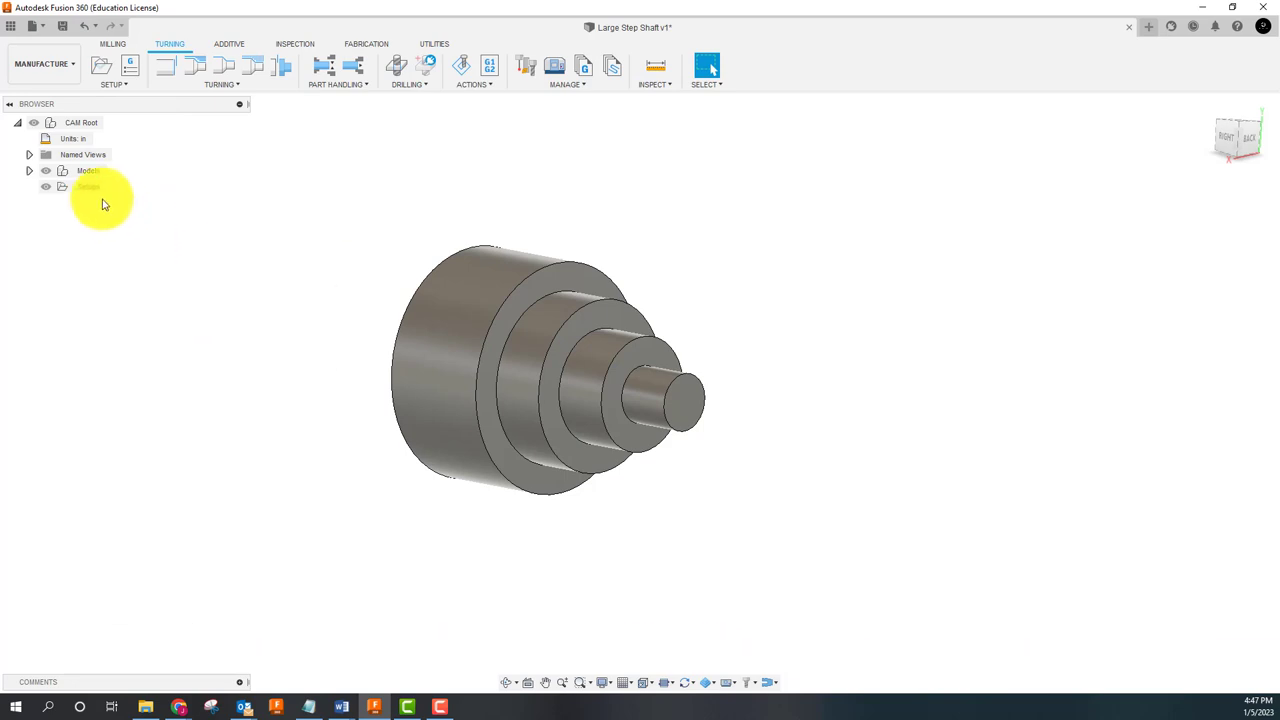
{"action": "right_click", "coordinate": [88, 188]}
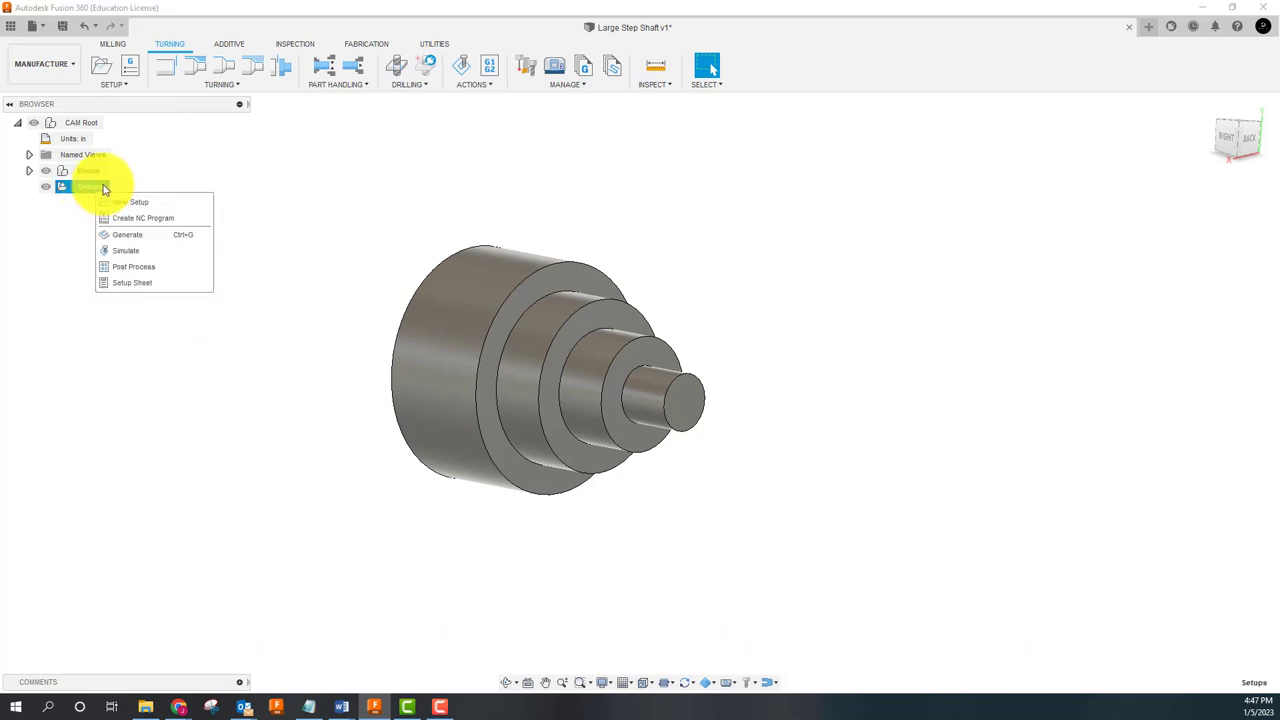
{"action": "left_click", "coordinate": [136, 200]}
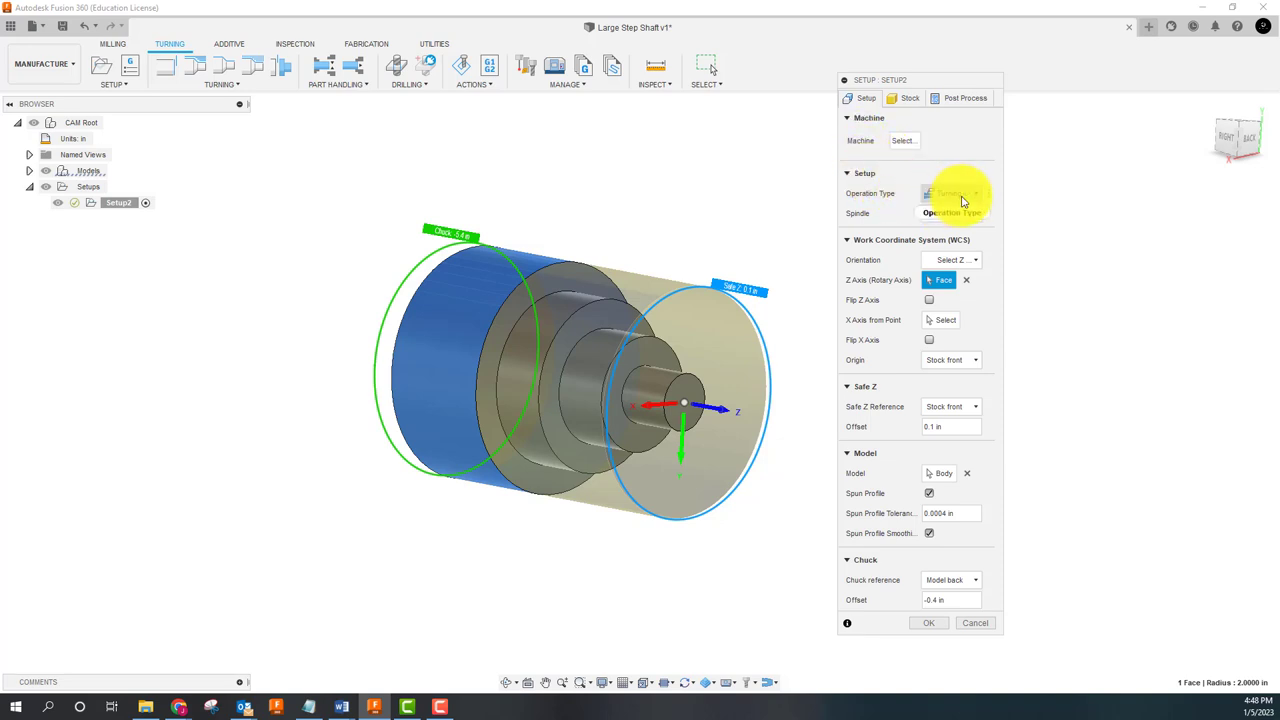
Step: Make the setup a Turning operation on the Primary spindle
{"action": "left_click", "coordinate": [950, 192]}
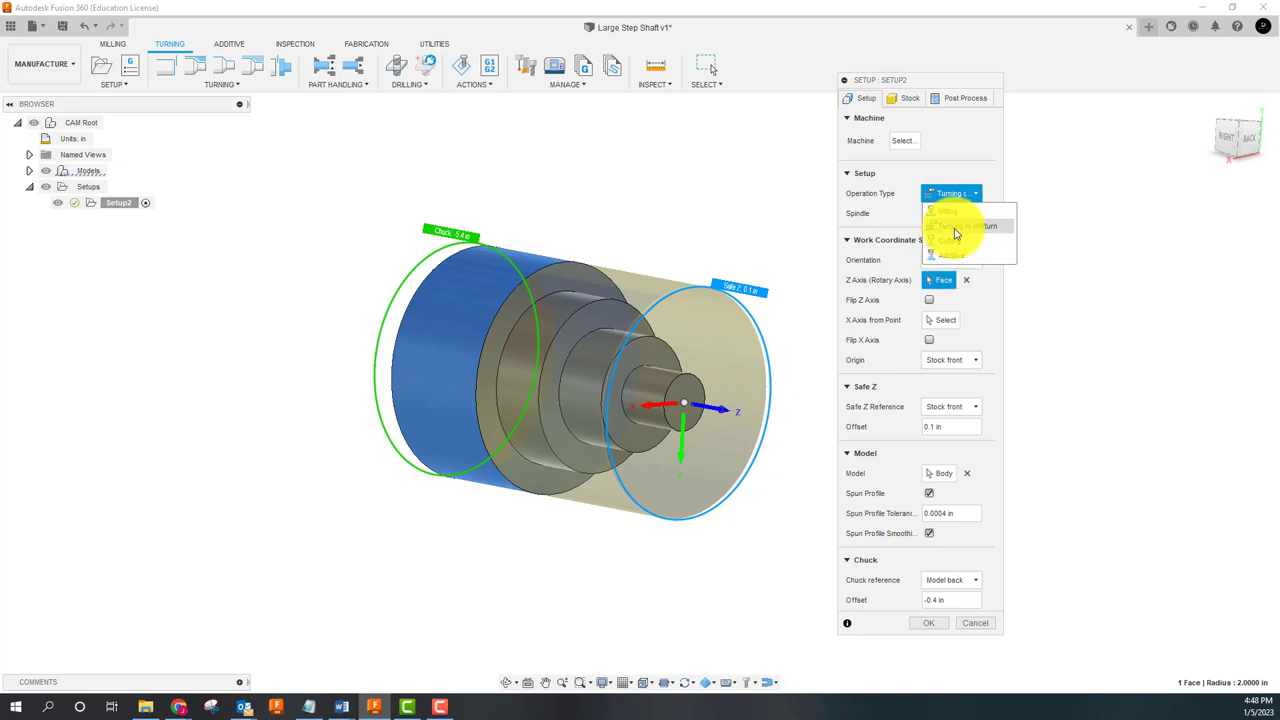
{"action": "left_click", "coordinate": [948, 212]}
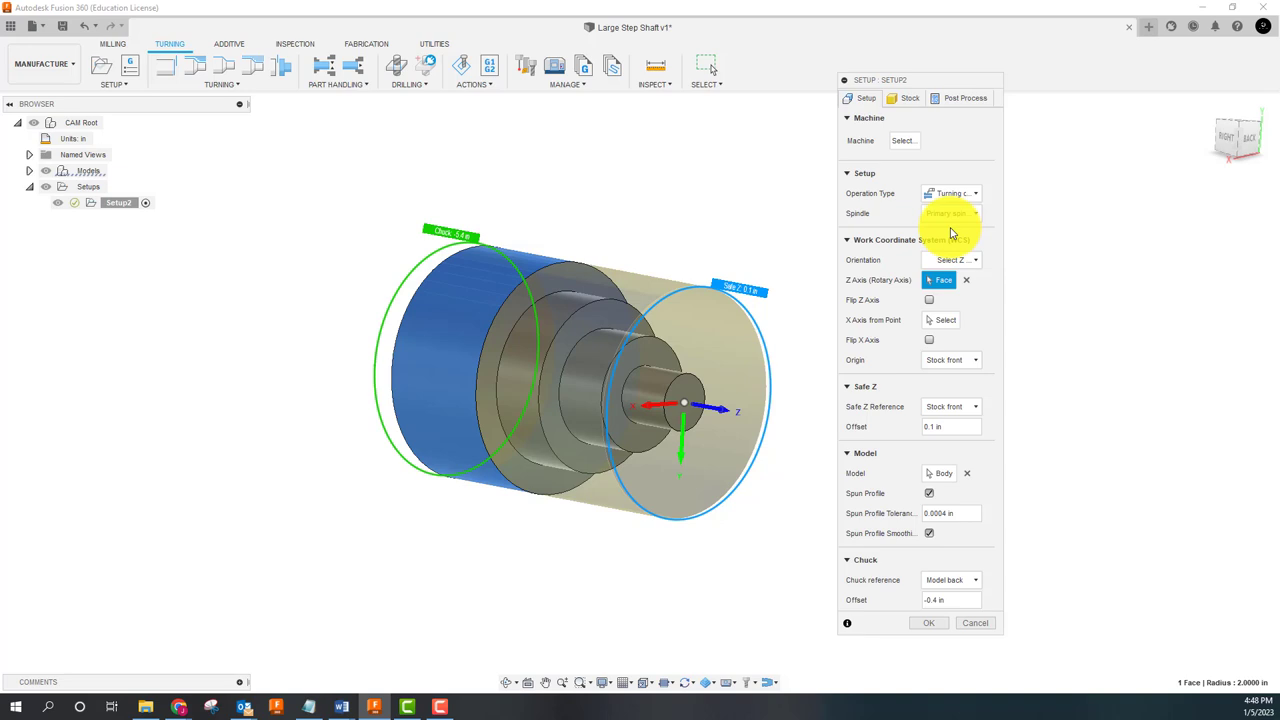
{"action": "left_click", "coordinate": [950, 212]}
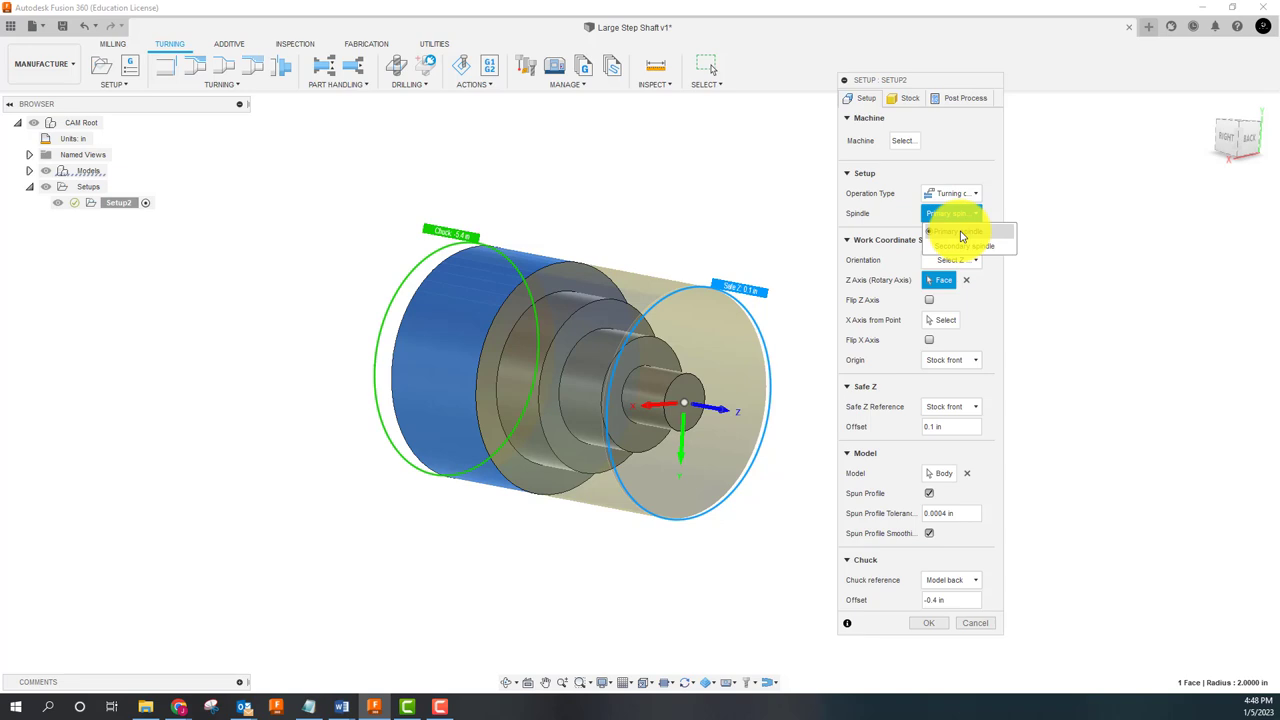
{"action": "left_click", "coordinate": [944, 230]}
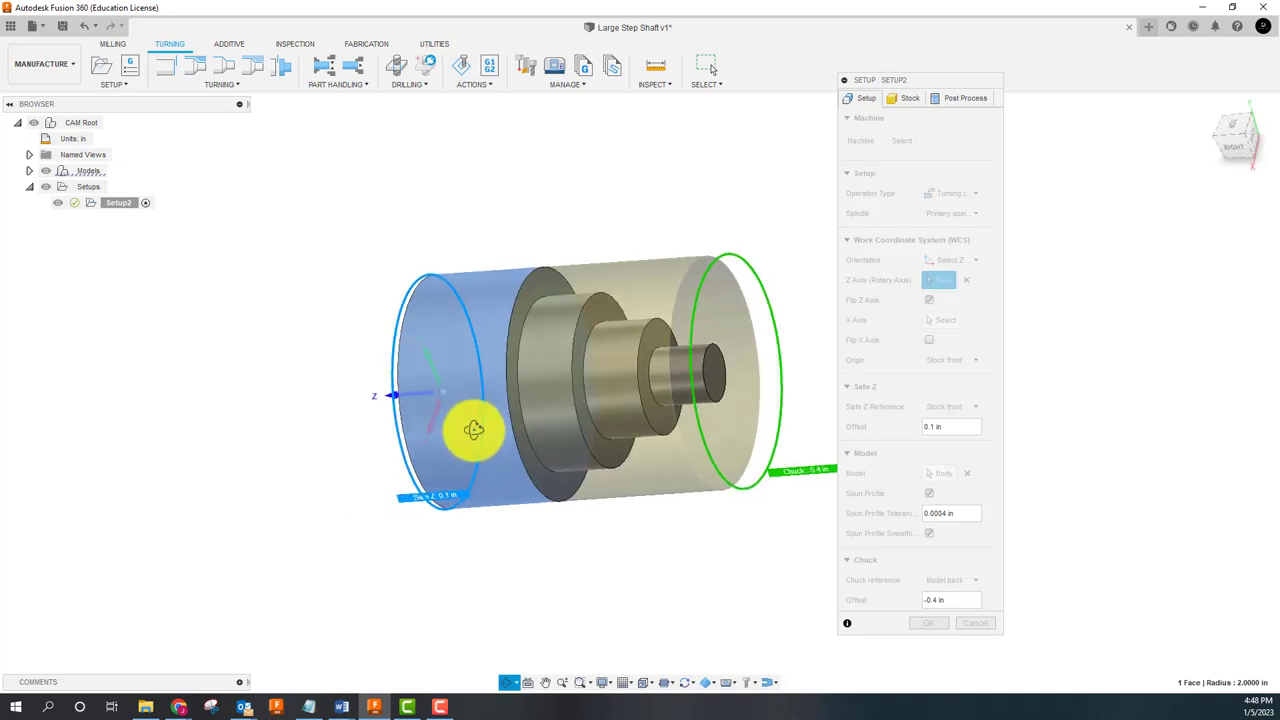
Step: Flip the Z axis toward the shaft's large end and check the stock end in the view
{"action": "left_click", "coordinate": [728, 316]}
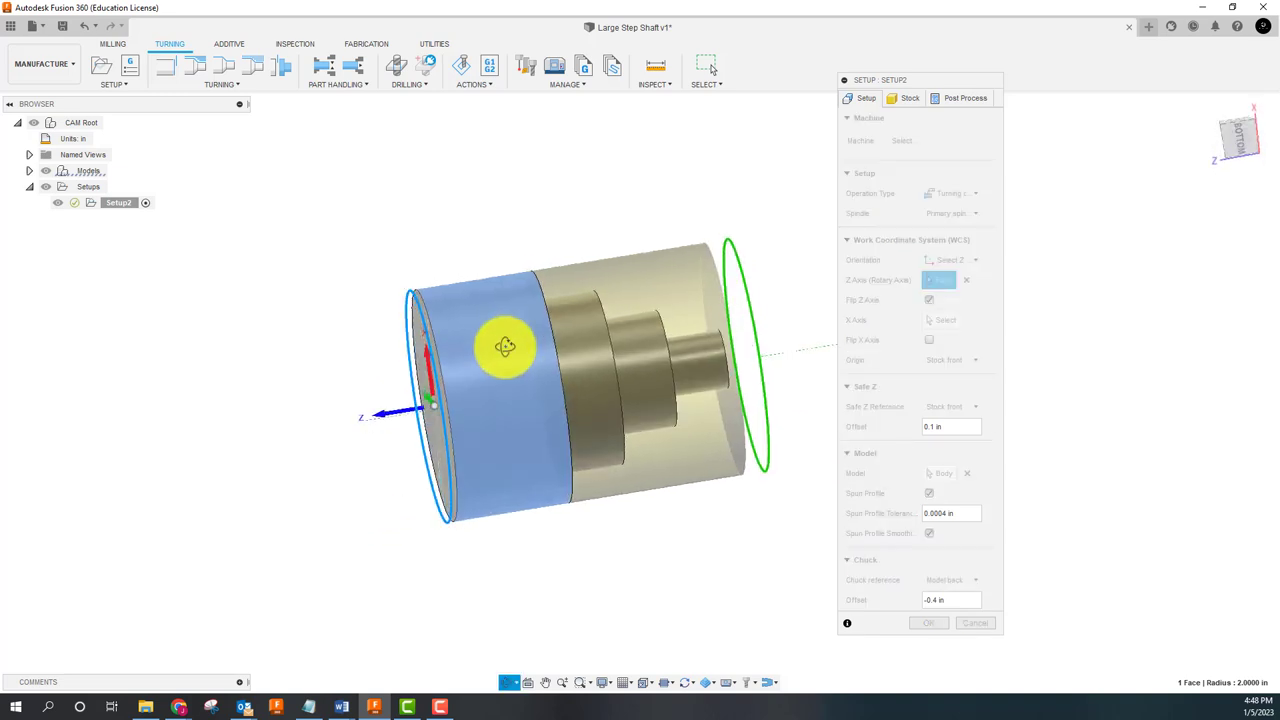
{"action": "left_click_drag", "start_coordinate": [504, 348], "coordinate": [512, 468]}
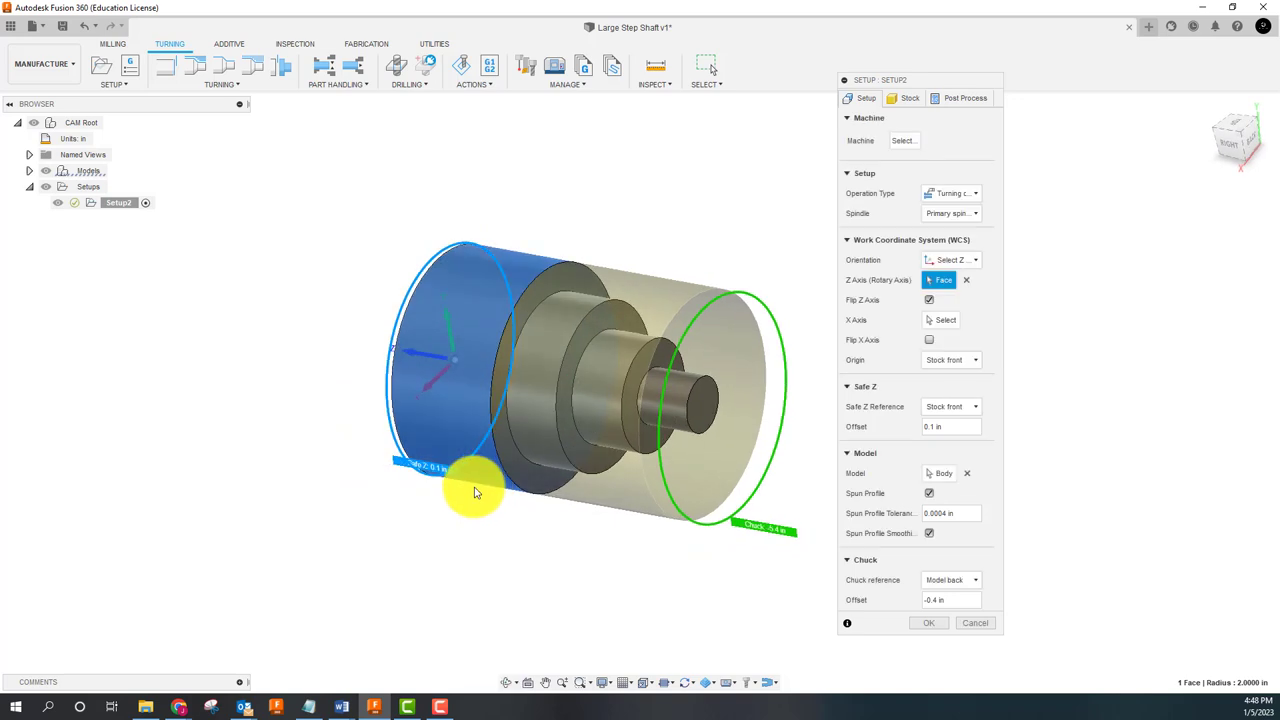
{"action": "mouse_move", "coordinate": [452, 532]}
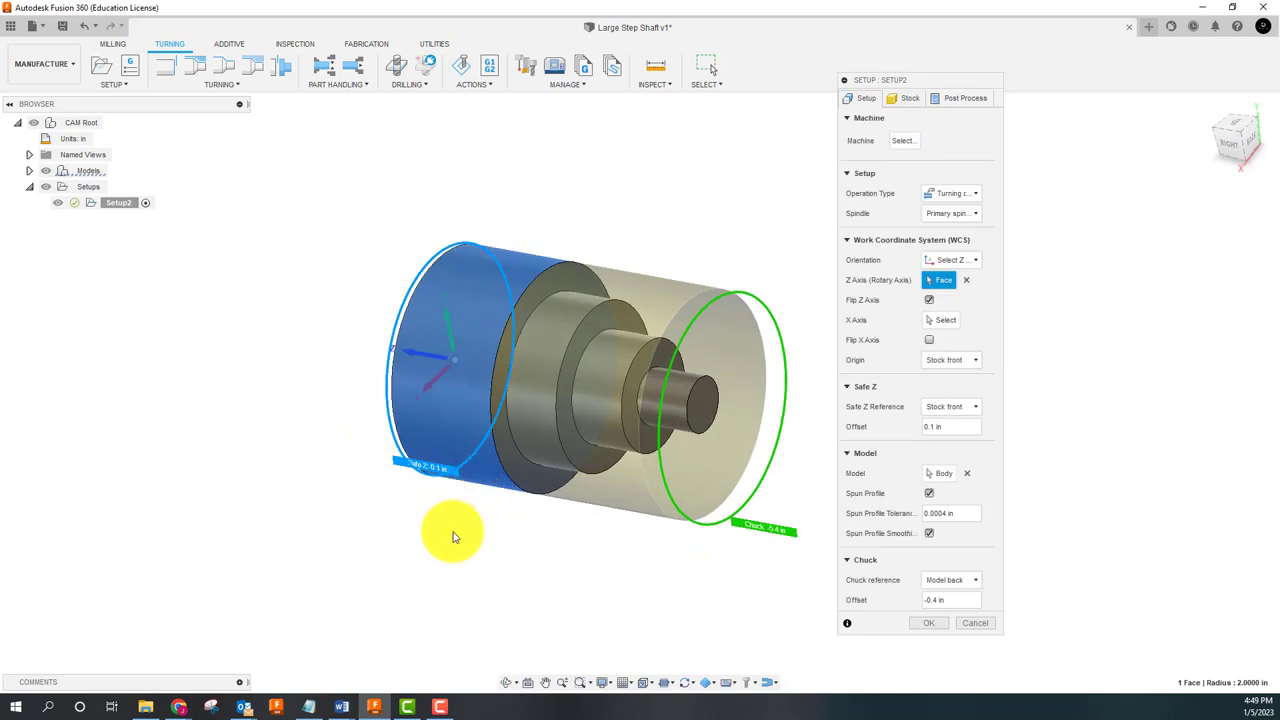
{"action": "mouse_move", "coordinate": [440, 570]}
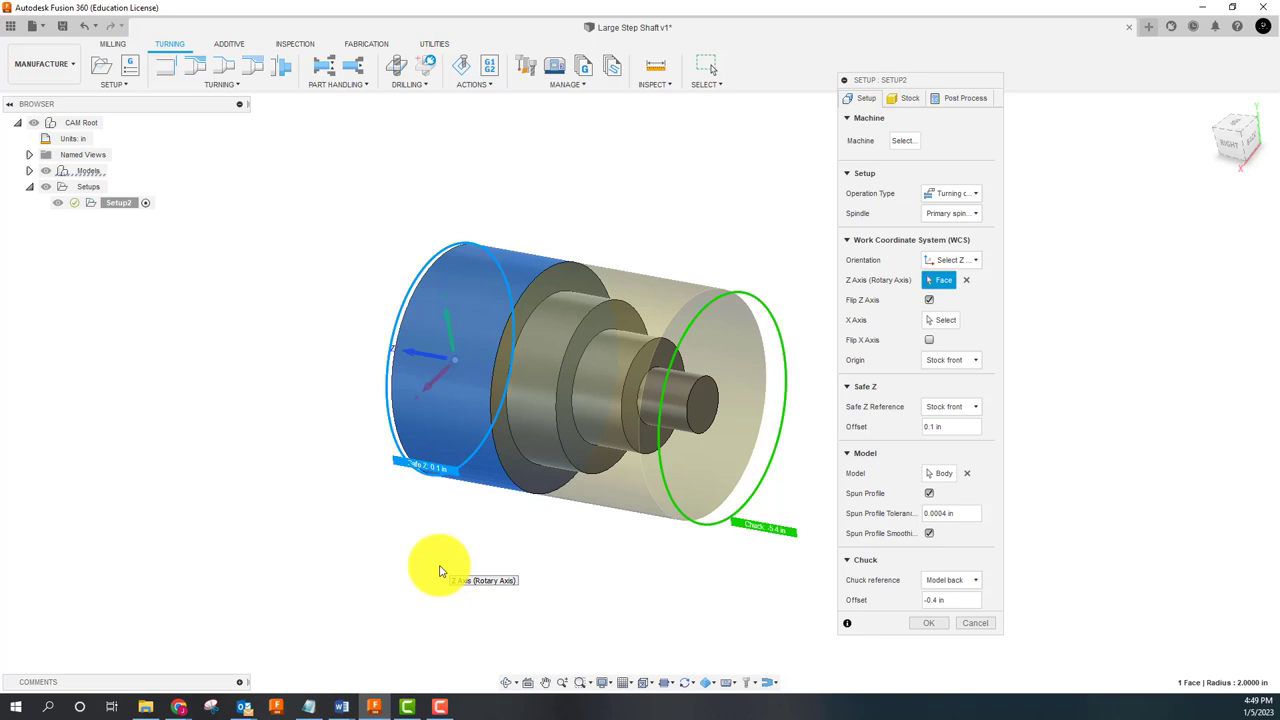
{"action": "mouse_move", "coordinate": [764, 458]}
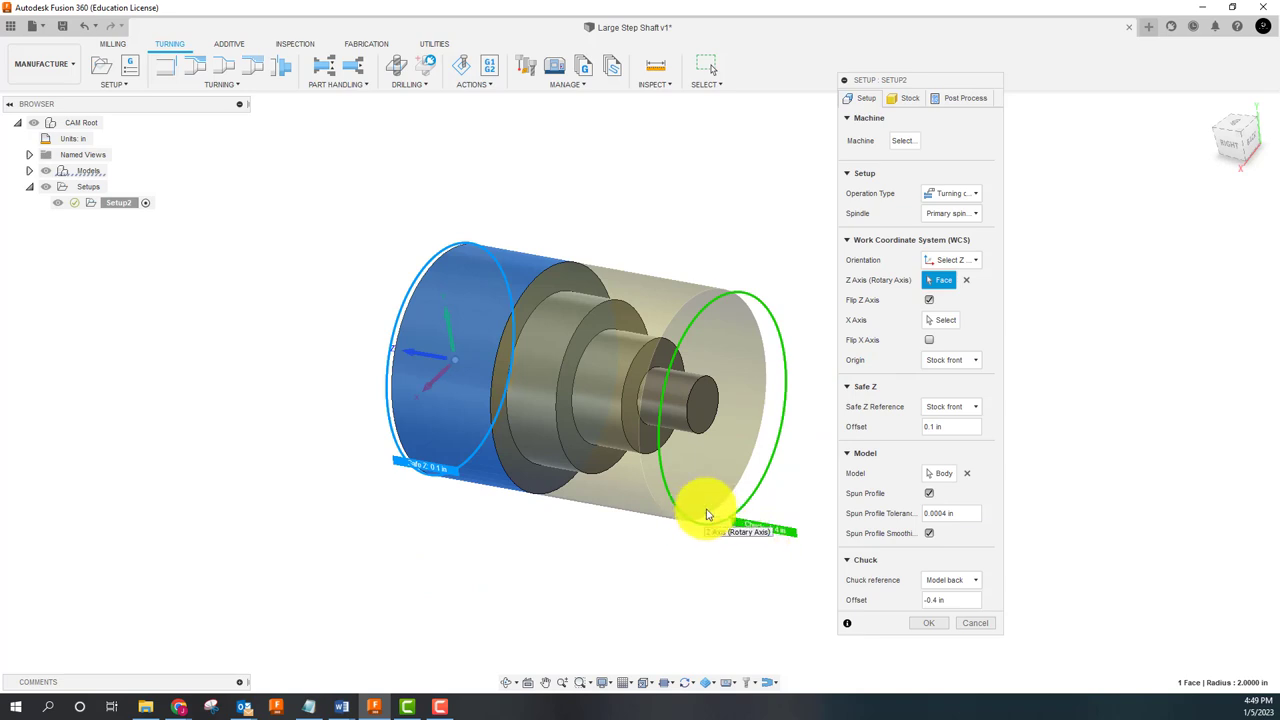
{"action": "mouse_move", "coordinate": [768, 548]}
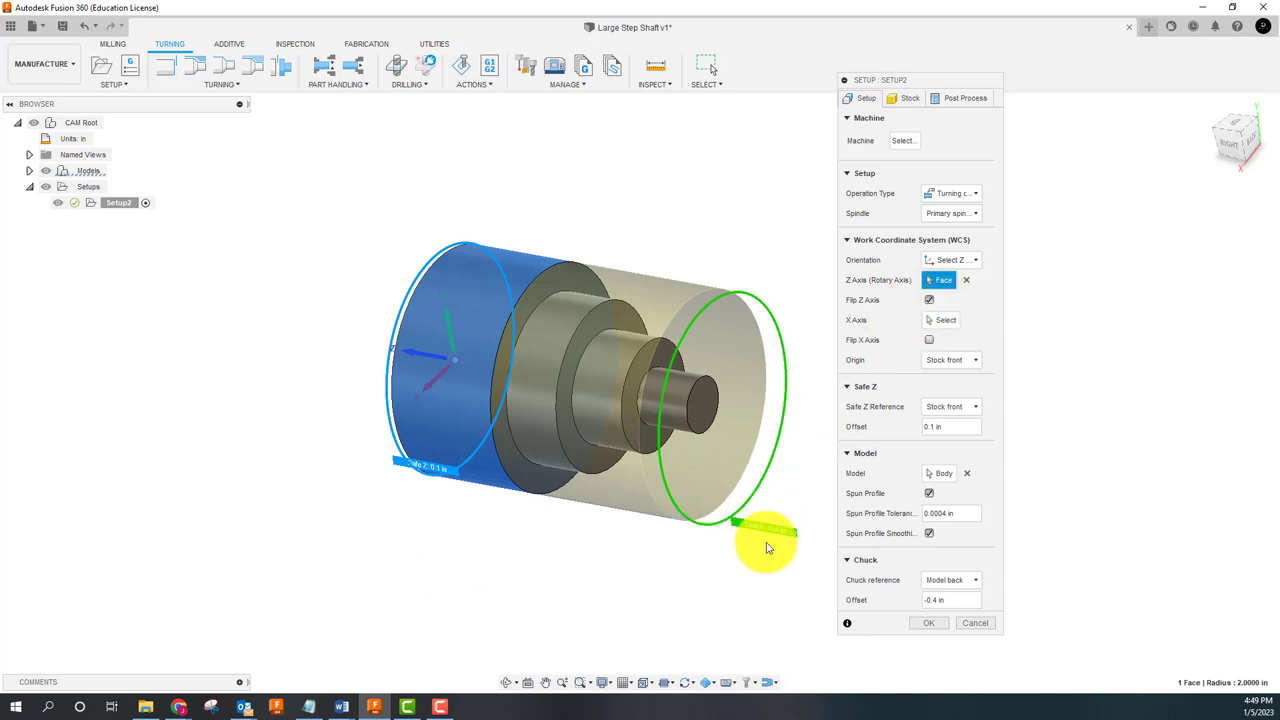
{"action": "mouse_move", "coordinate": [772, 530]}
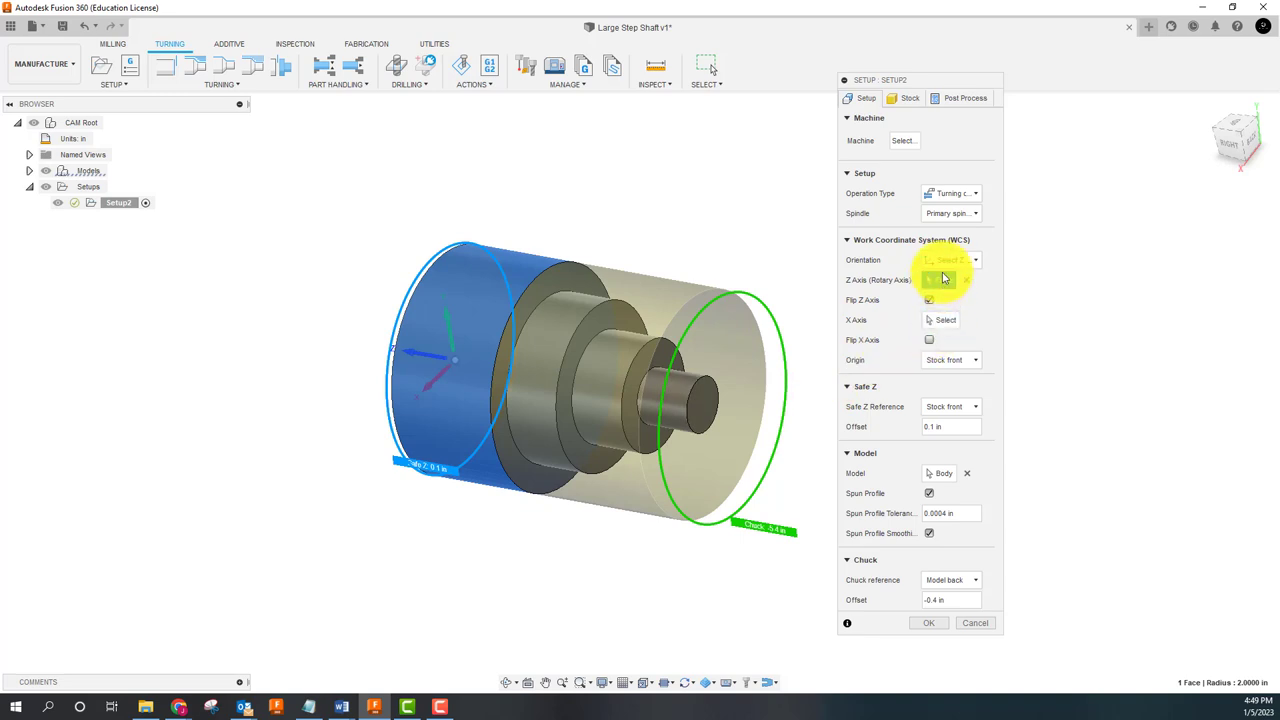
{"action": "left_click", "coordinate": [950, 260]}
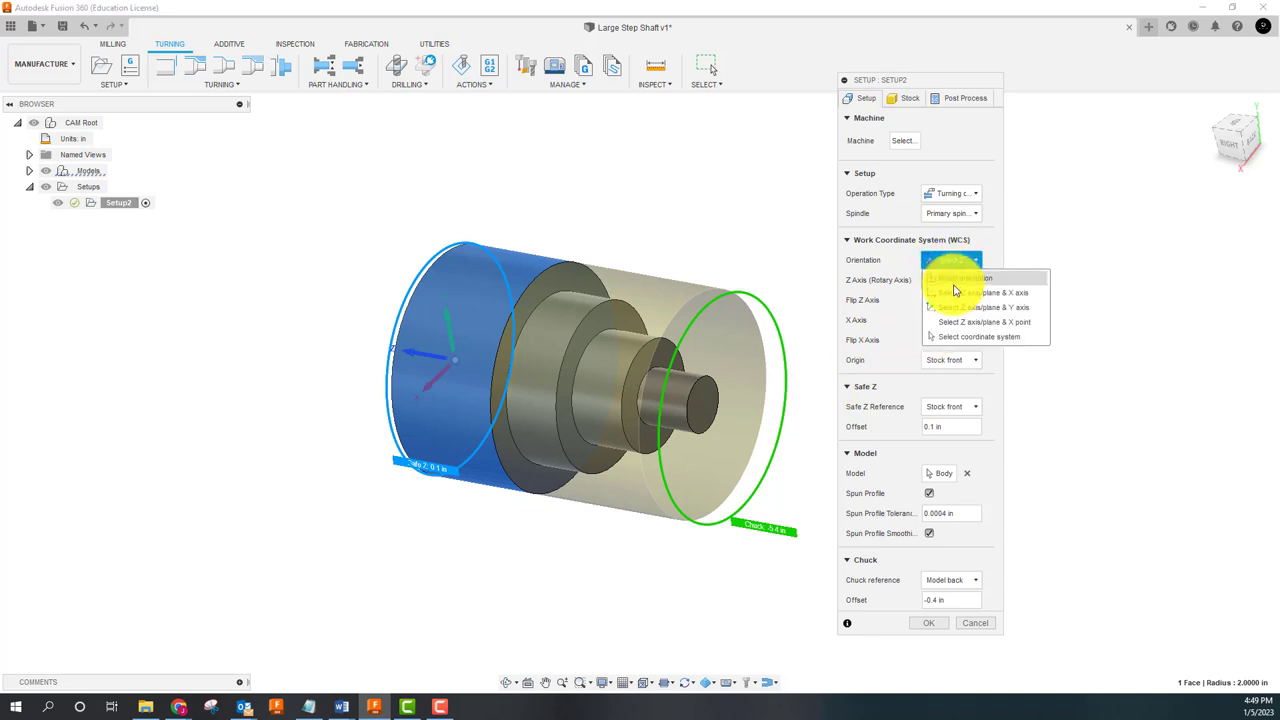
{"action": "left_click", "coordinate": [956, 292]}
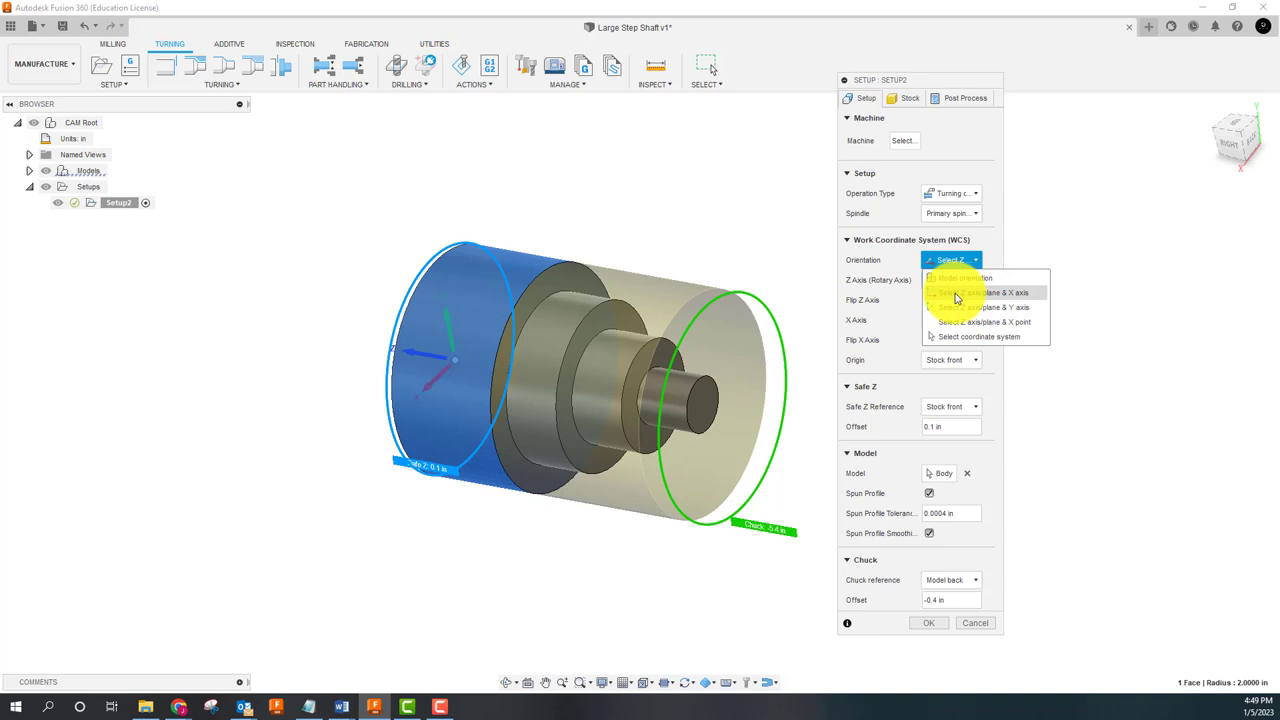
{"action": "left_click", "coordinate": [984, 292]}
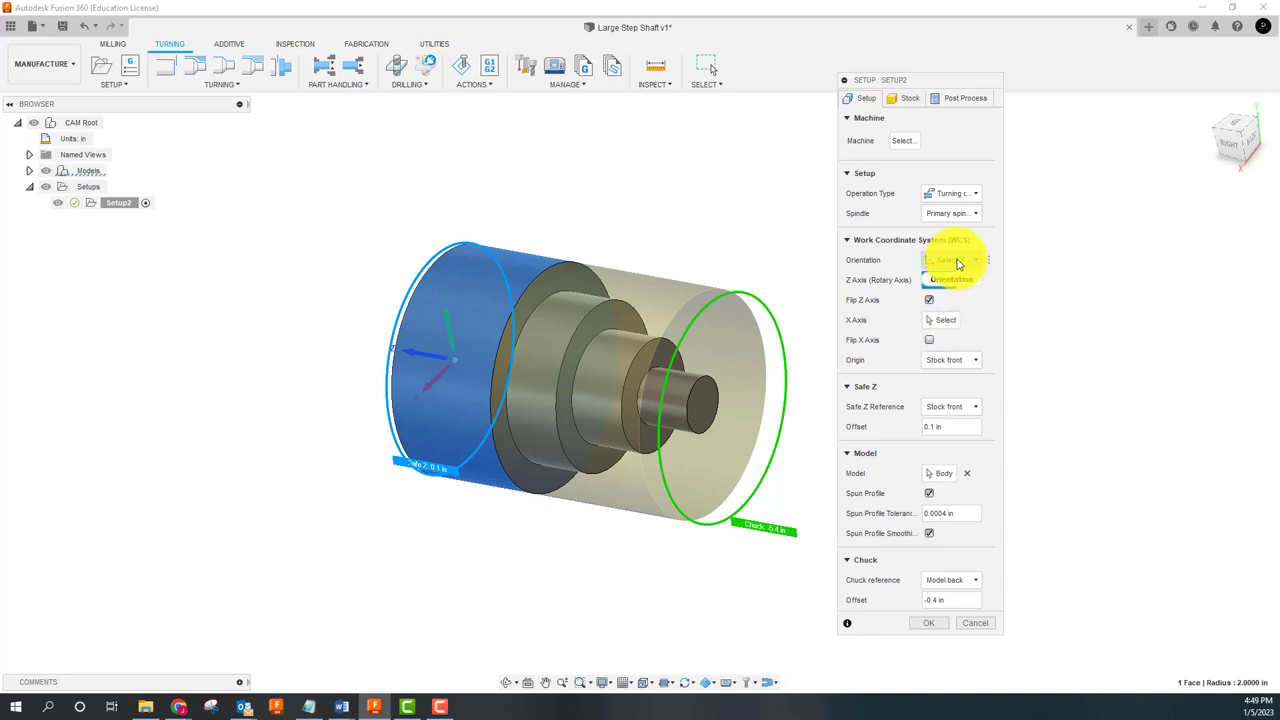
{"action": "left_click", "coordinate": [950, 260]}
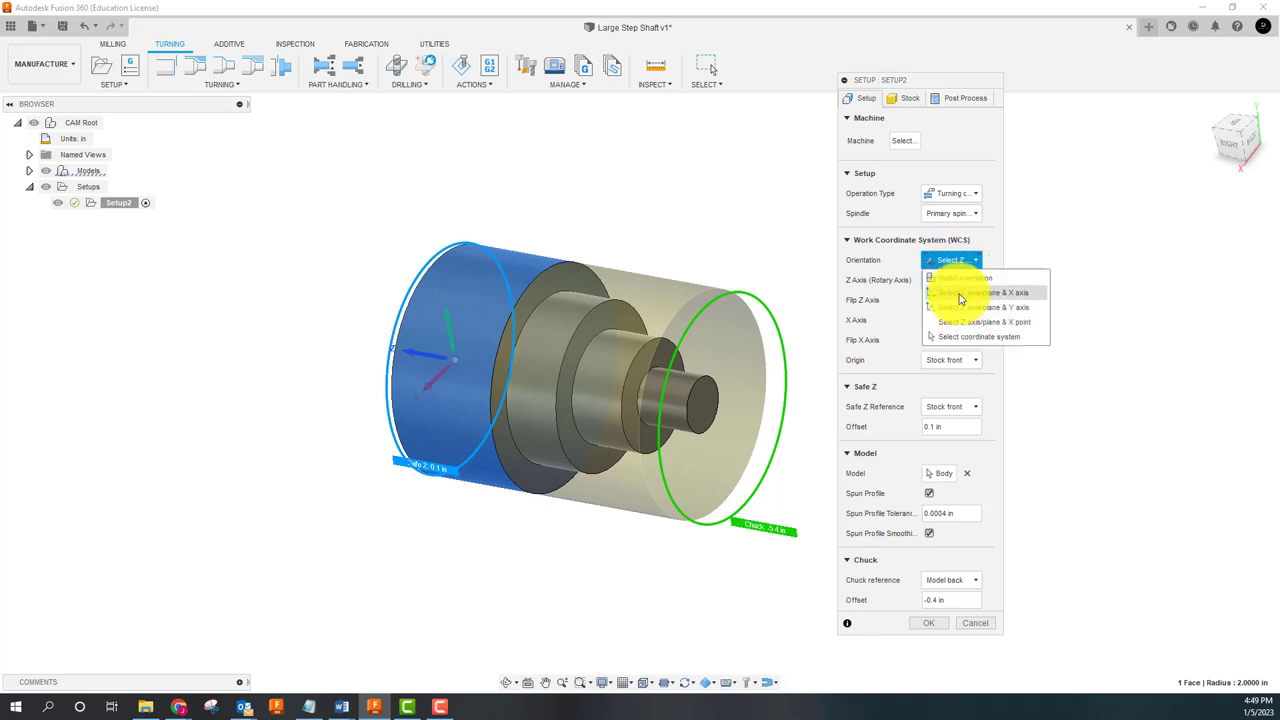
{"action": "left_click", "coordinate": [976, 278]}
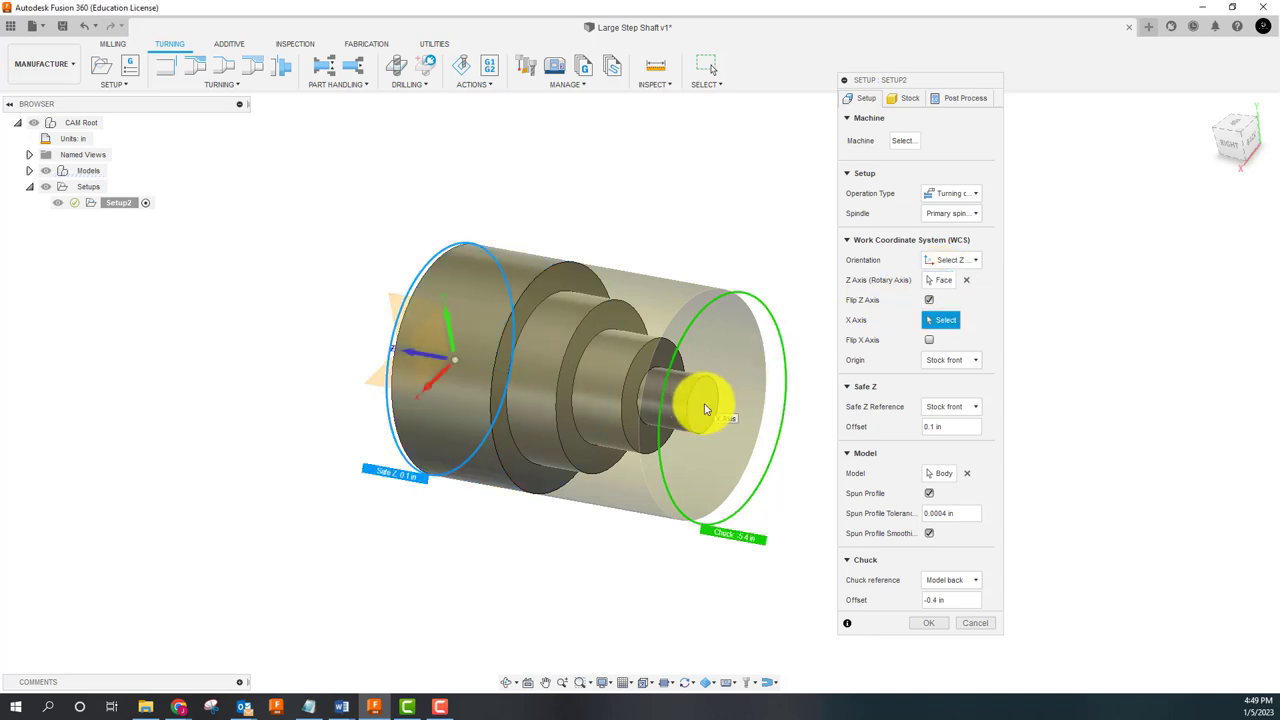
{"action": "left_click", "coordinate": [704, 404]}
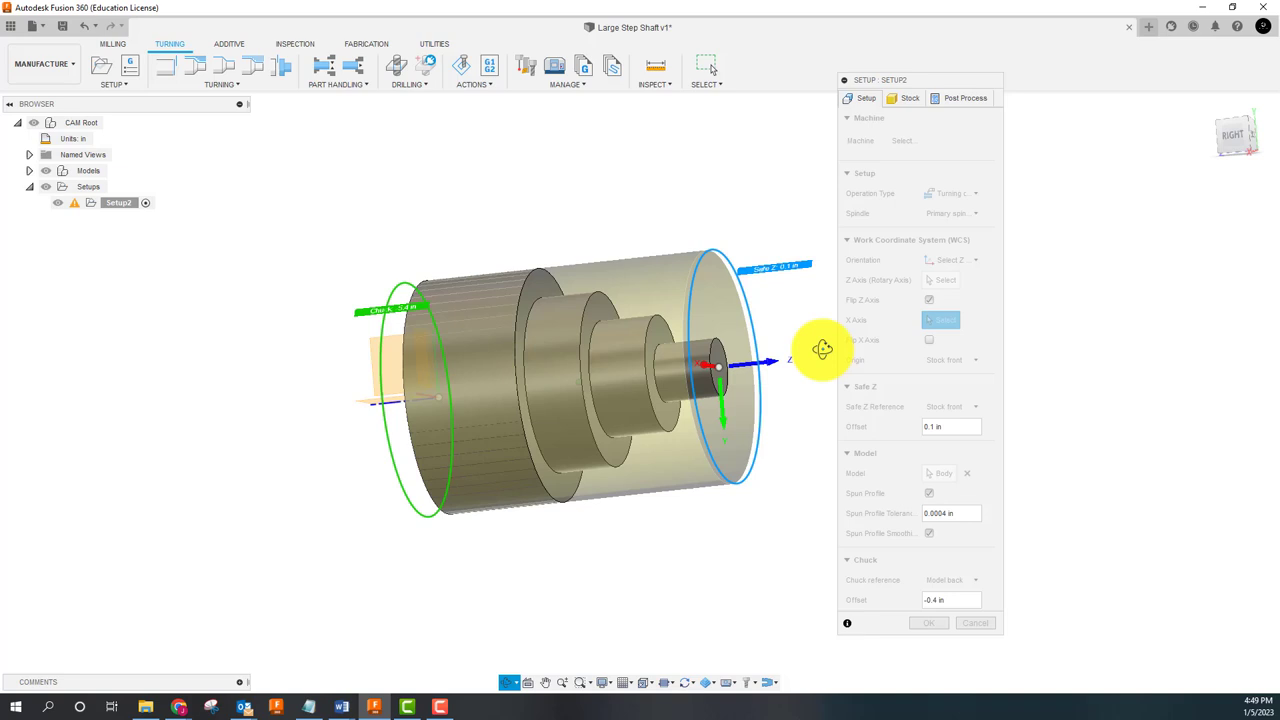
{"action": "left_click_drag", "start_coordinate": [822, 348], "coordinate": [784, 332]}
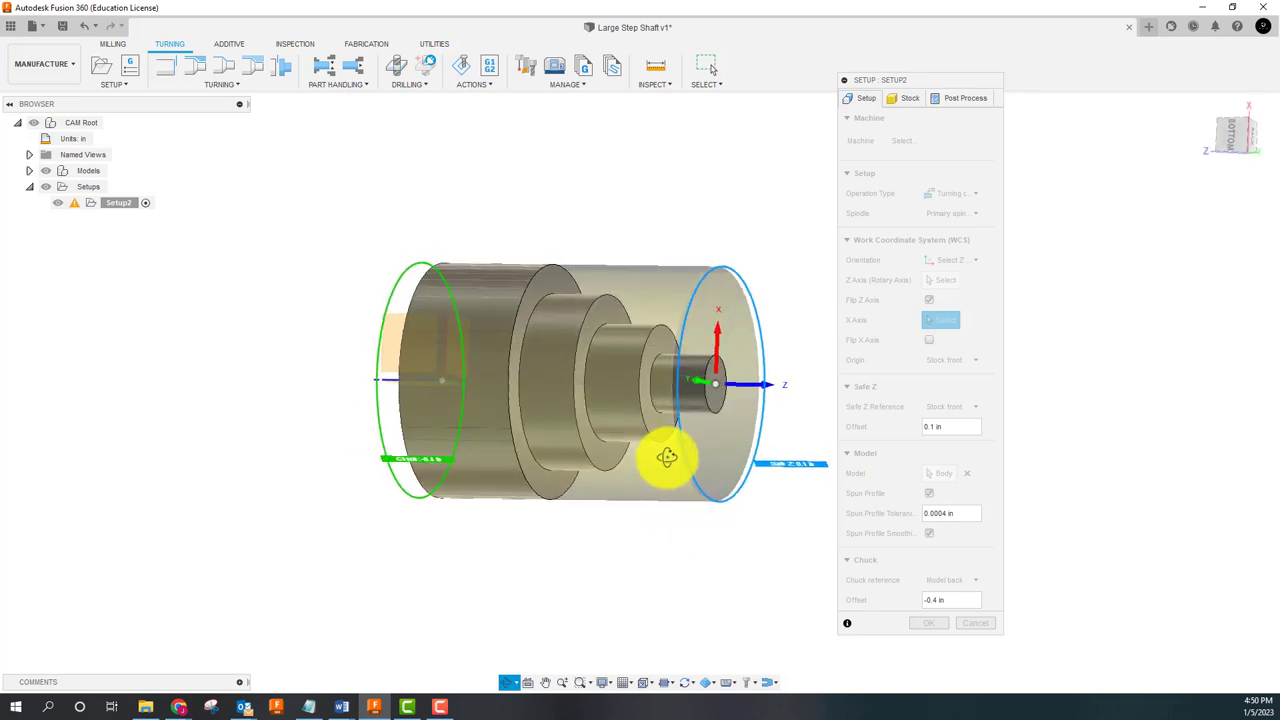
{"action": "left_click_drag", "start_coordinate": [668, 456], "coordinate": [668, 512]}
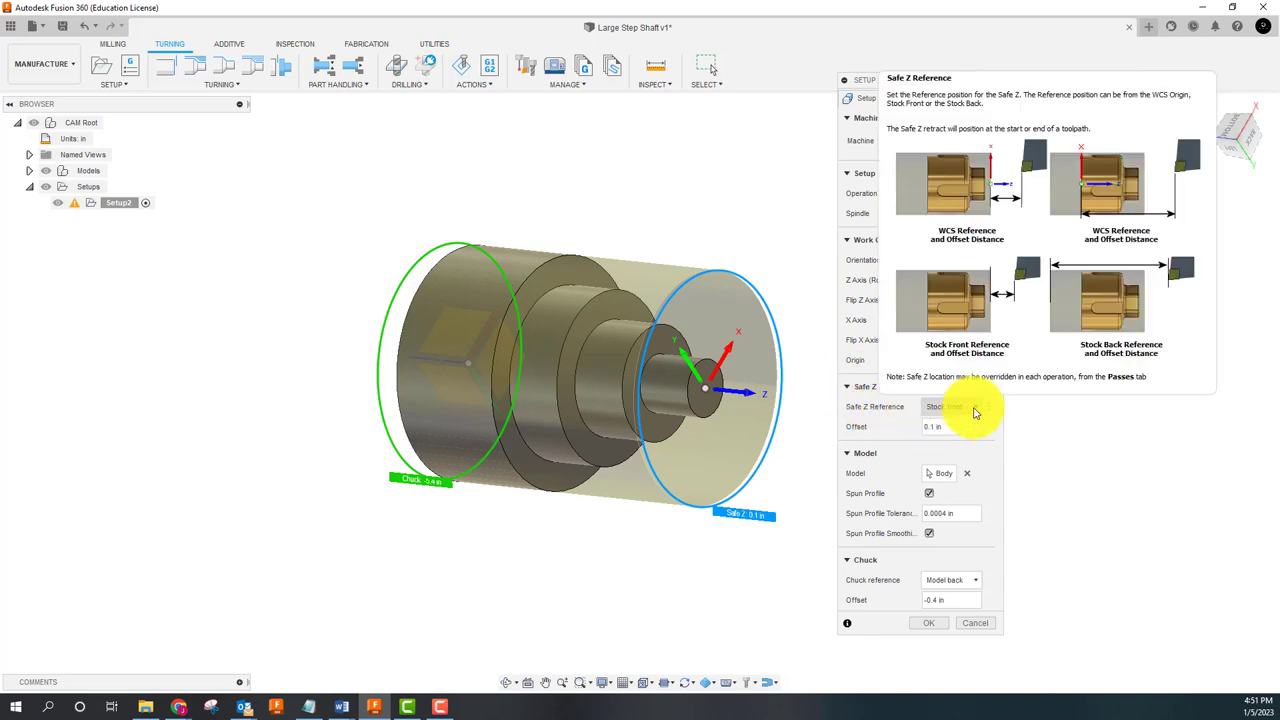
Step: Reference Safe Z to the stock front, keeping the 0.1 in offset
{"action": "left_click", "coordinate": [950, 406]}
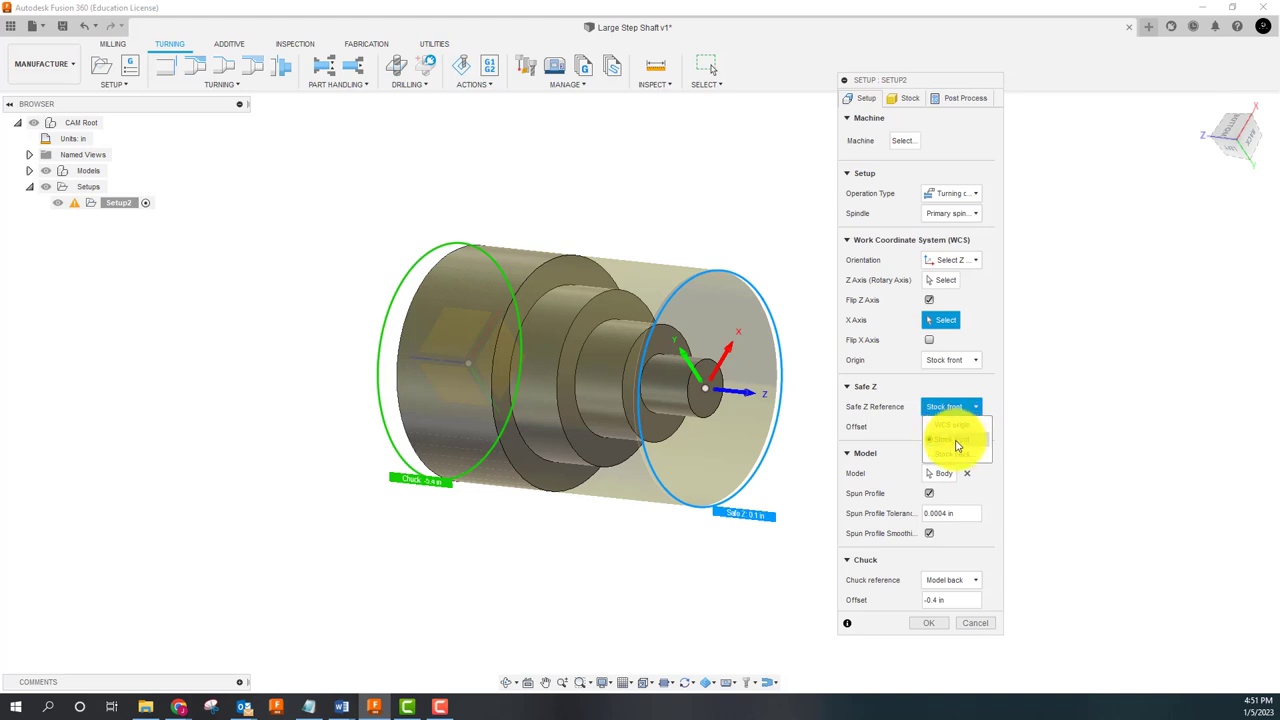
{"action": "left_click", "coordinate": [952, 440]}
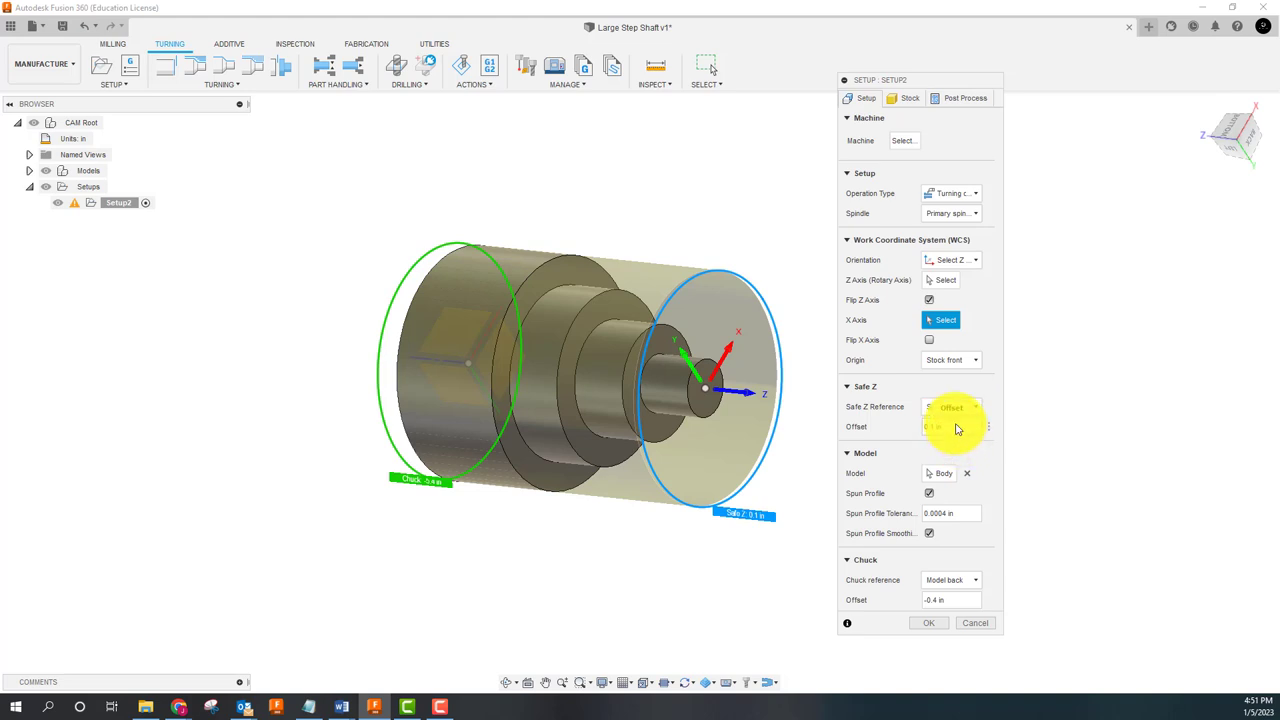
{"action": "left_click", "coordinate": [944, 426]}
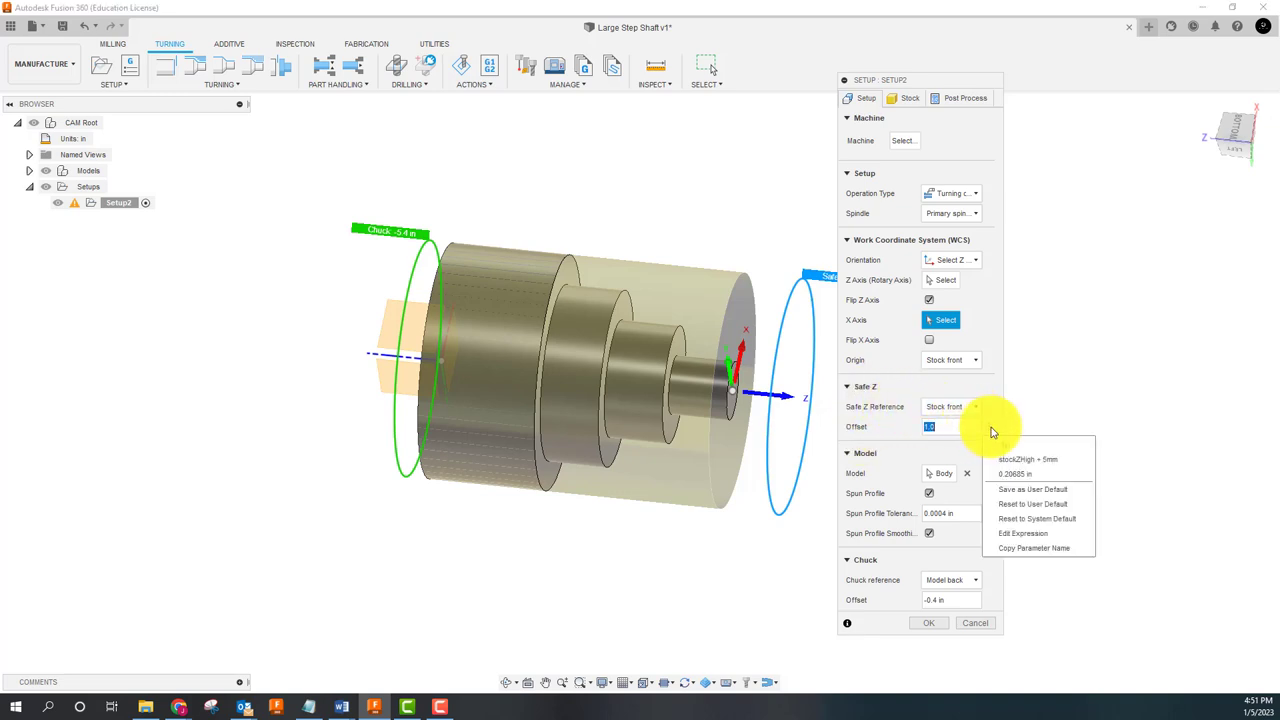
{"action": "mouse_move", "coordinate": [1028, 458]}
{"action": "type", "text": "0.1"}
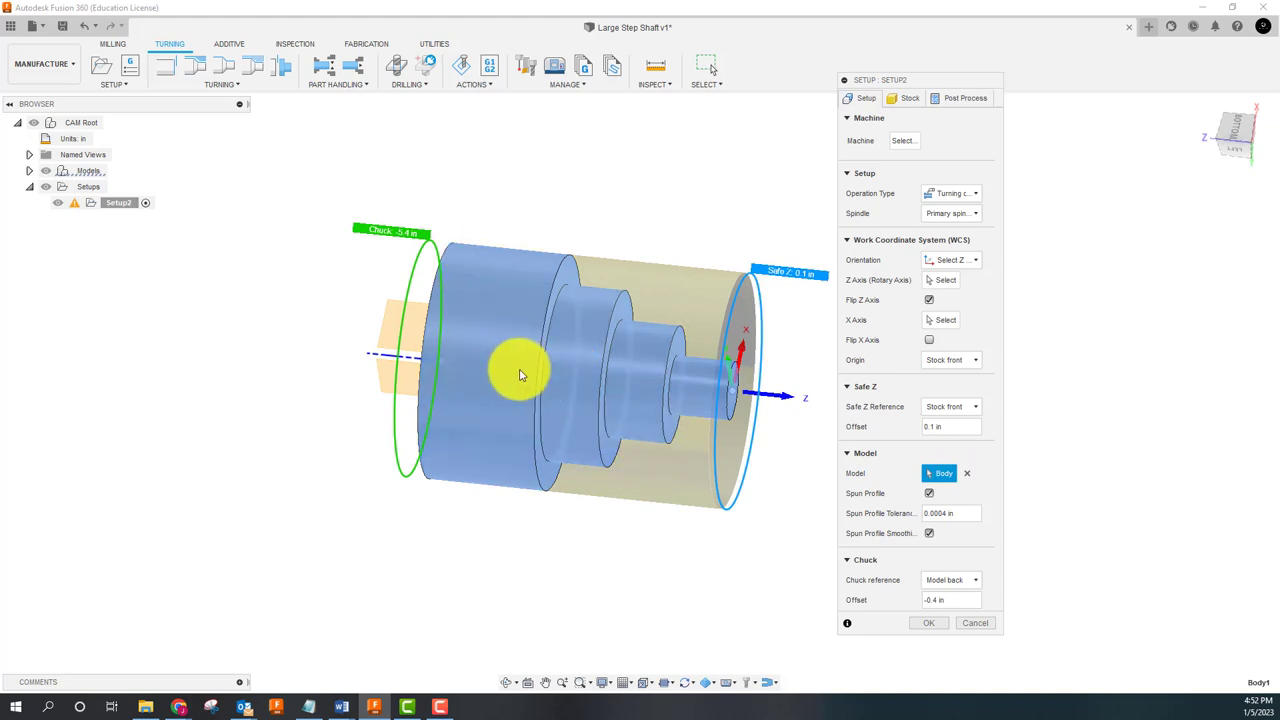
{"action": "mouse_move", "coordinate": [520, 376]}
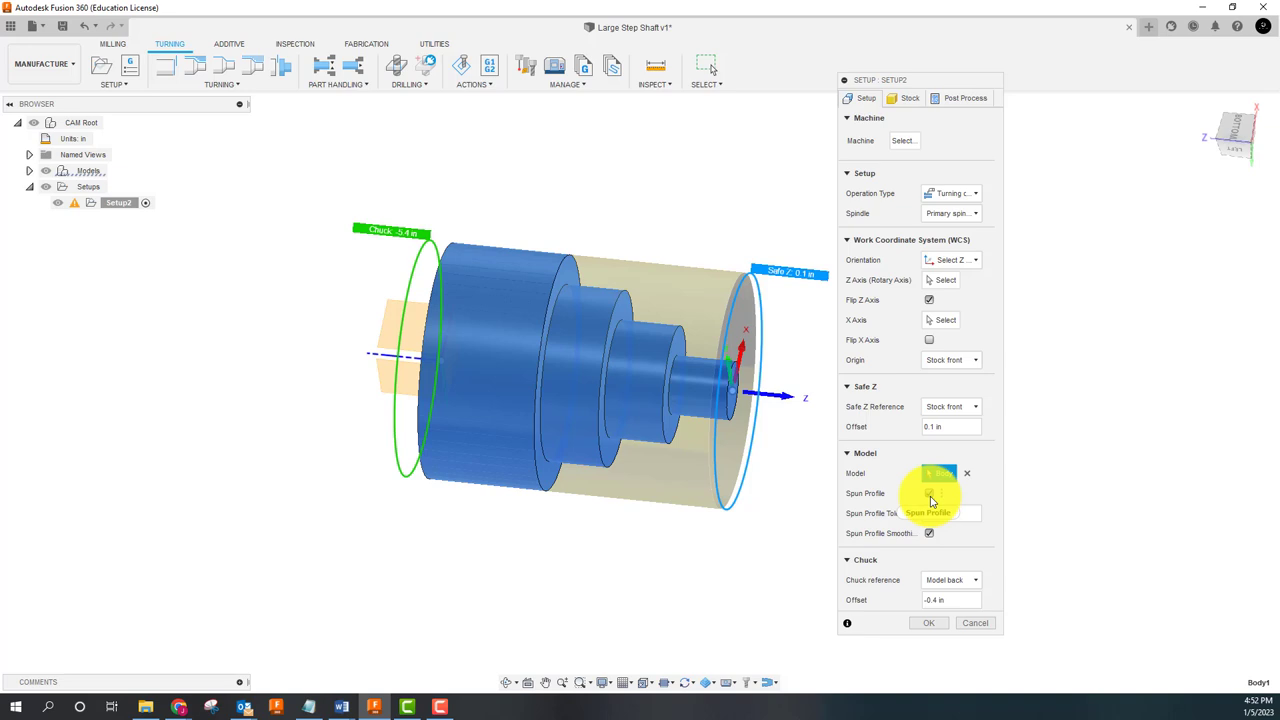
{"action": "mouse_move", "coordinate": [930, 500]}
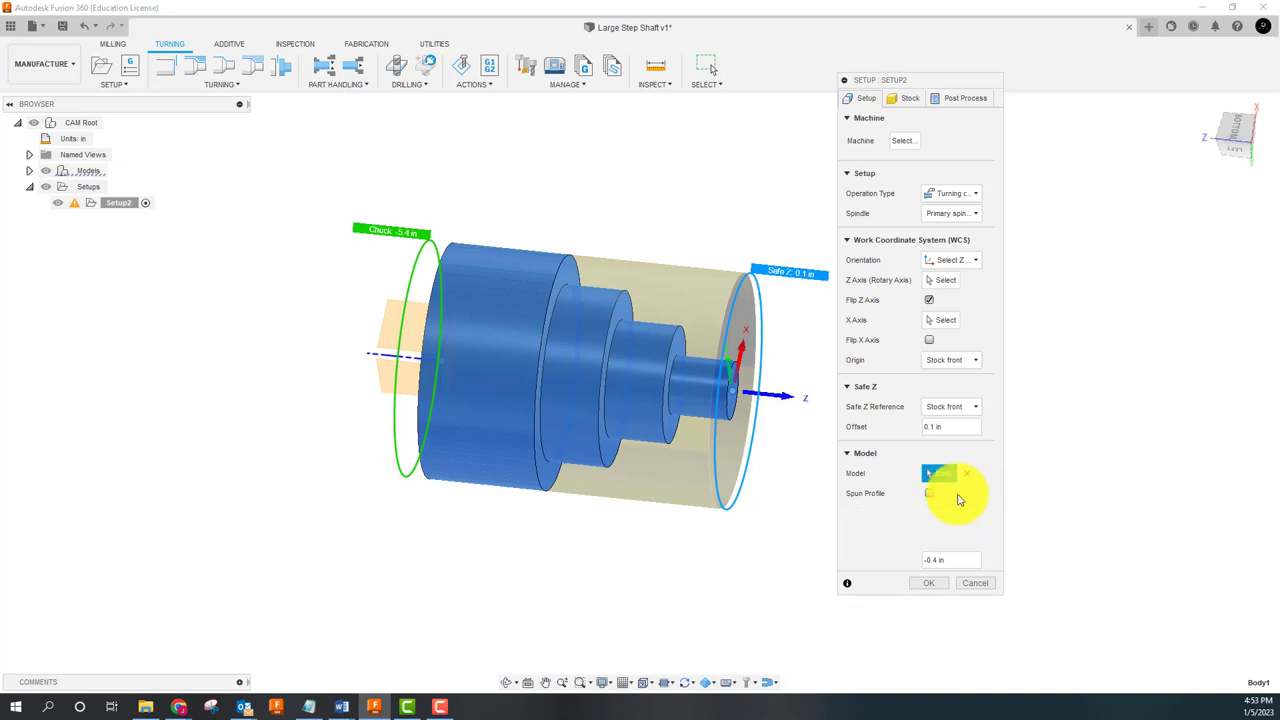
Step: Switch off Spun Profile in the Model section
{"action": "left_click", "coordinate": [938, 472]}
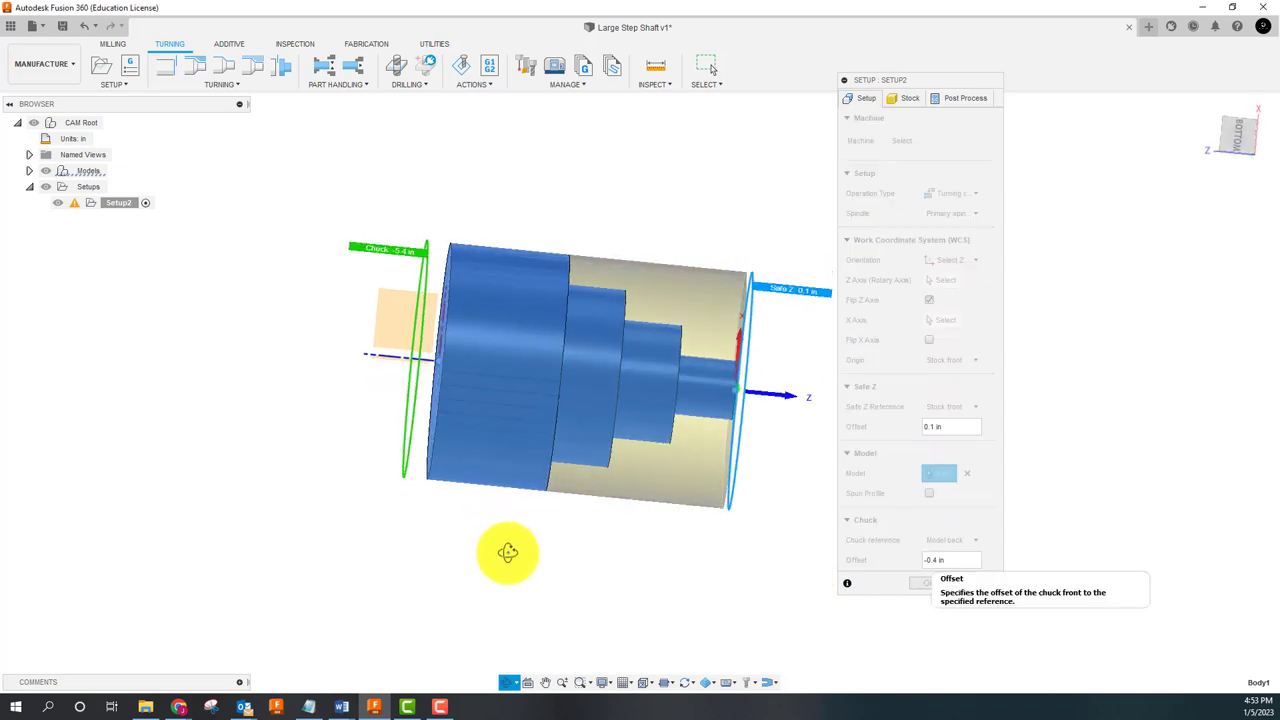
Step: Reference the chuck to the stock back, then move to the stock settings
{"action": "left_click_drag", "start_coordinate": [508, 552], "coordinate": [484, 530]}
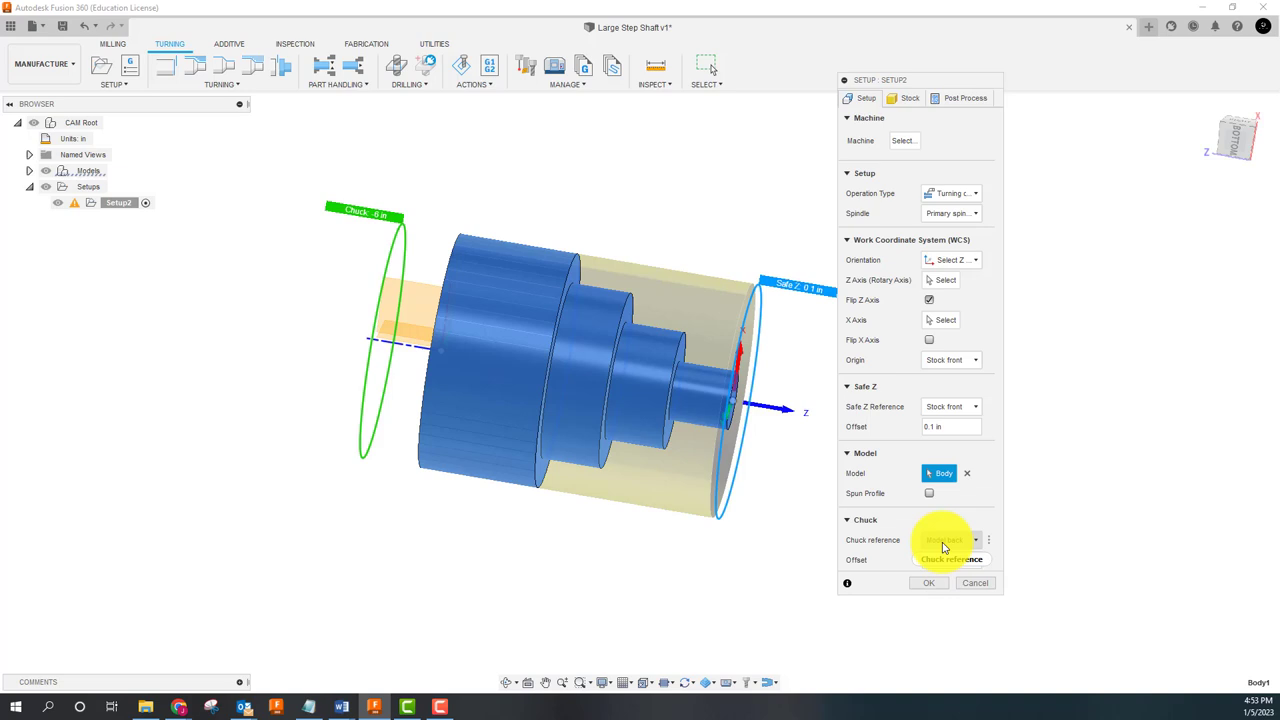
{"action": "left_click", "coordinate": [944, 540]}
{"action": "type", "text": "-1."}
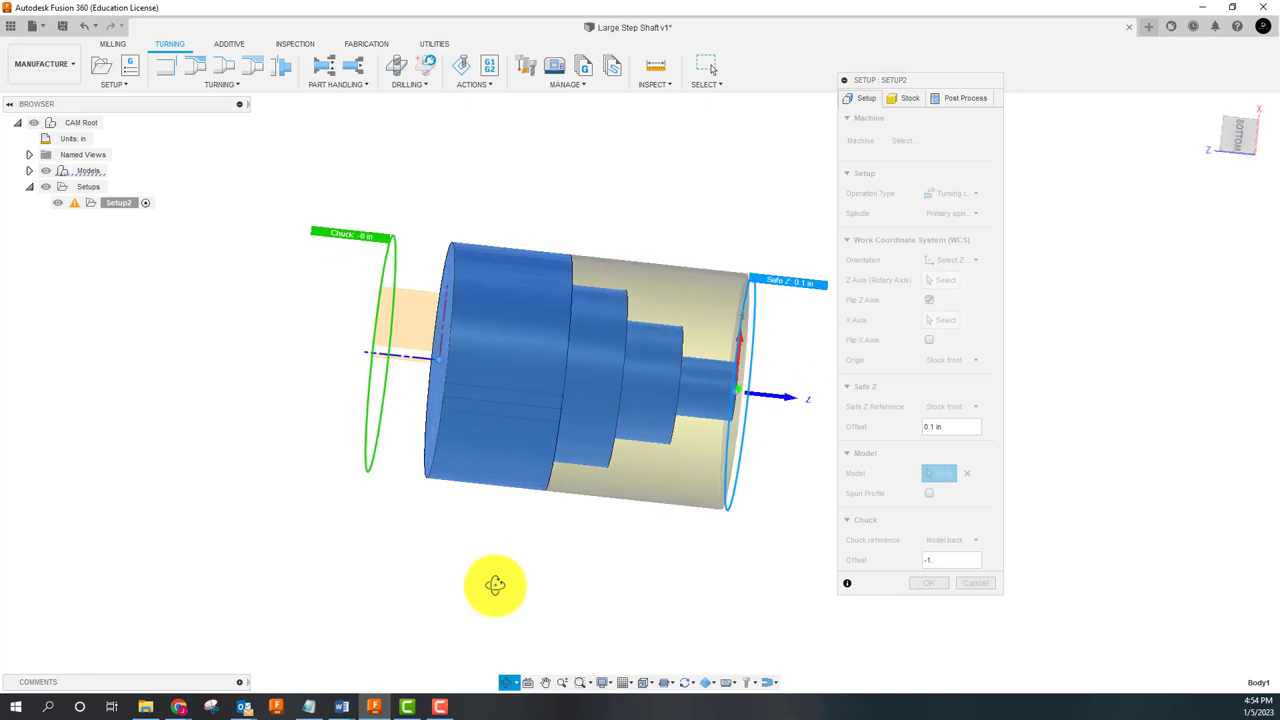
{"action": "left_click", "coordinate": [950, 540]}
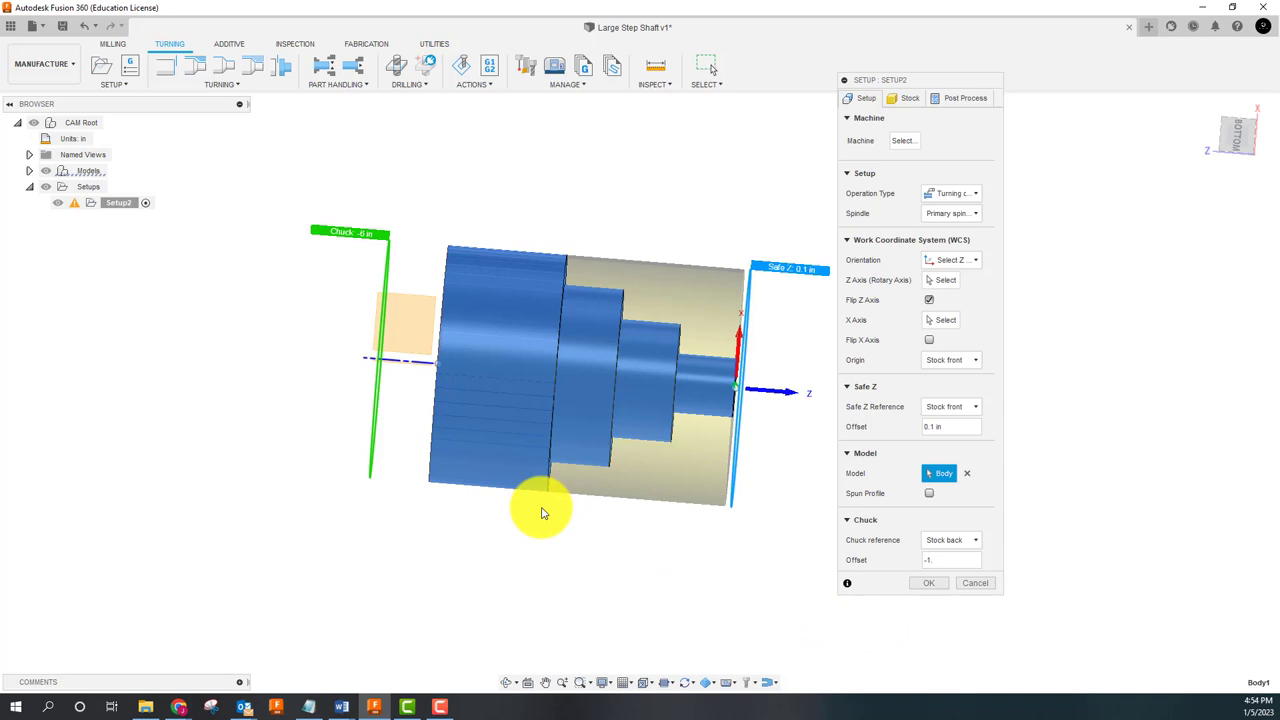
{"action": "mouse_move", "coordinate": [224, 124]}
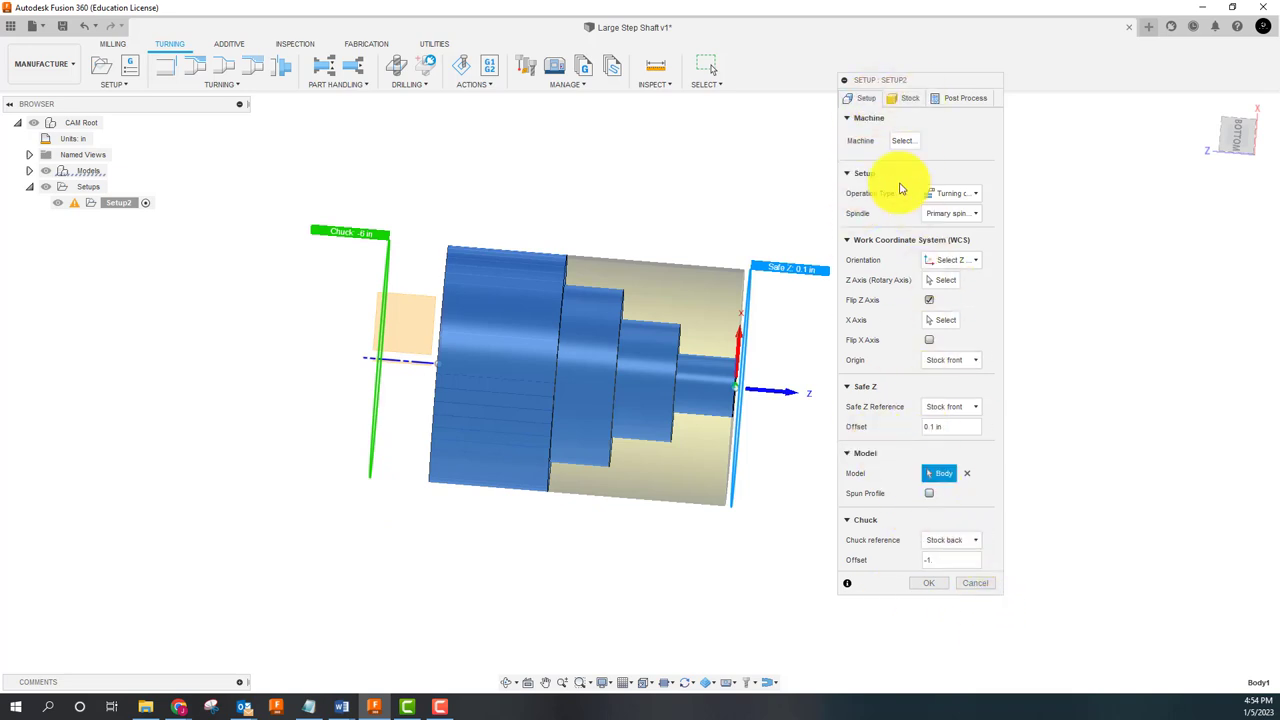
{"action": "left_click", "coordinate": [908, 96]}
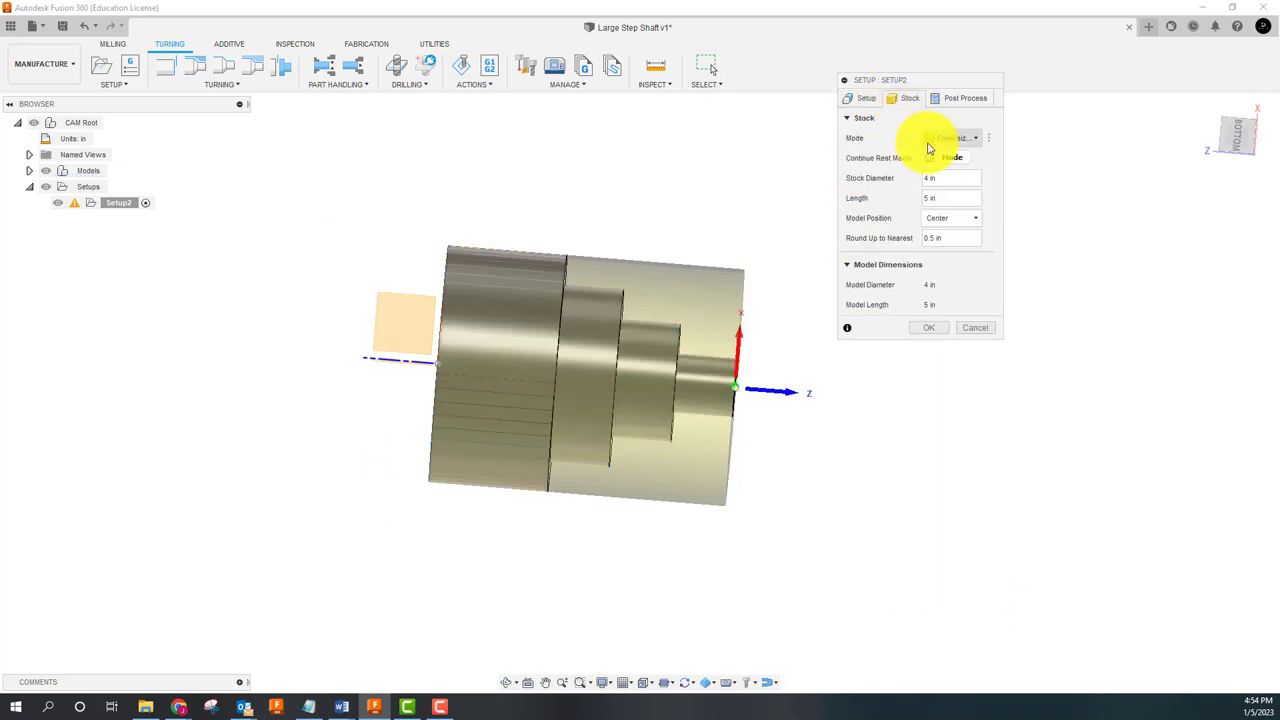
Step: Try a relative-size cylinder stock with a .05 radial offset, checking its outer edge
{"action": "left_click", "coordinate": [956, 138]}
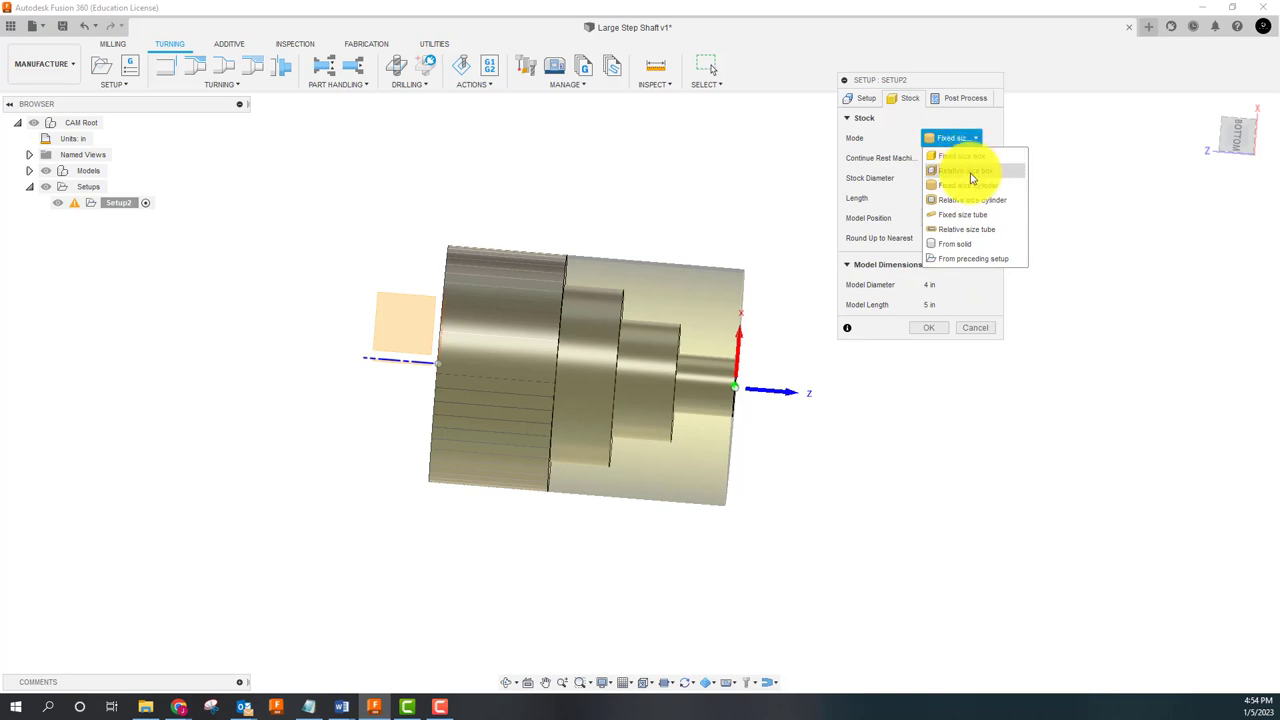
{"action": "left_click", "coordinate": [960, 156]}
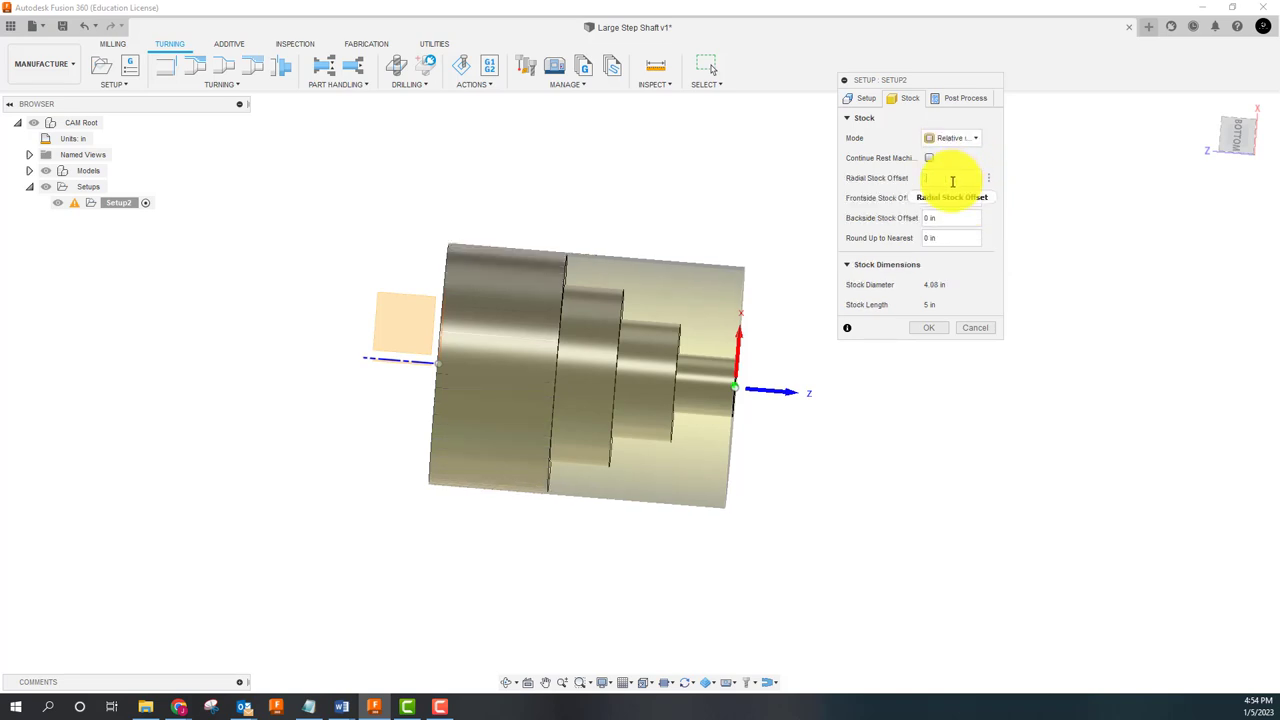
{"action": "type", "text": ".05"}
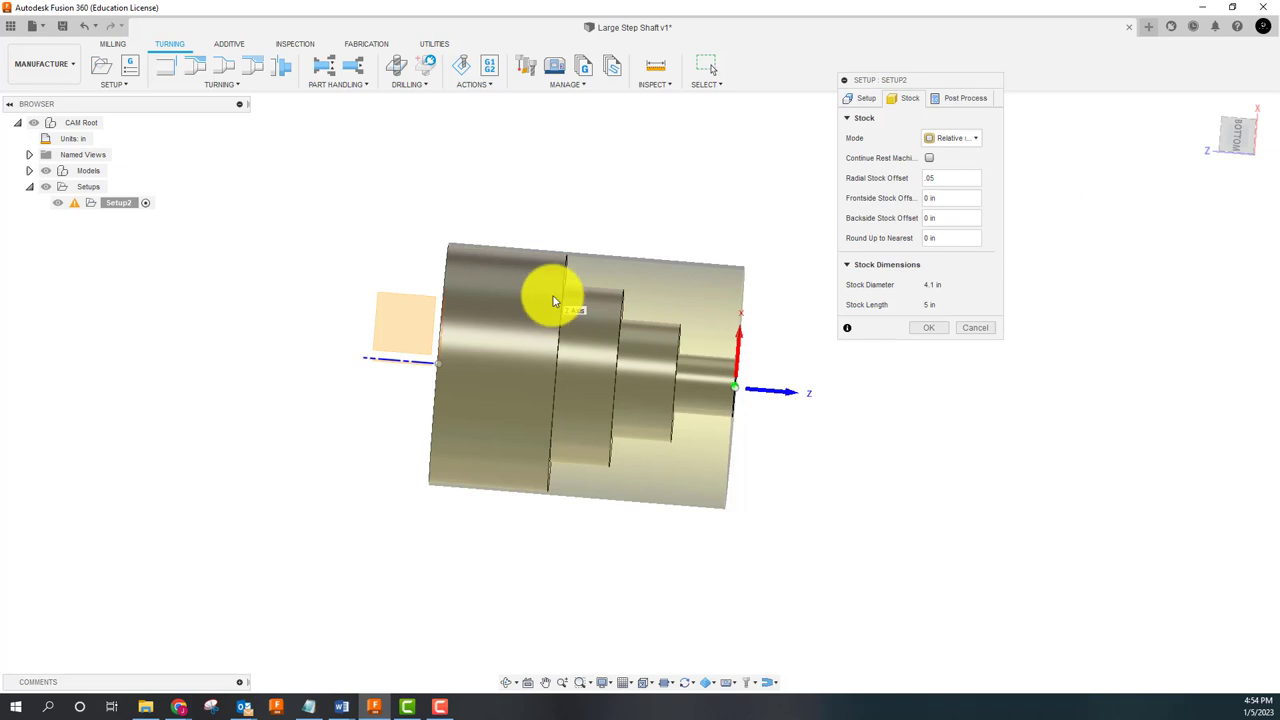
{"action": "left_click_drag", "start_coordinate": [556, 300], "coordinate": [548, 278]}
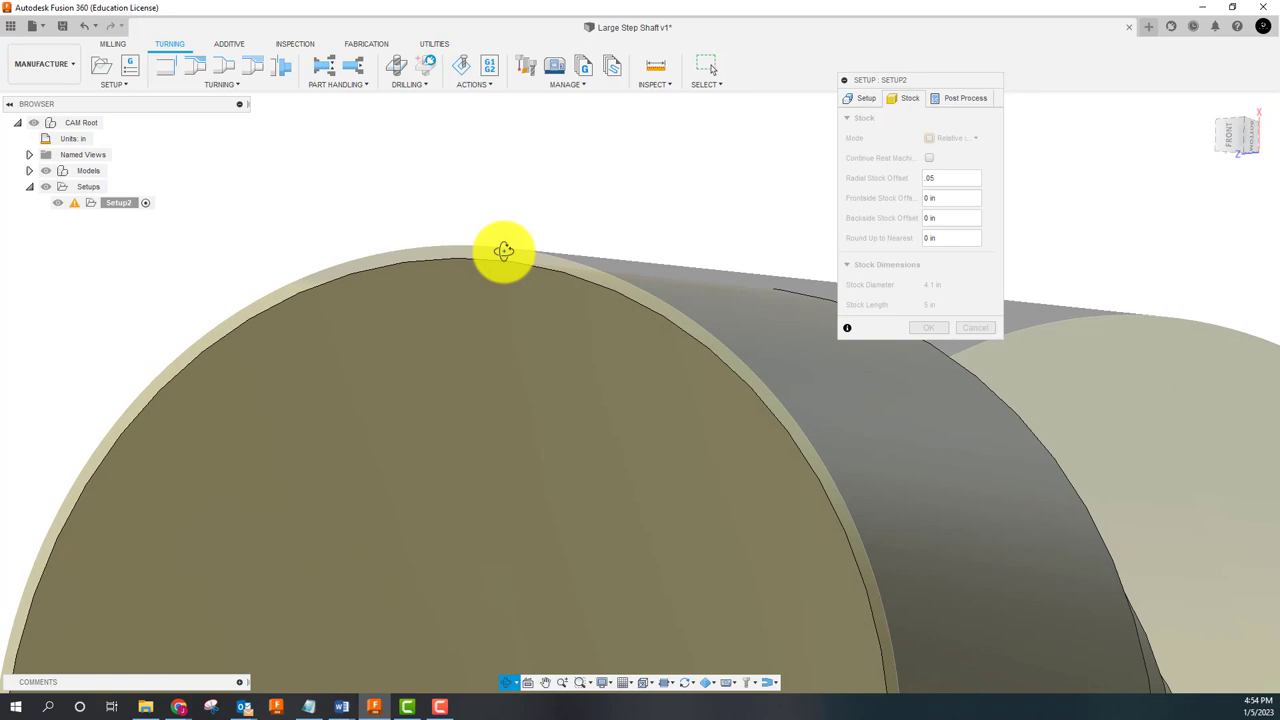
{"action": "left_click_drag", "start_coordinate": [504, 250], "coordinate": [712, 412]}
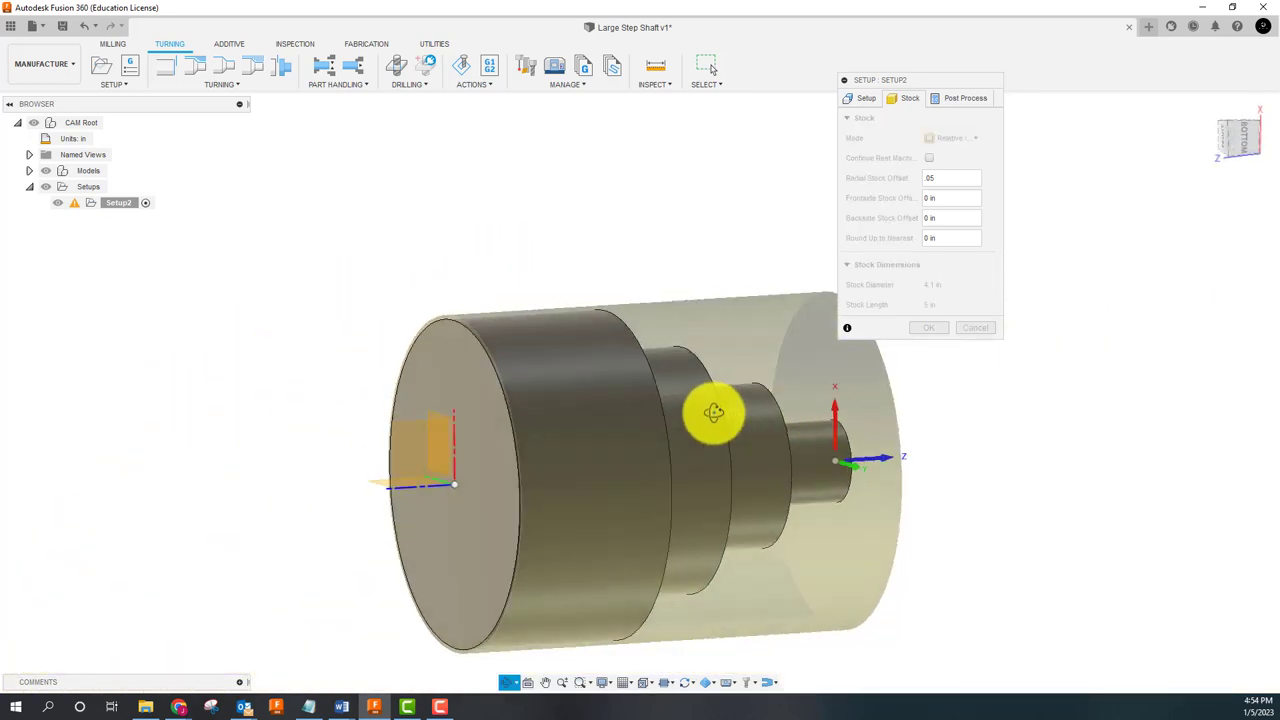
{"action": "left_click", "coordinate": [950, 136]}
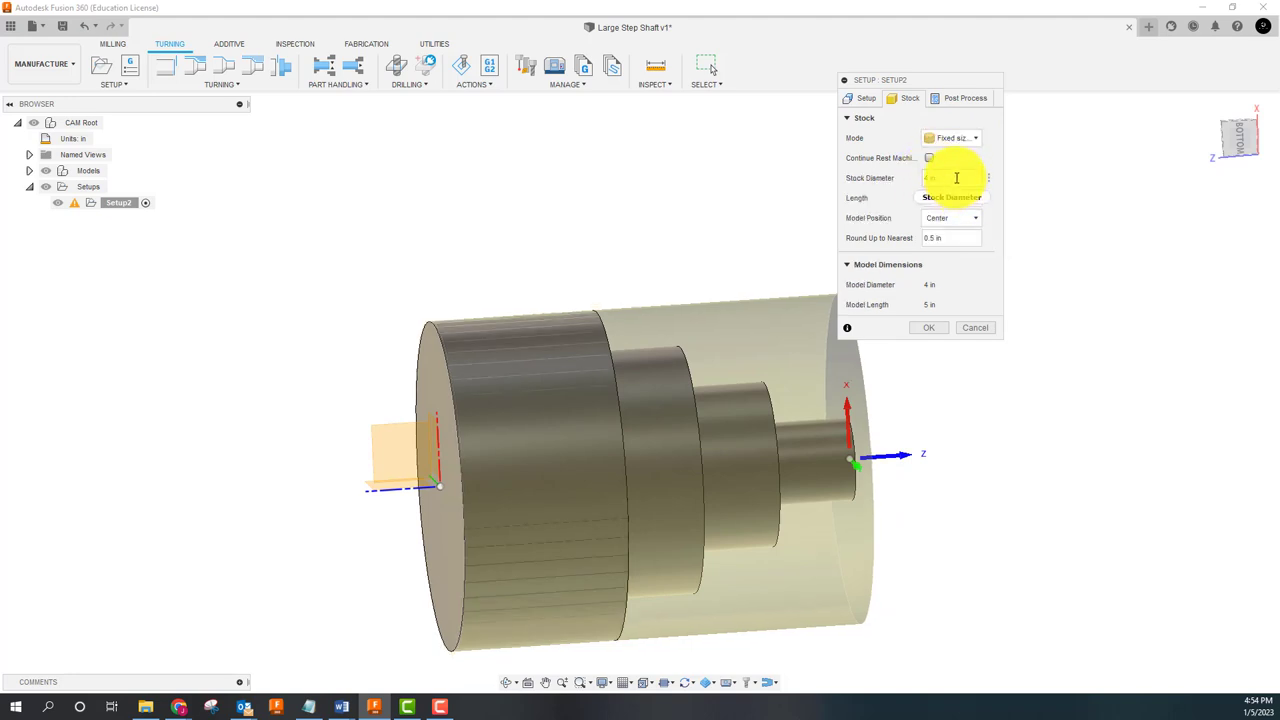
{"action": "mouse_move", "coordinate": [956, 178]}
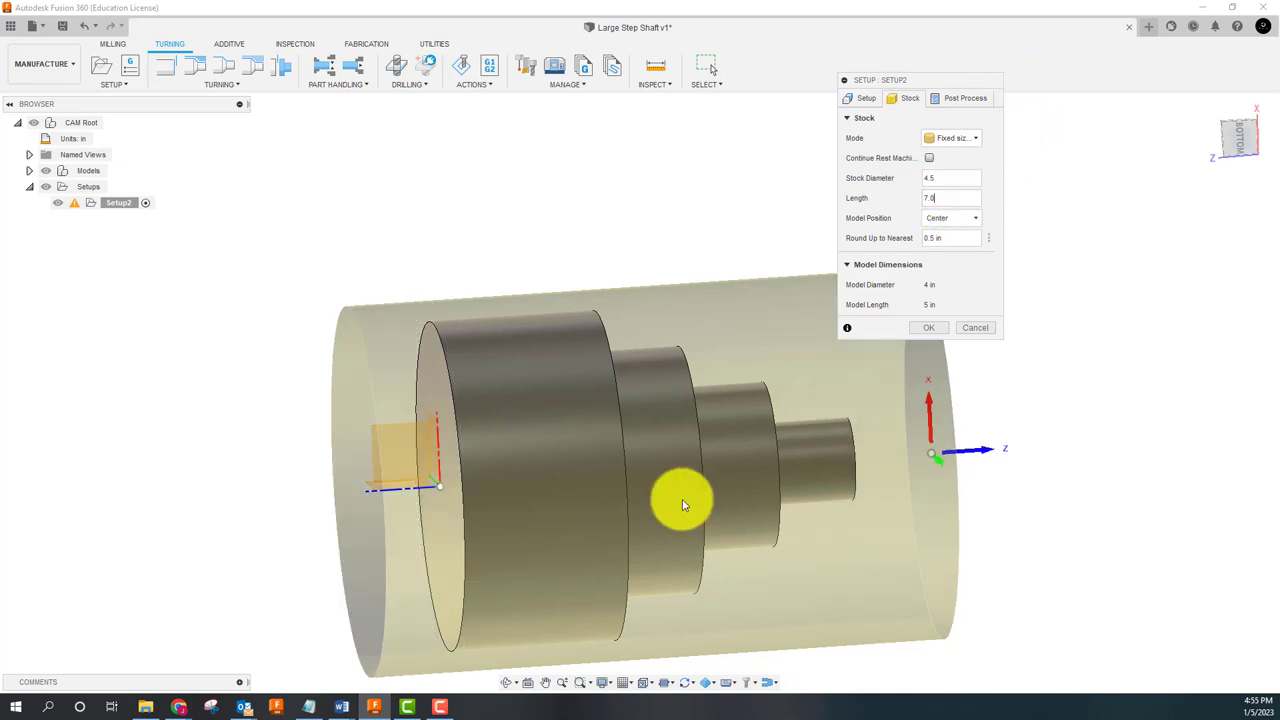
Step: Orbit to a straight side view of the shaft inside its fixed-size stock
{"action": "left_click_drag", "start_coordinate": [684, 504], "coordinate": [848, 476]}
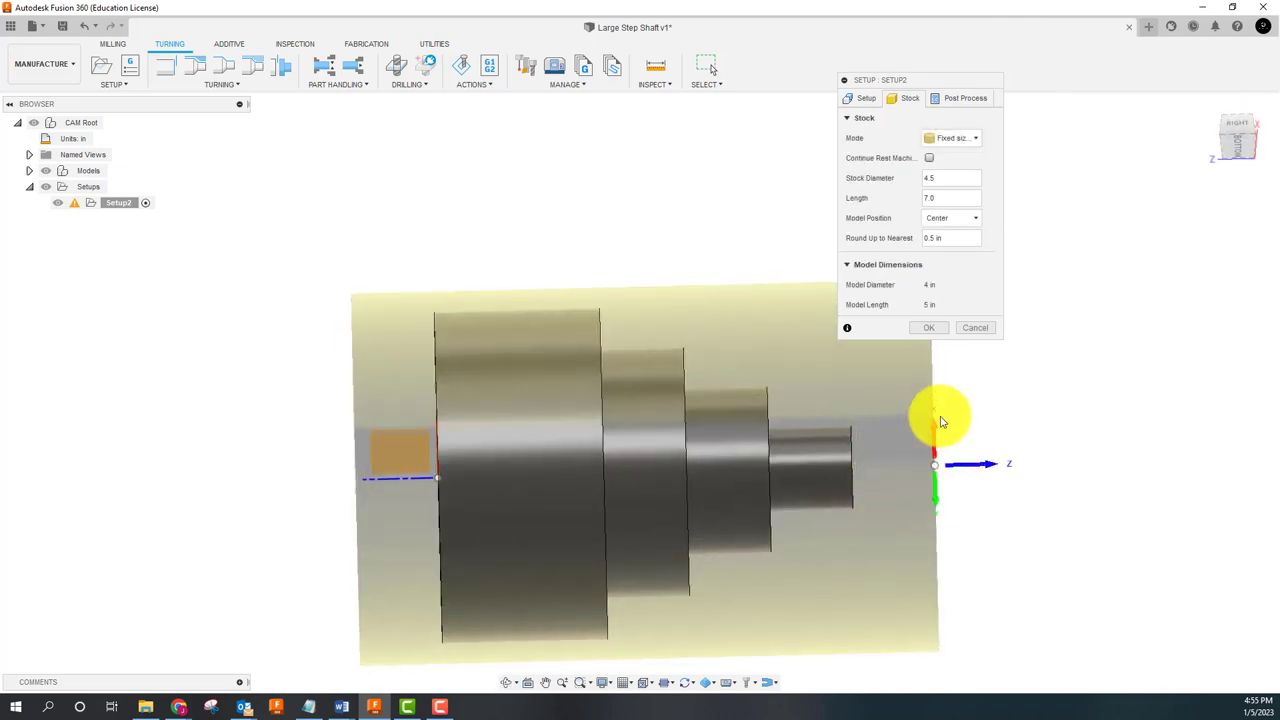
{"action": "left_click_drag", "start_coordinate": [940, 420], "coordinate": [920, 464]}
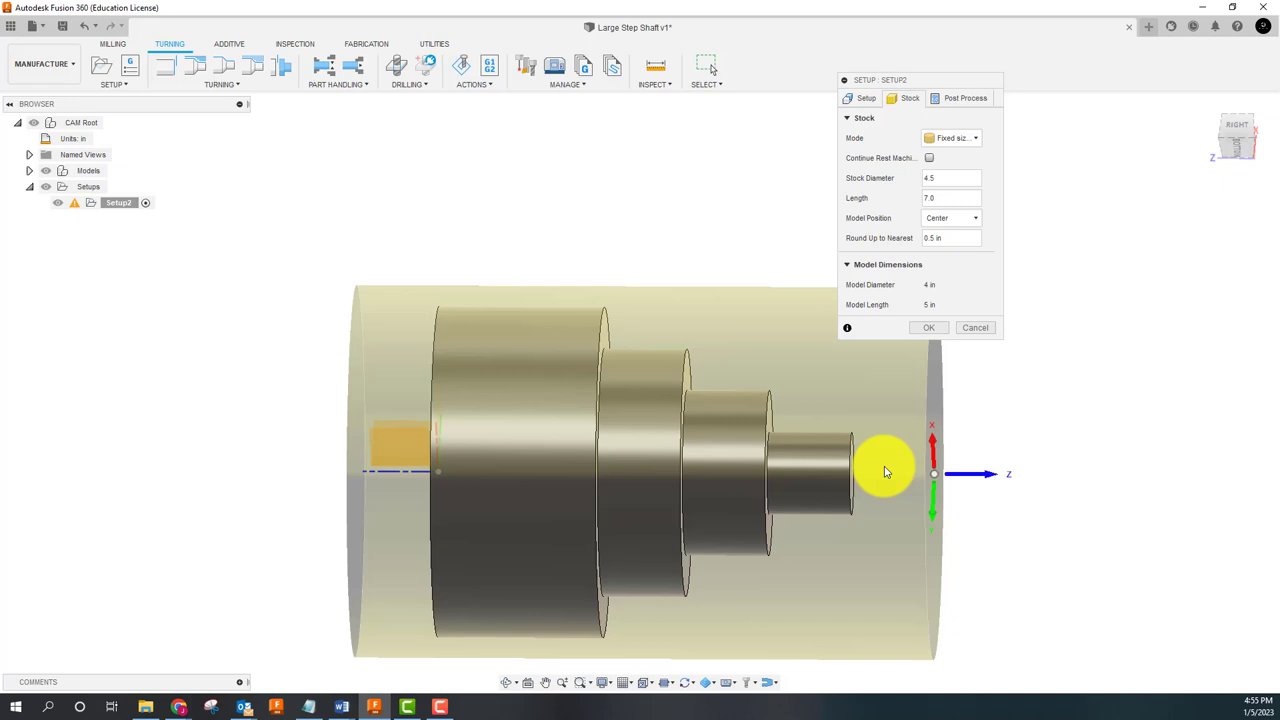
{"action": "mouse_move", "coordinate": [844, 392]}
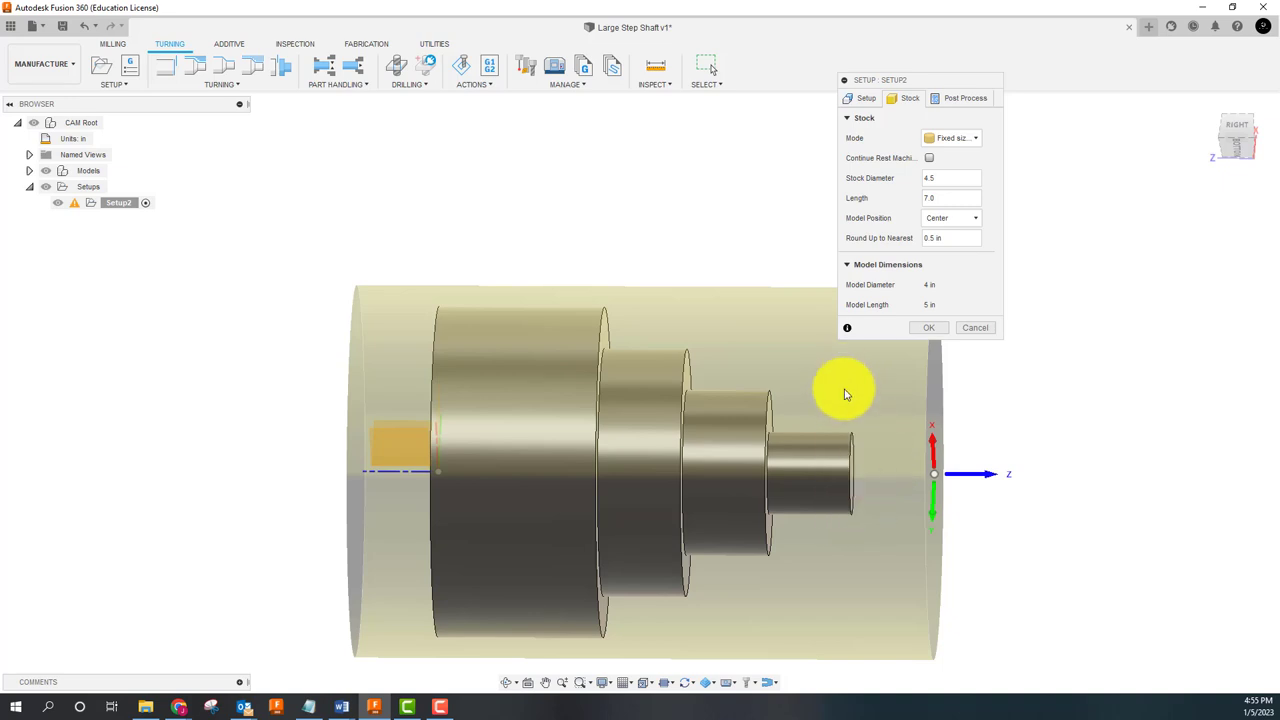
{"action": "mouse_move", "coordinate": [868, 464]}
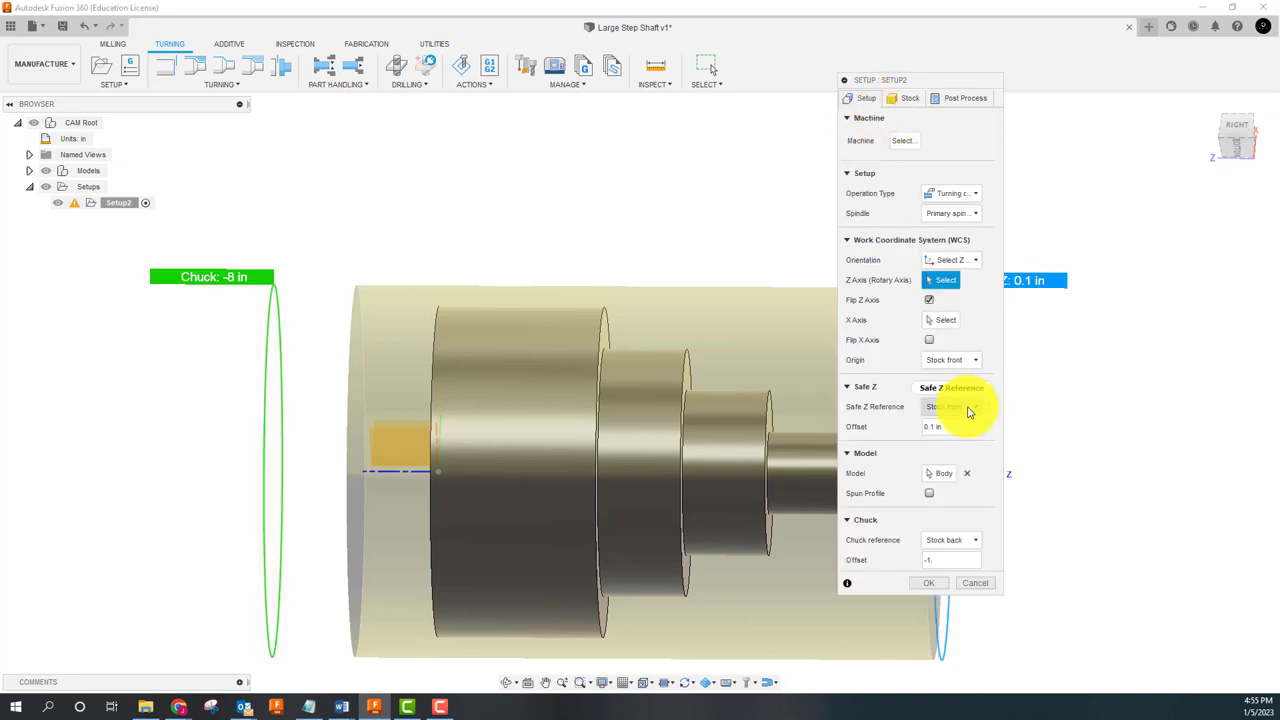
{"action": "mouse_move", "coordinate": [960, 472]}
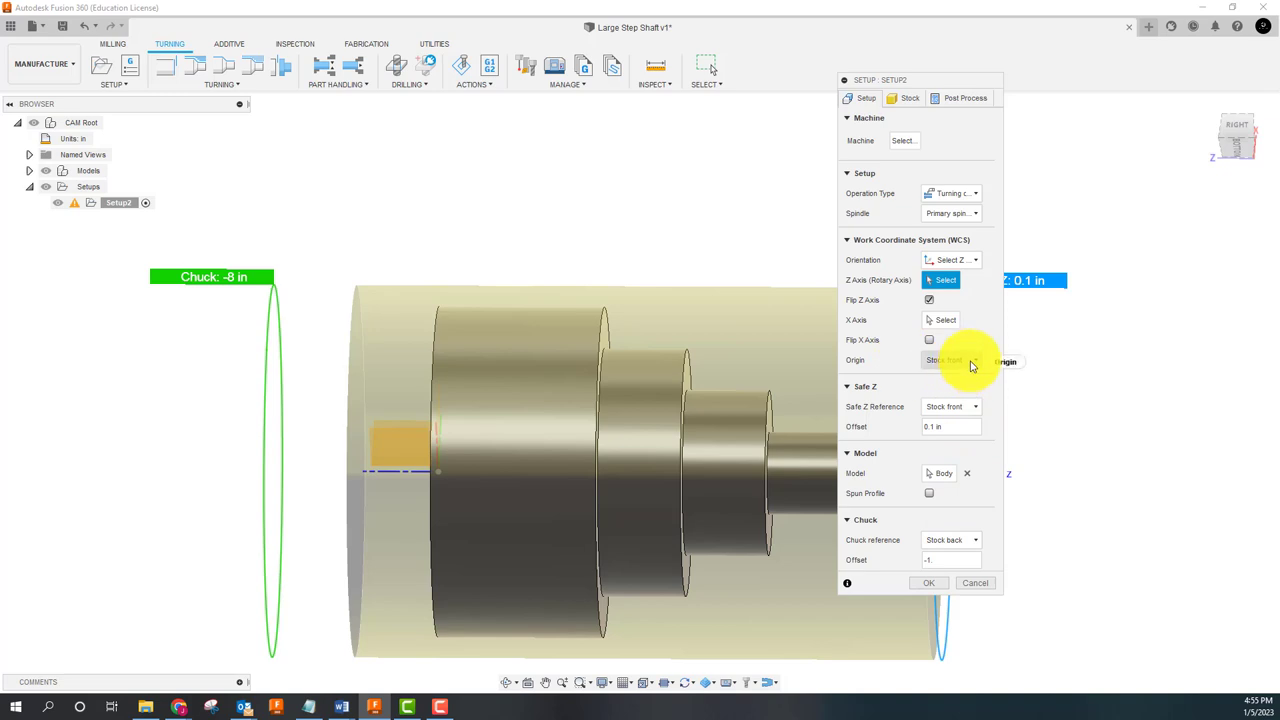
Step: Set the WCS origin to Model front, then move to the stock settings
{"action": "left_click", "coordinate": [950, 360]}
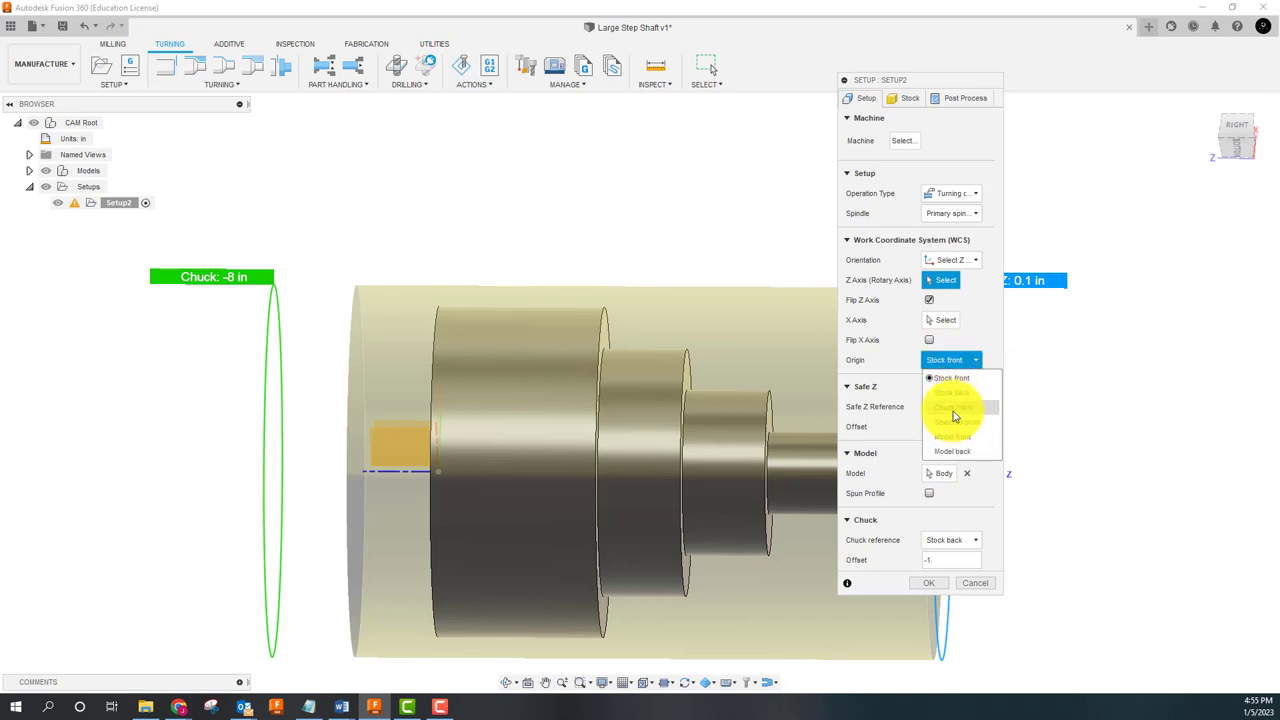
{"action": "left_click", "coordinate": [952, 408]}
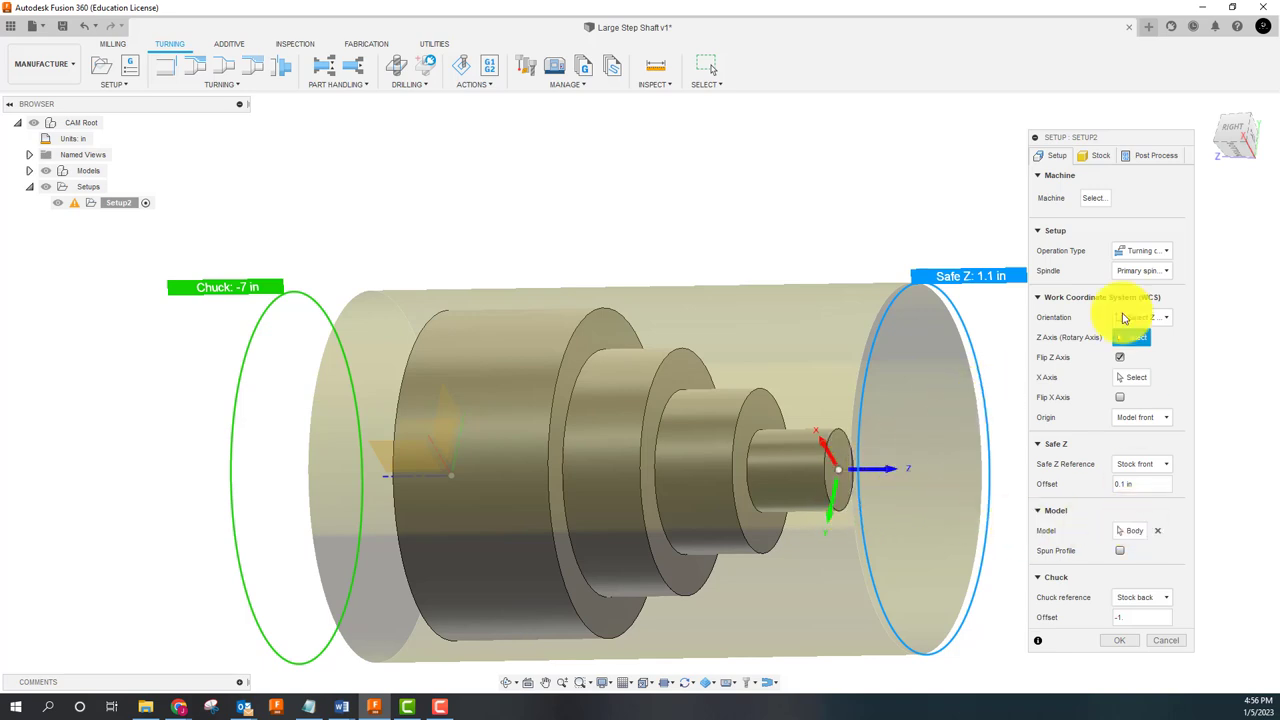
{"action": "left_click", "coordinate": [1100, 156]}
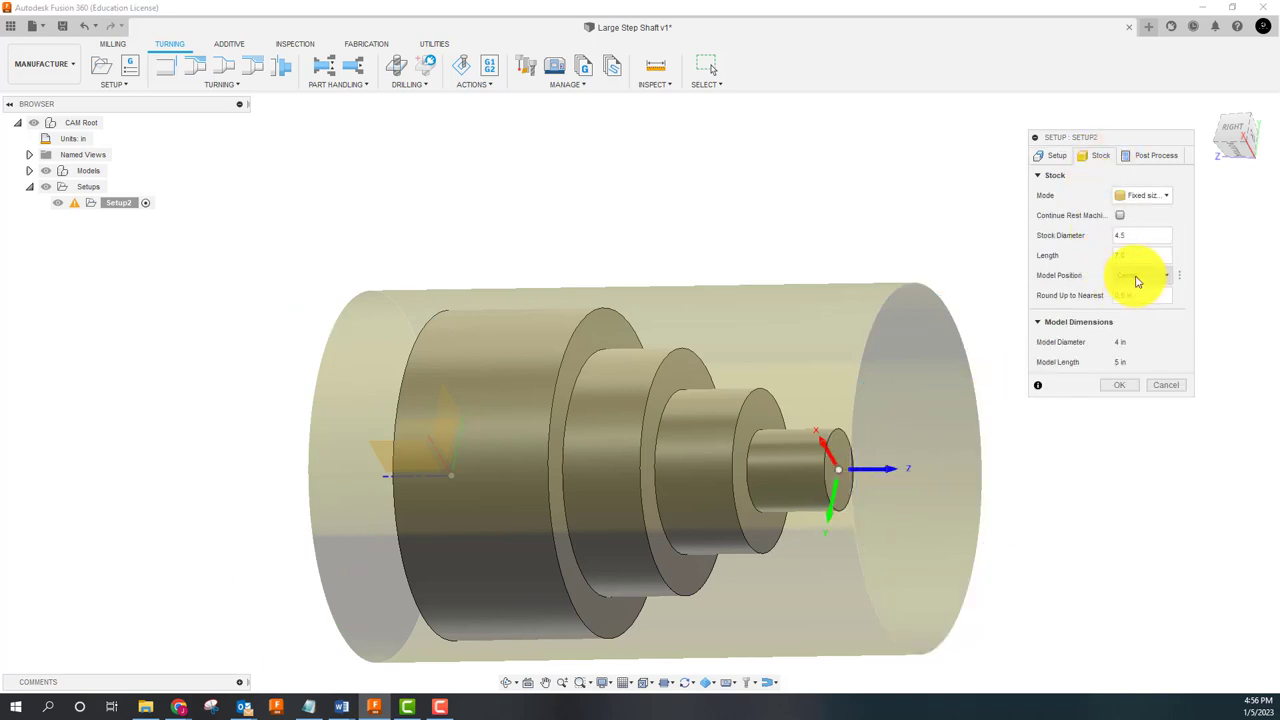
Step: Position the stock as an offset from the model front with value 025, then show program settings
{"action": "left_click", "coordinate": [1140, 276]}
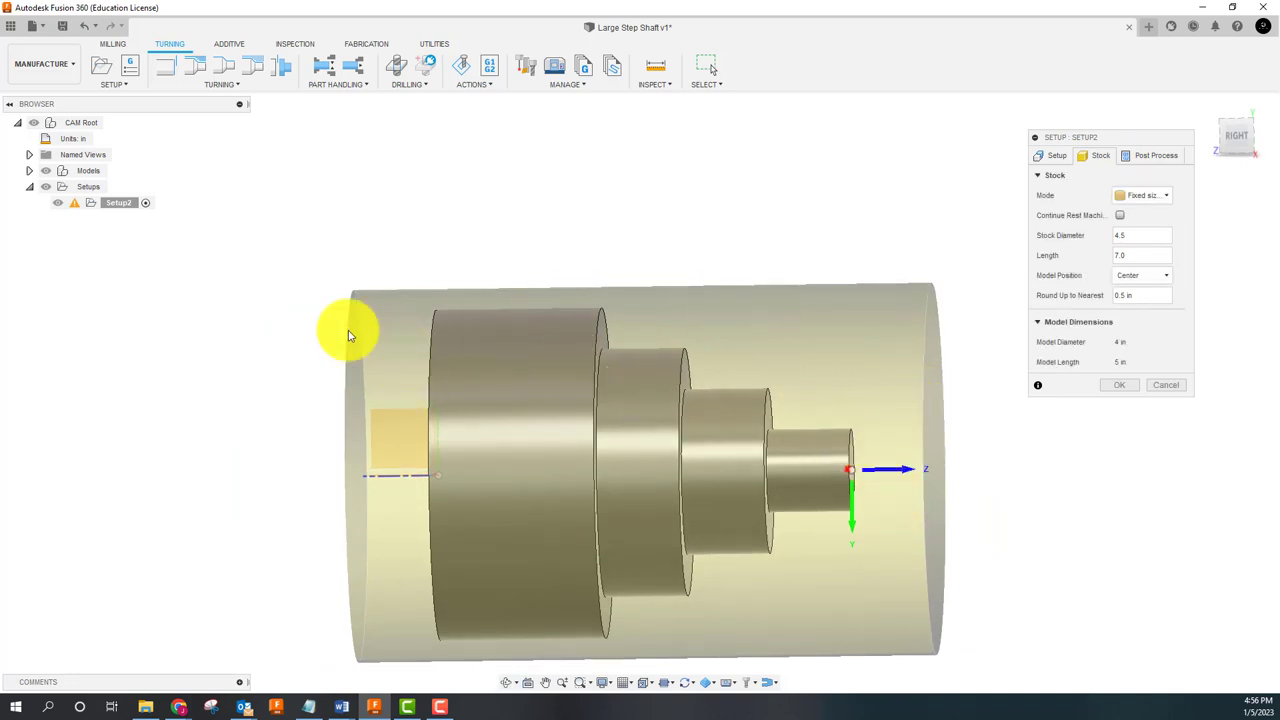
{"action": "mouse_move", "coordinate": [896, 490]}
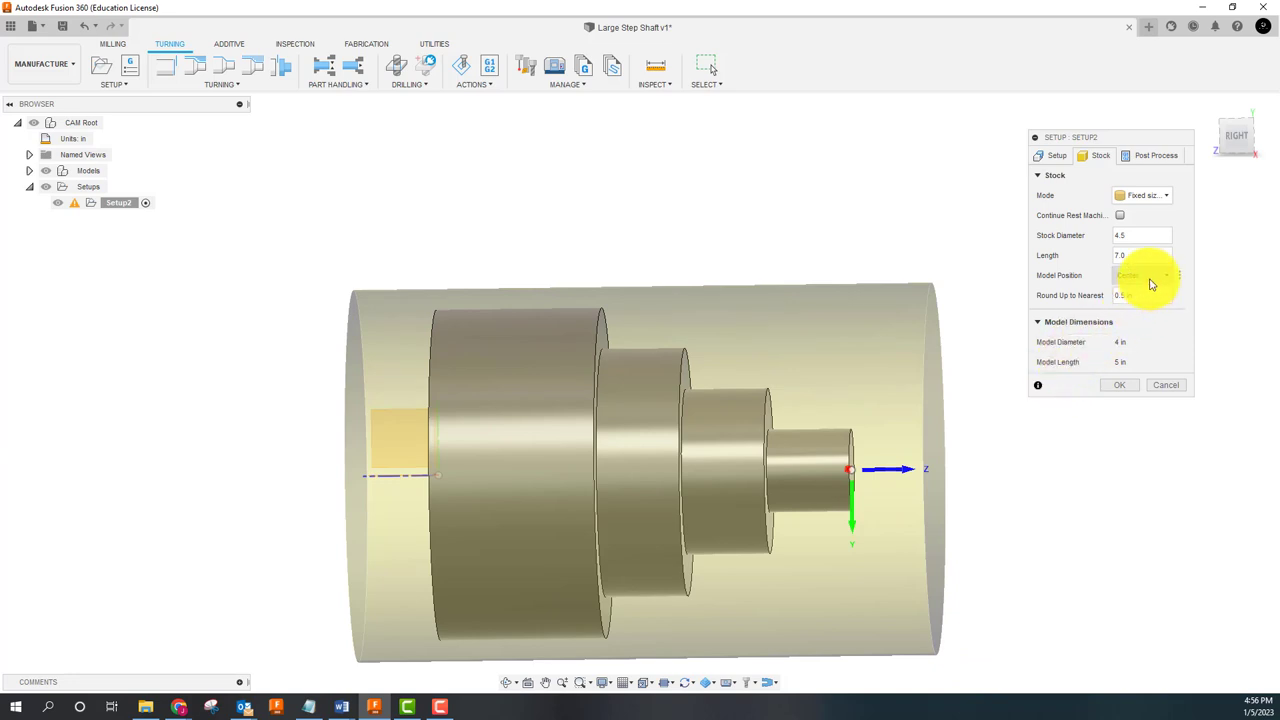
{"action": "left_click", "coordinate": [1140, 276]}
{"action": "type", "text": ".025"}
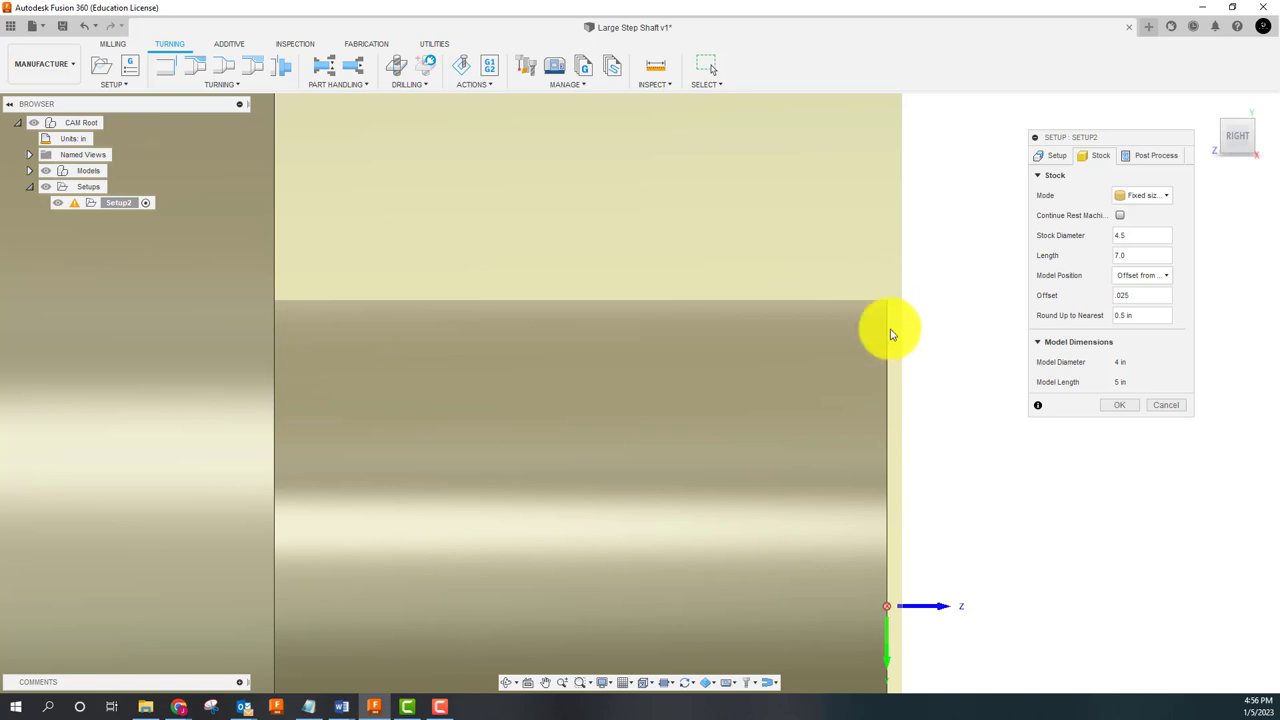
{"action": "left_click", "coordinate": [1140, 296]}
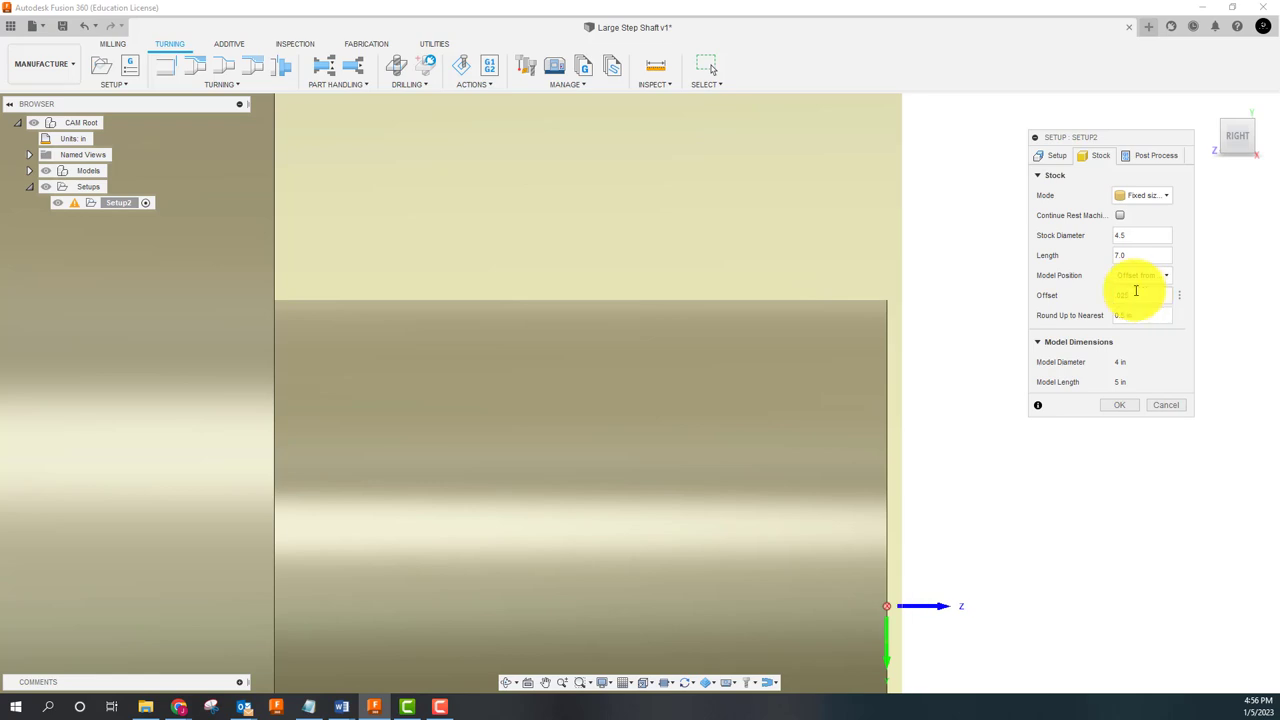
{"action": "type", "text": "025"}
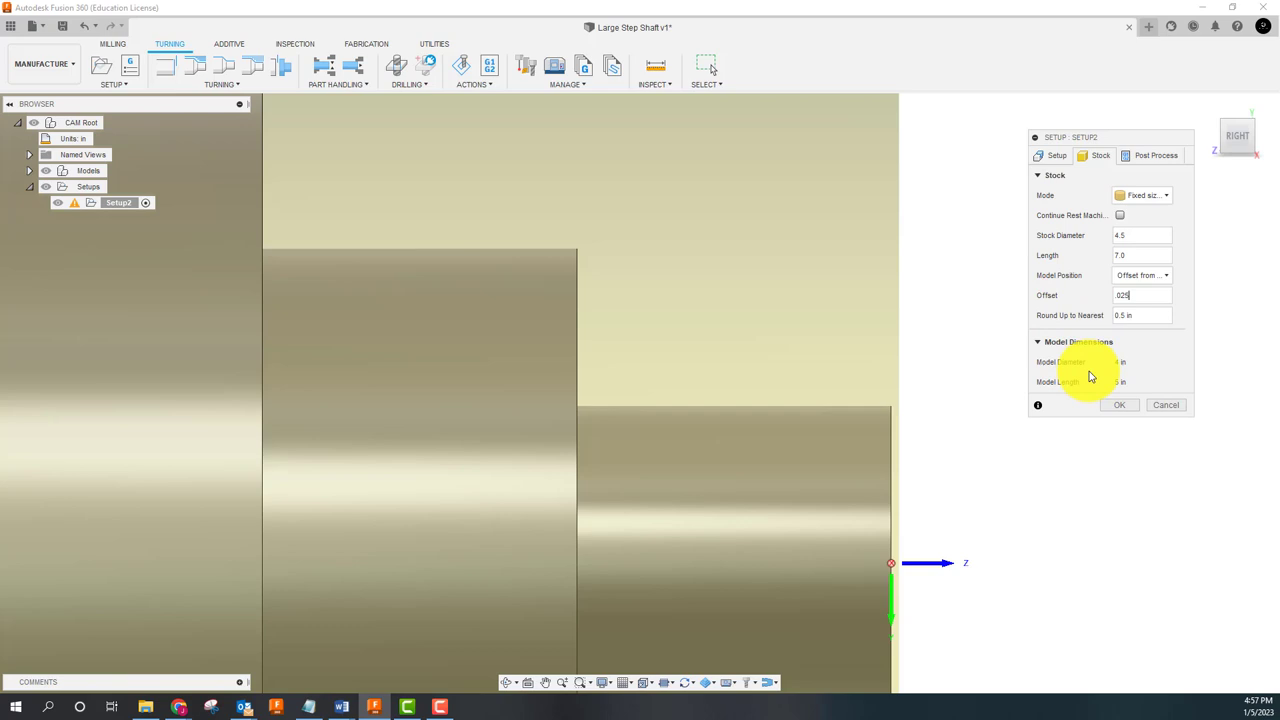
{"action": "left_click", "coordinate": [1156, 156]}
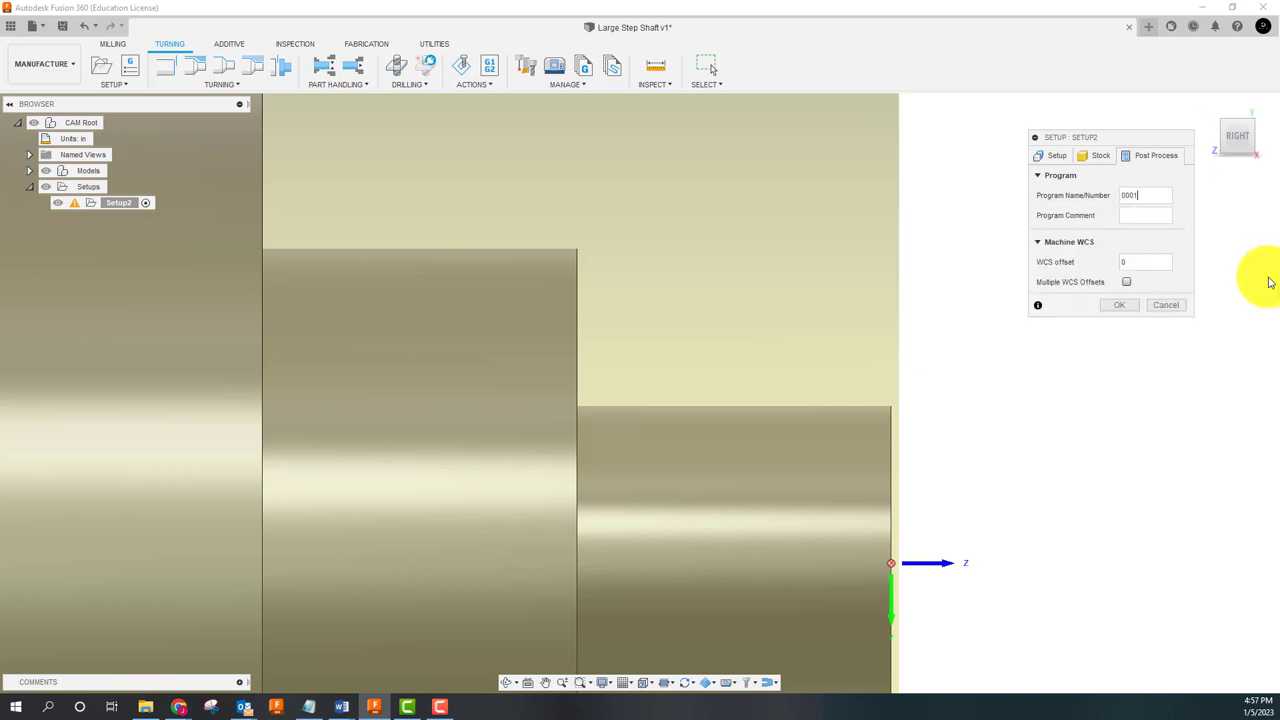
Step: Set program number 0001, a step-shaft OP1 comment and WCS offset 1, then confirm the setup
{"action": "left_click", "coordinate": [1144, 216]}
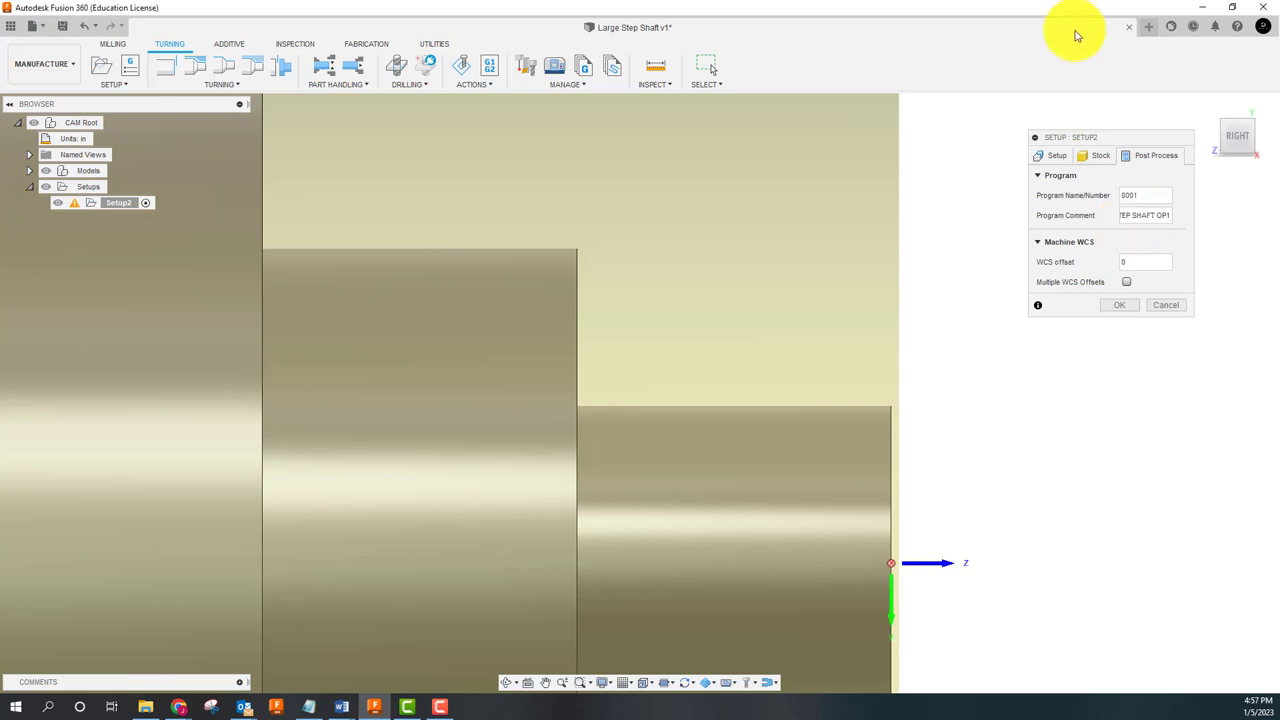
{"action": "left_click", "coordinate": [1144, 262]}
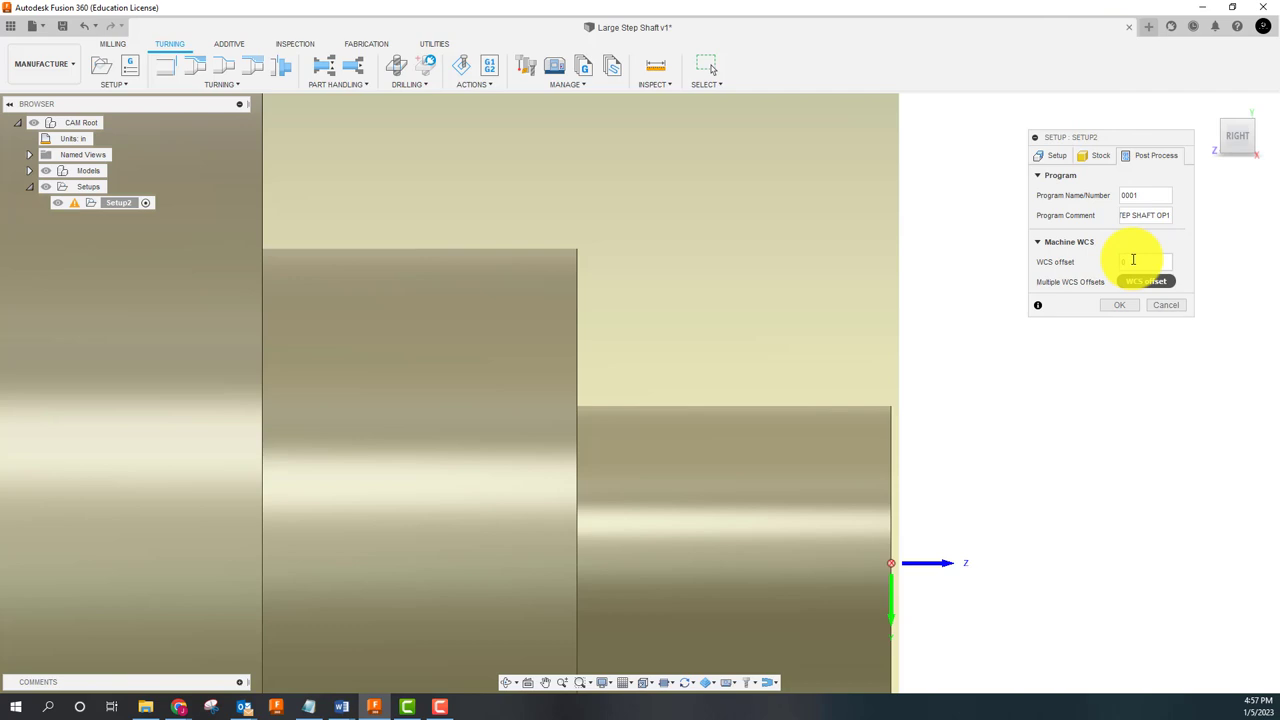
{"action": "mouse_move", "coordinate": [1146, 266]}
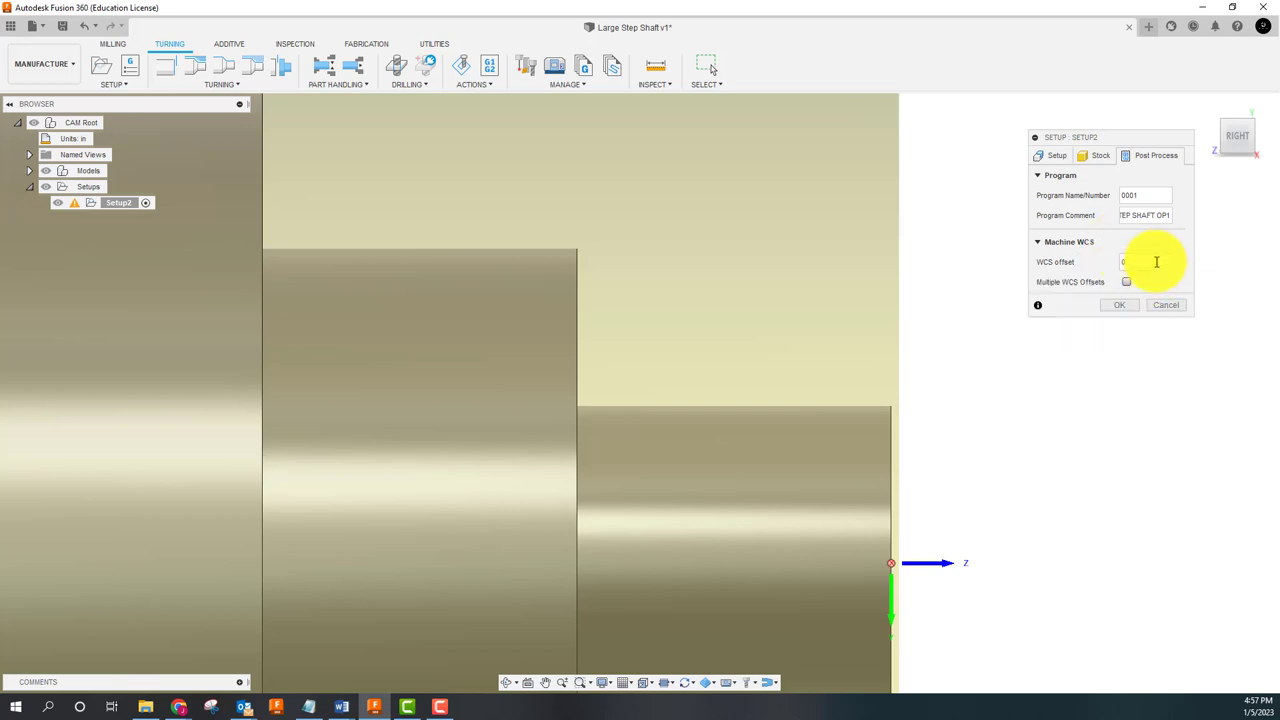
{"action": "left_click", "coordinate": [1140, 260]}
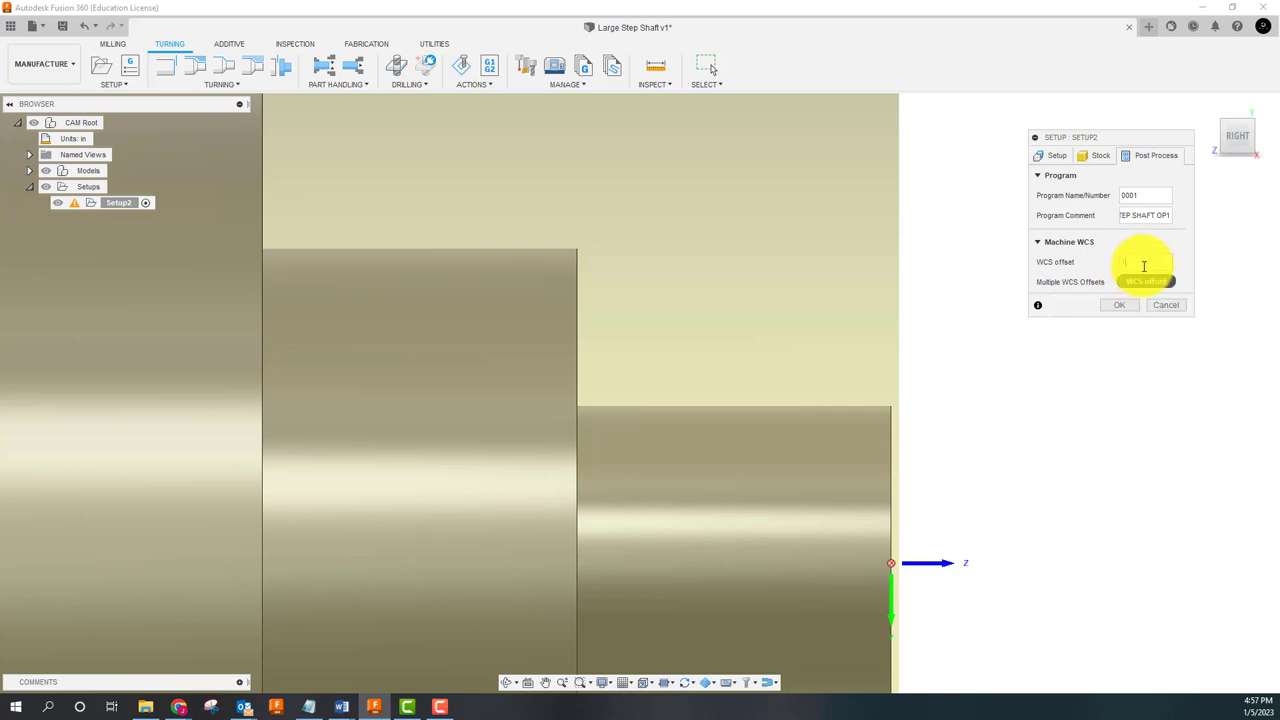
{"action": "mouse_move", "coordinate": [1124, 260]}
{"action": "type", "text": "1"}
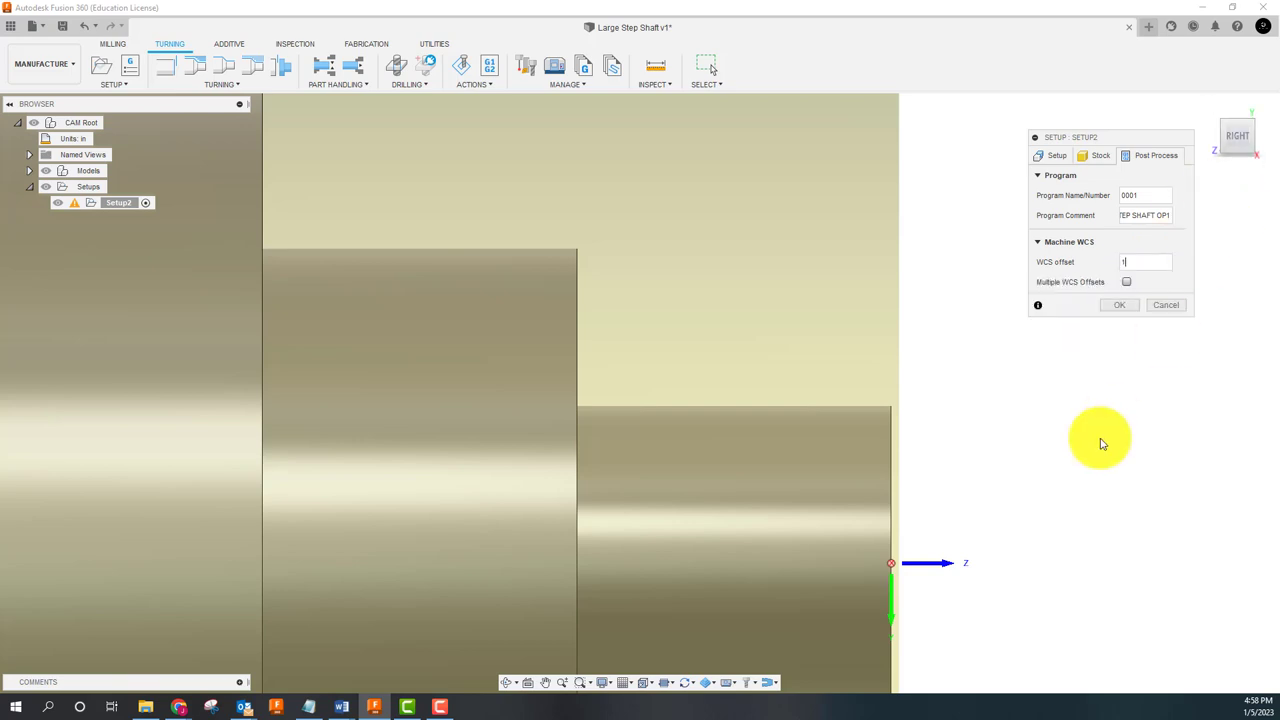
{"action": "left_click", "coordinate": [1120, 304]}
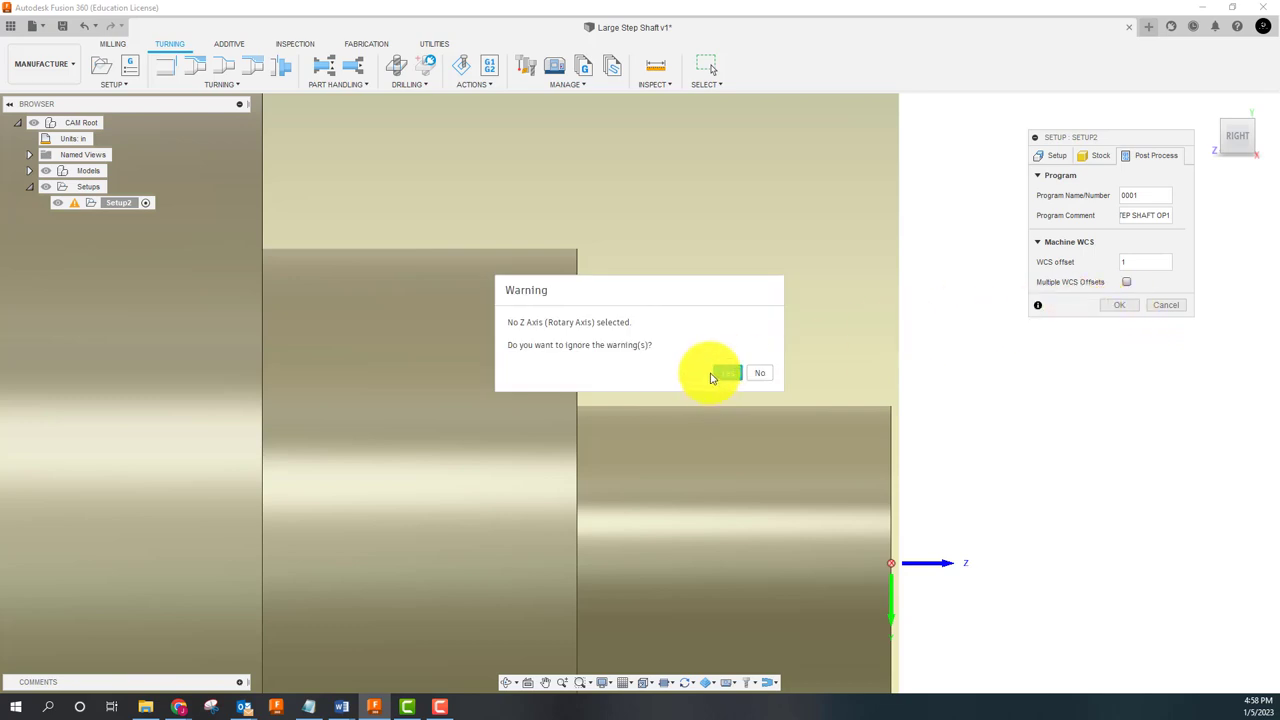
Step: Ignore the missing-rotary-axis warning, then bring up Setup2's options to edit it
{"action": "left_click", "coordinate": [724, 372]}
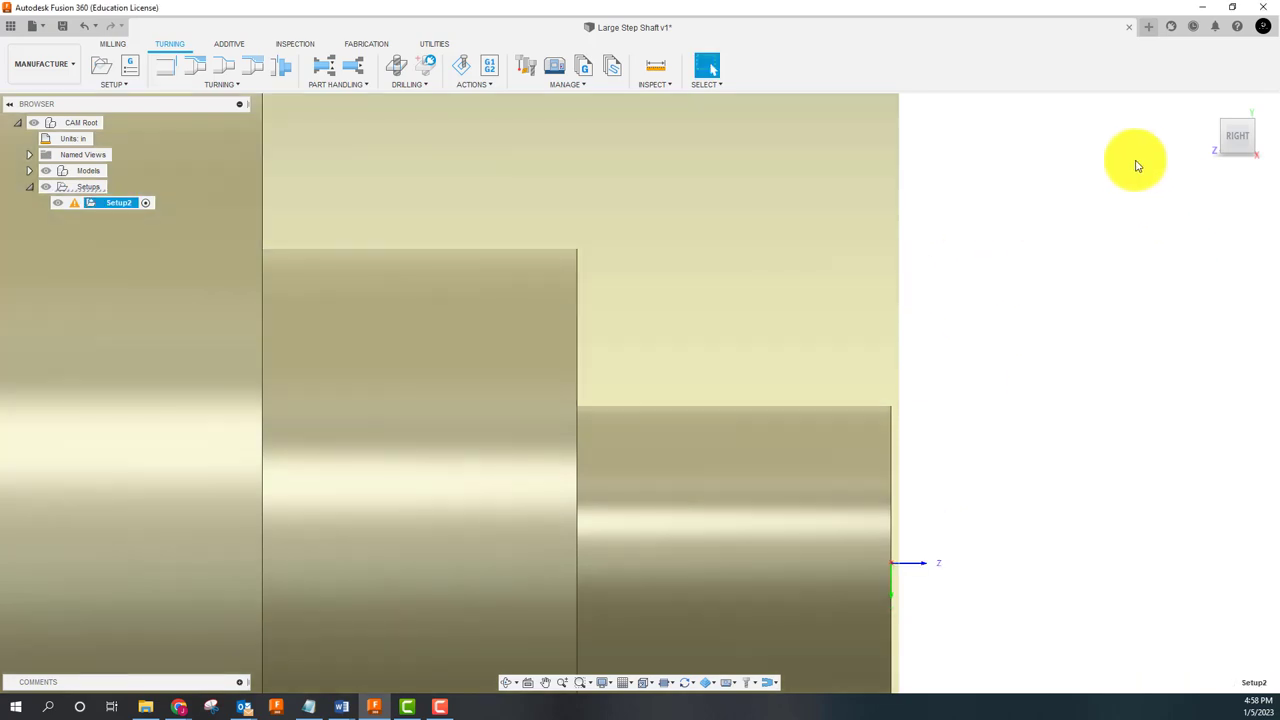
{"action": "right_click", "coordinate": [118, 202]}
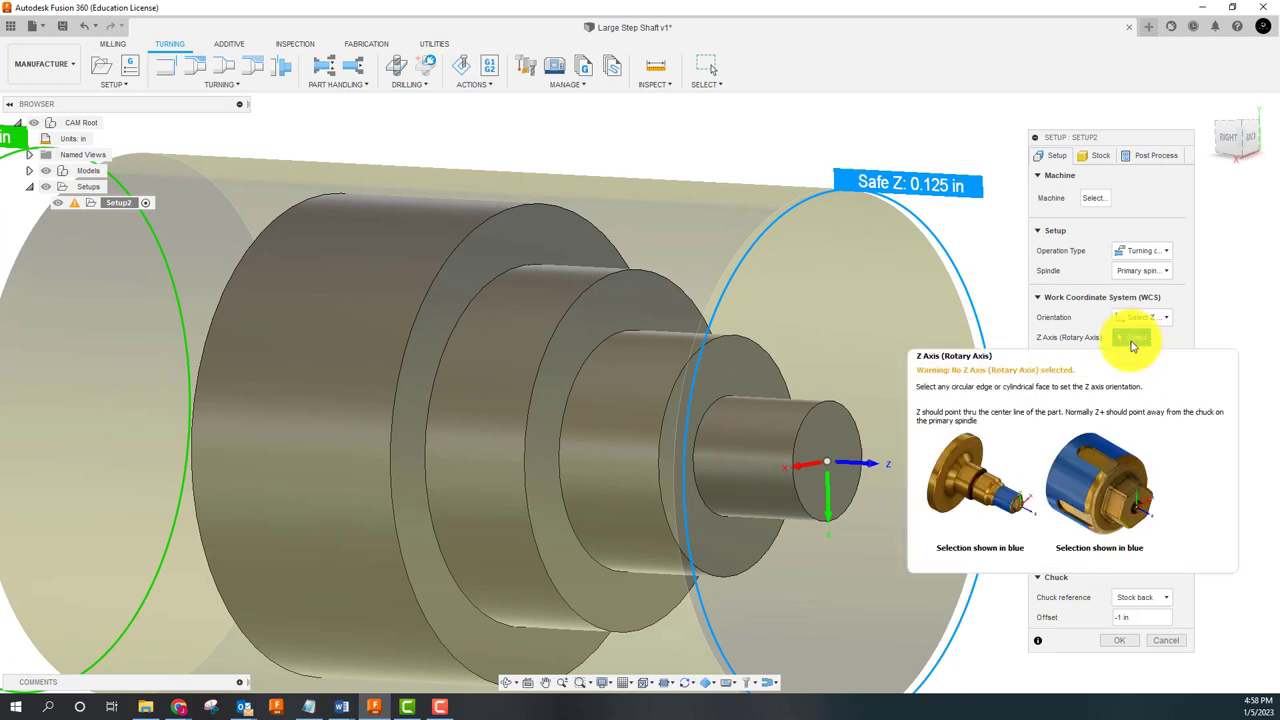
Step: Select the shaft's cylindrical face as Setup2's rotary Z axis reference
{"action": "left_click", "coordinate": [636, 410]}
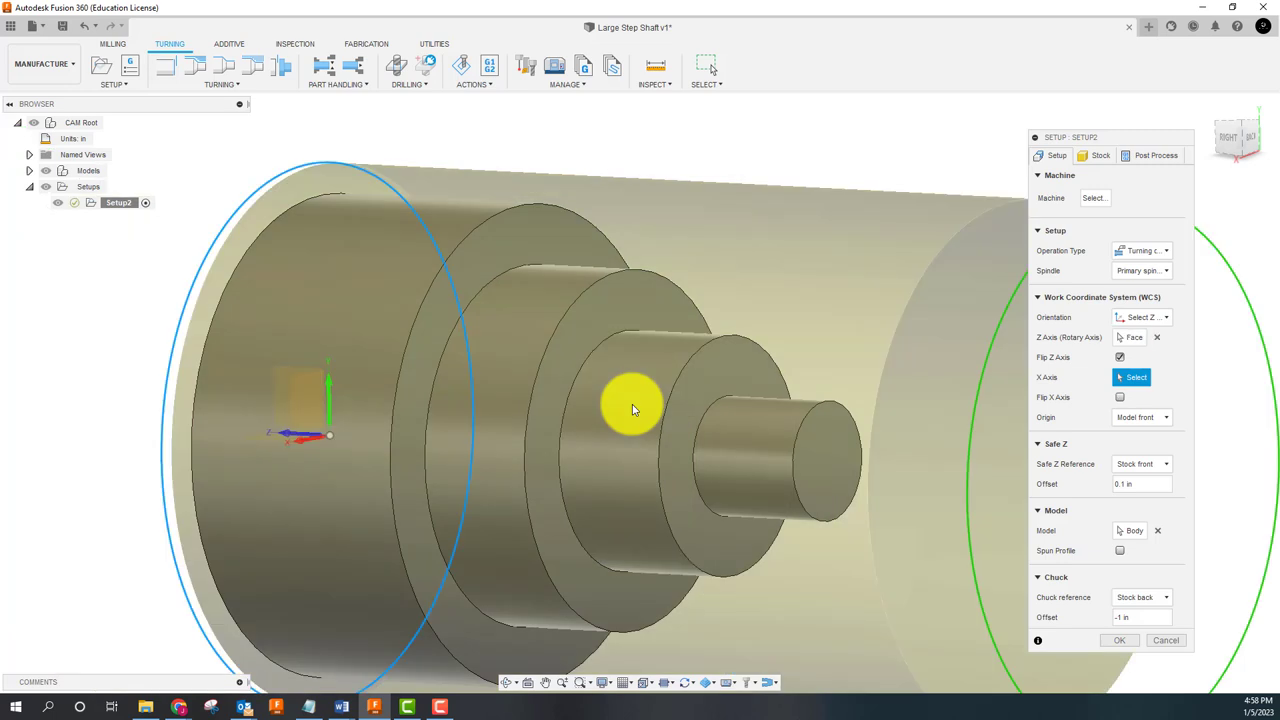
{"action": "left_click", "coordinate": [640, 410]}
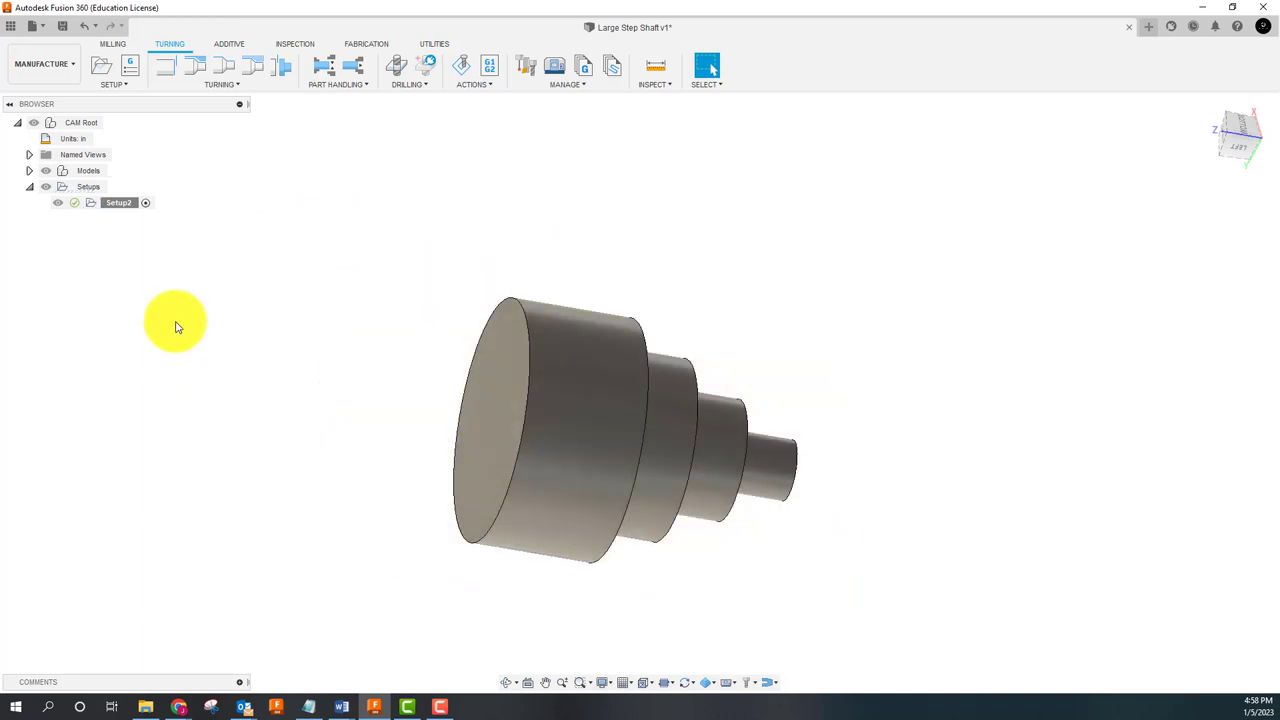
Step: Rename Setup2 to LARGE STEP SHAFT OP1 MAIN in the browser
{"action": "left_click", "coordinate": [118, 202]}
{"action": "type", "text": "LARGE STEP "}
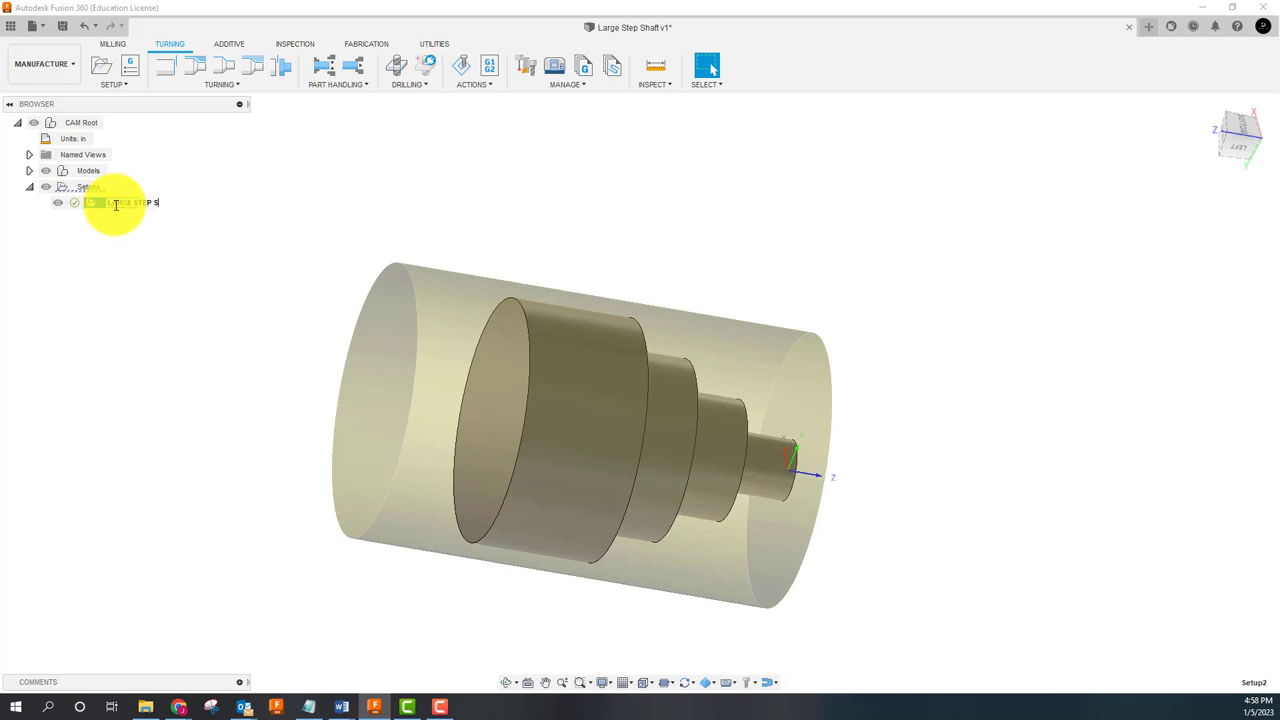
{"action": "type", "text": "SHAFT OP1"}
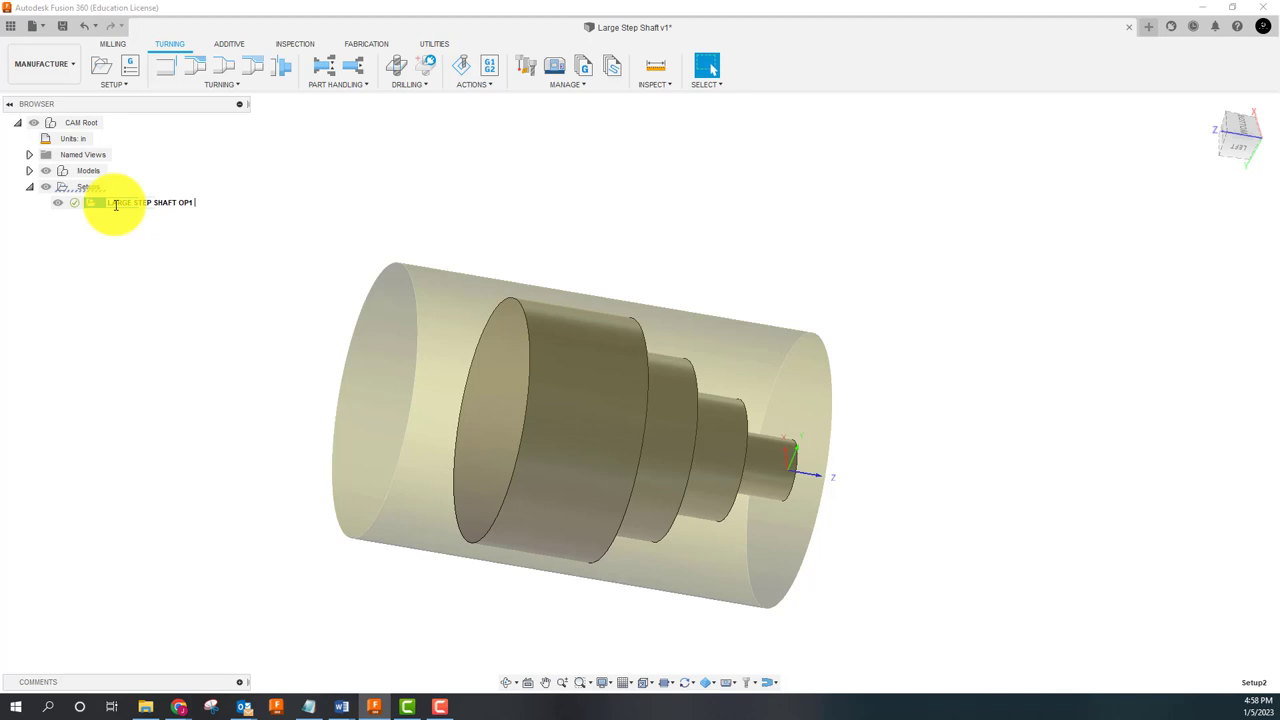
{"action": "type", "text": "MAIN"}
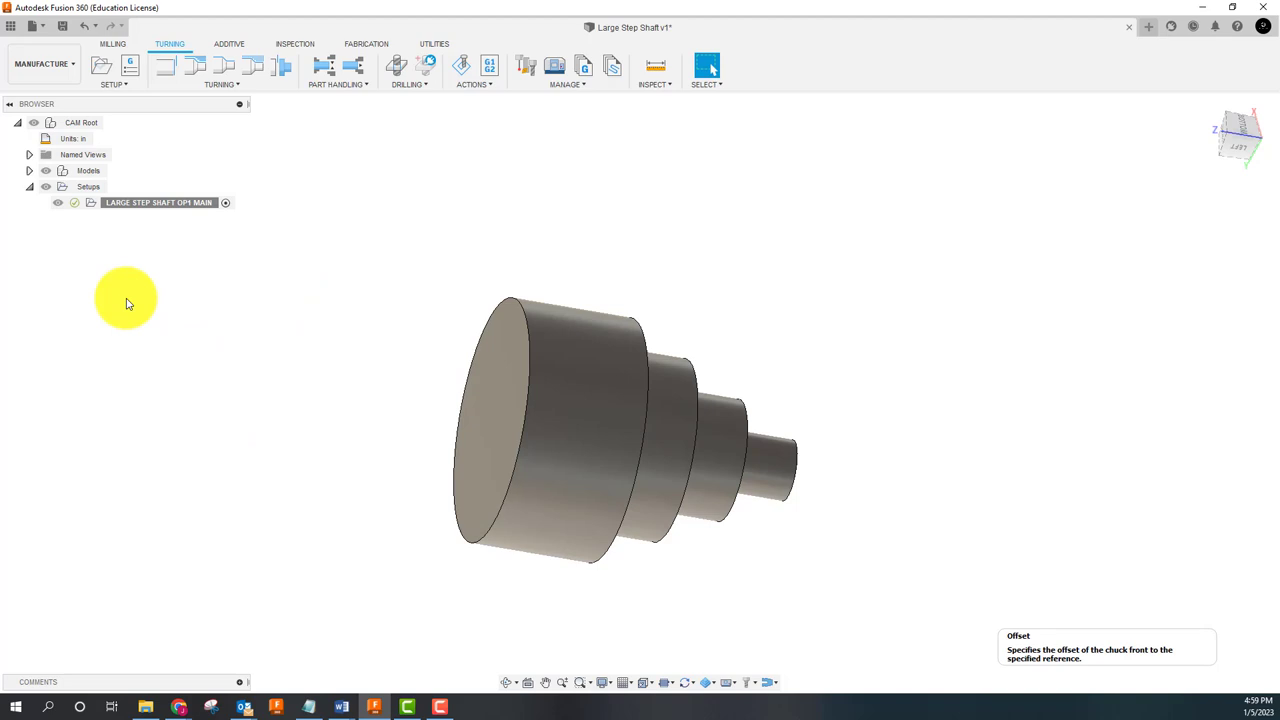
{"action": "left_click", "coordinate": [144, 202]}
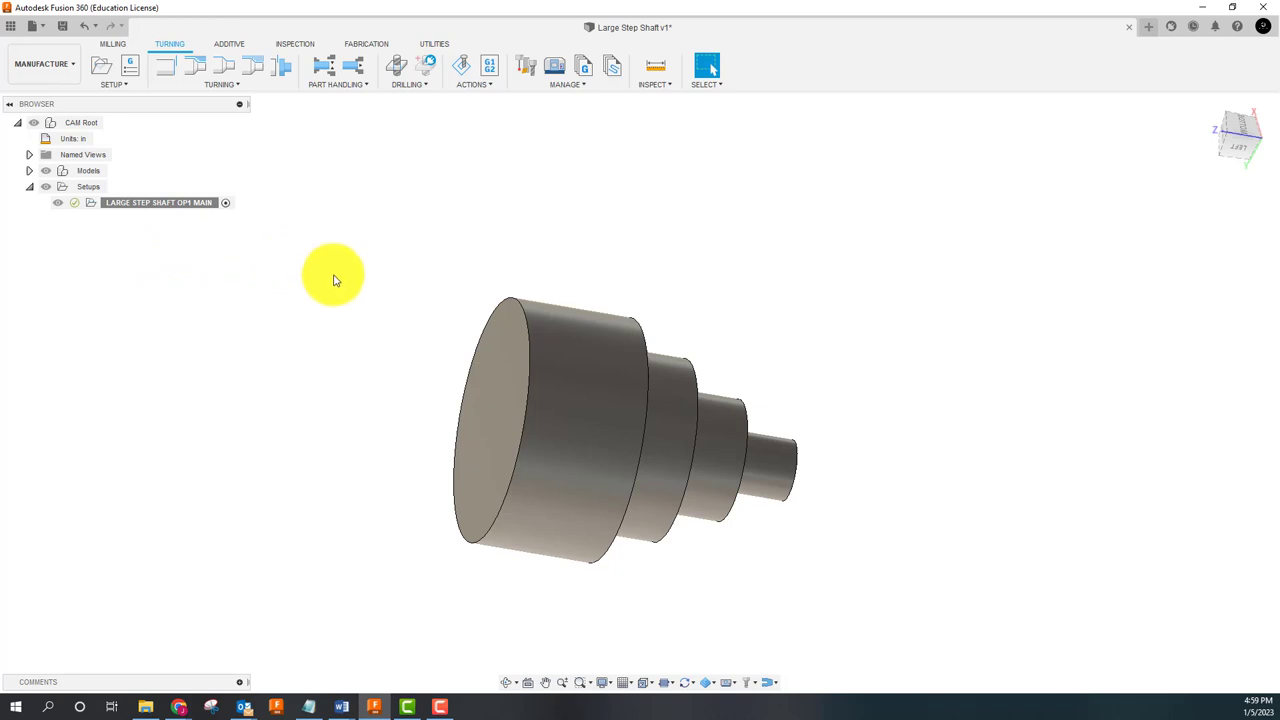
{"action": "mouse_move", "coordinate": [436, 234]}
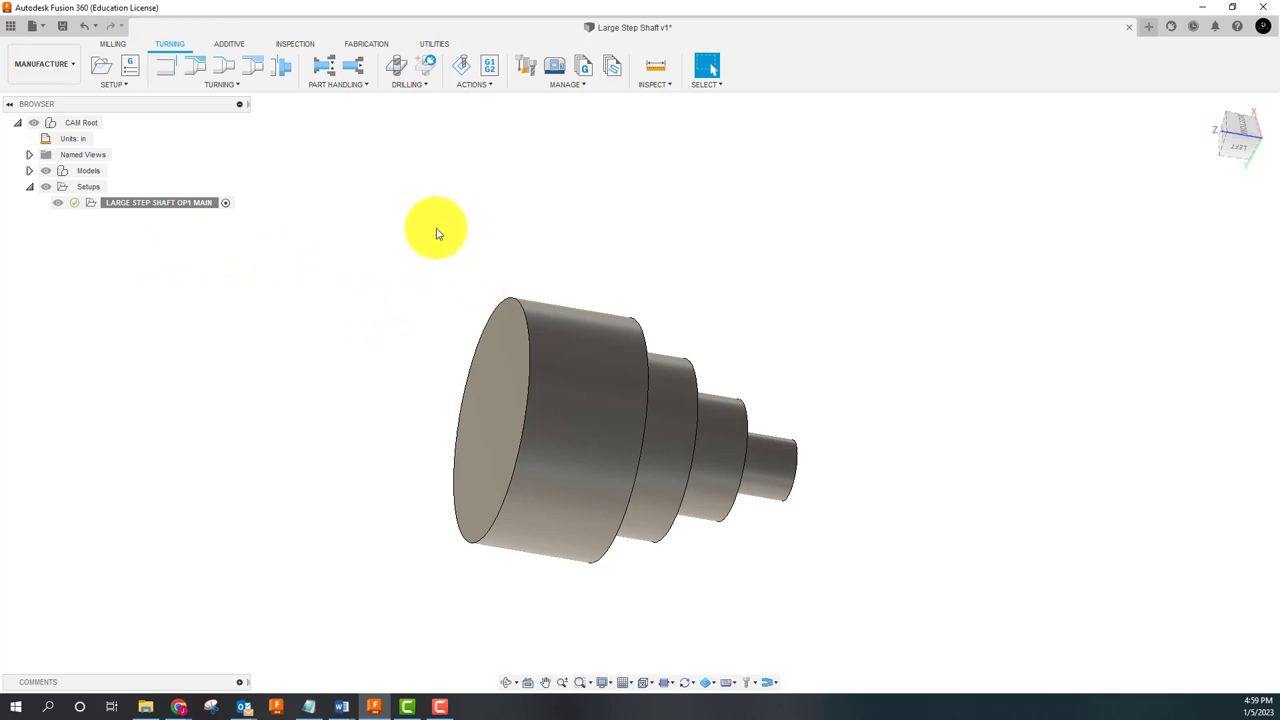
{"action": "mouse_move", "coordinate": [308, 328]}
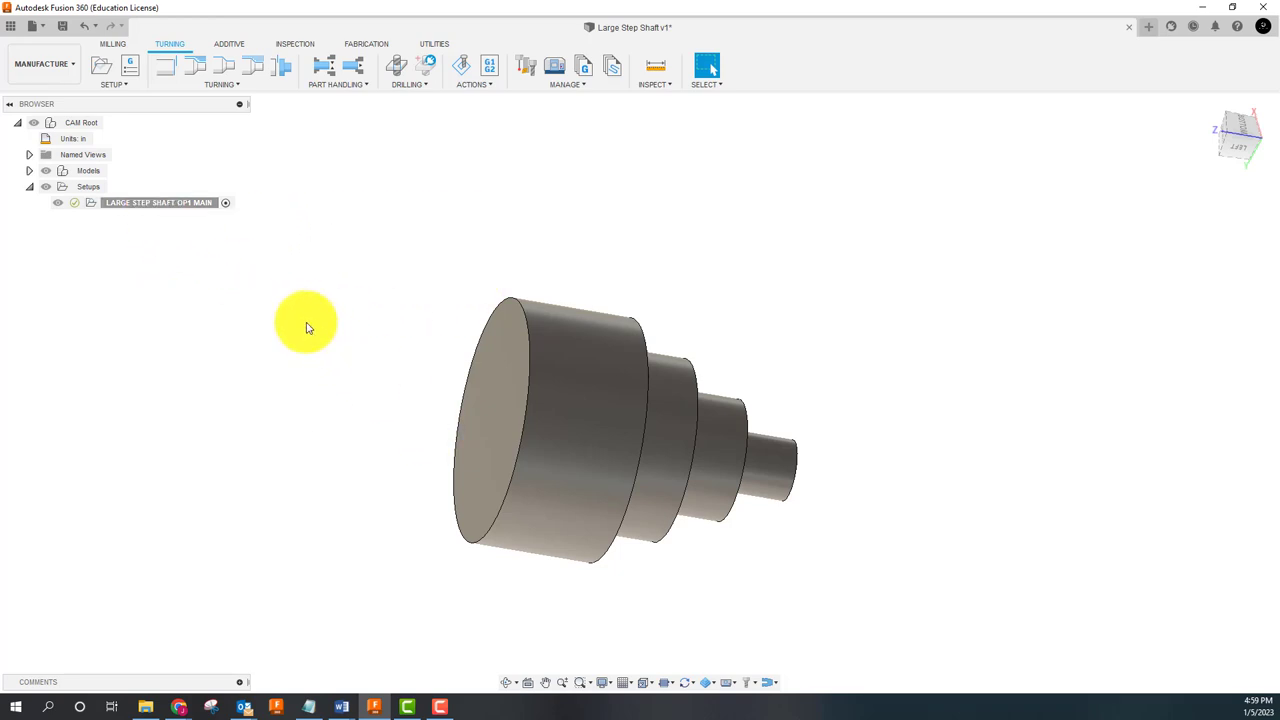
Step: Create a new turning setup from the existing one, pick the shaft face, and go to its stock settings
{"action": "left_click", "coordinate": [158, 202]}
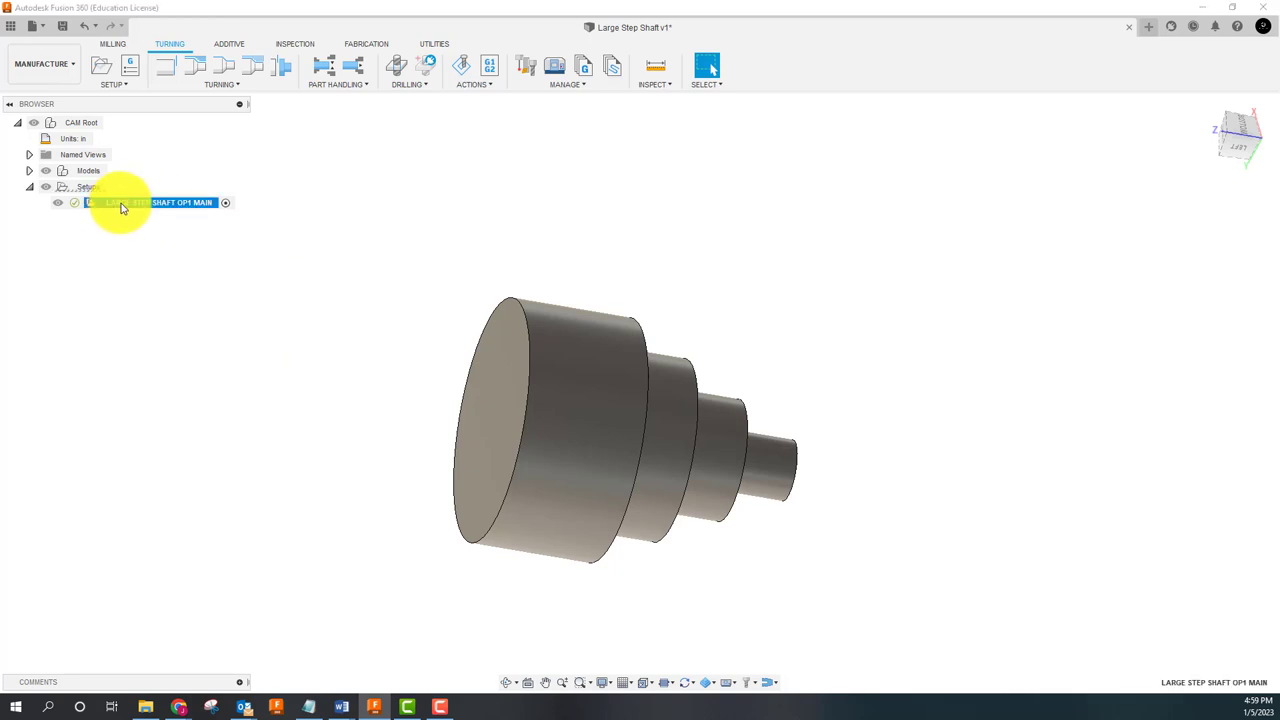
{"action": "right_click", "coordinate": [158, 202]}
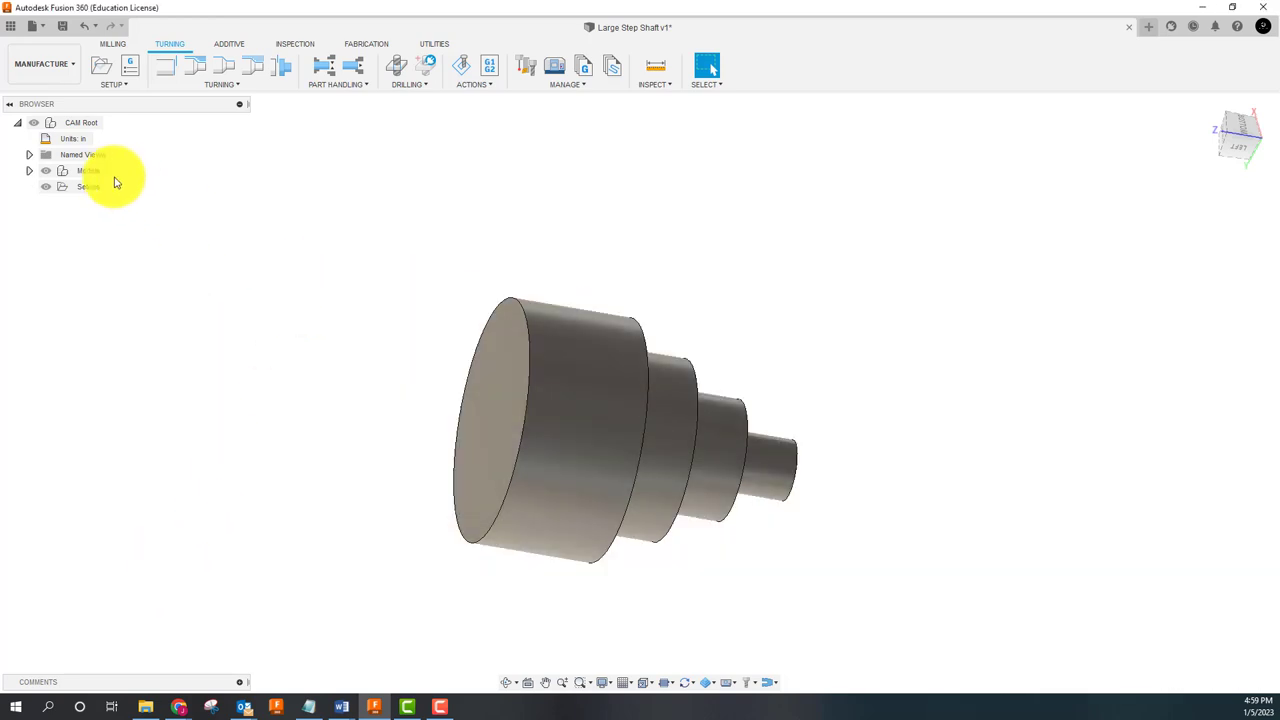
{"action": "left_click", "coordinate": [100, 64]}
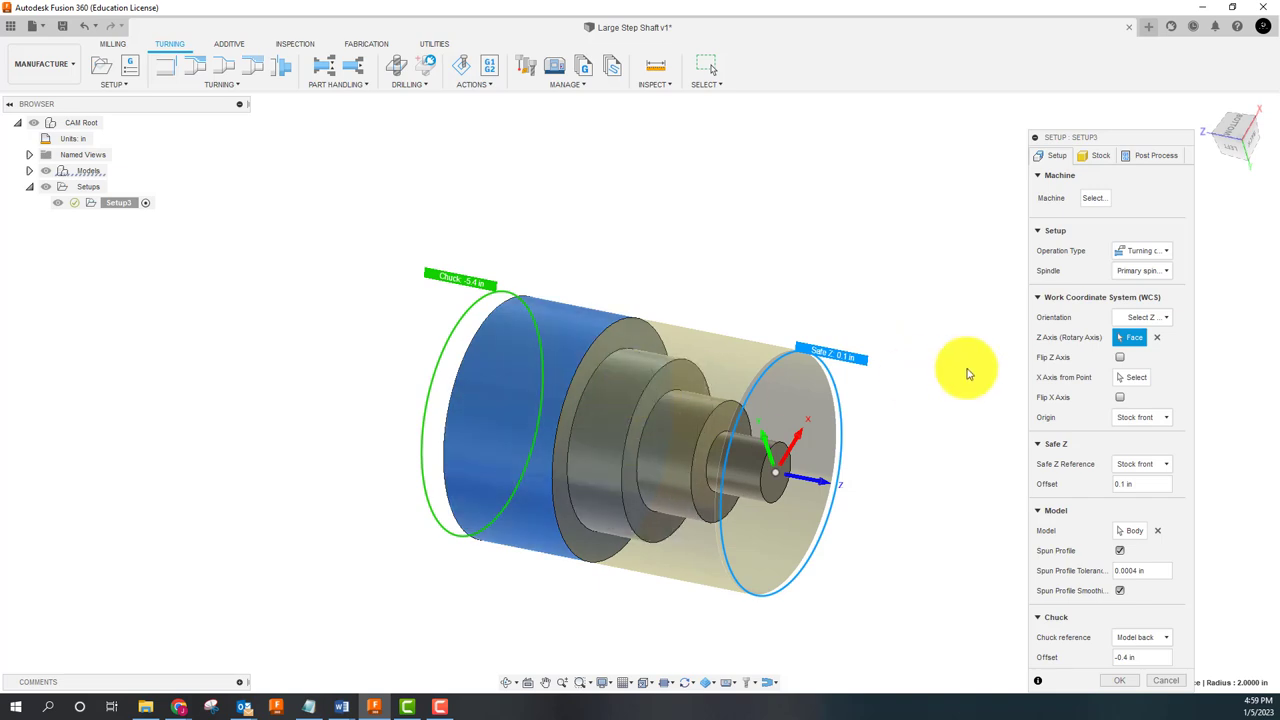
{"action": "mouse_move", "coordinate": [870, 508]}
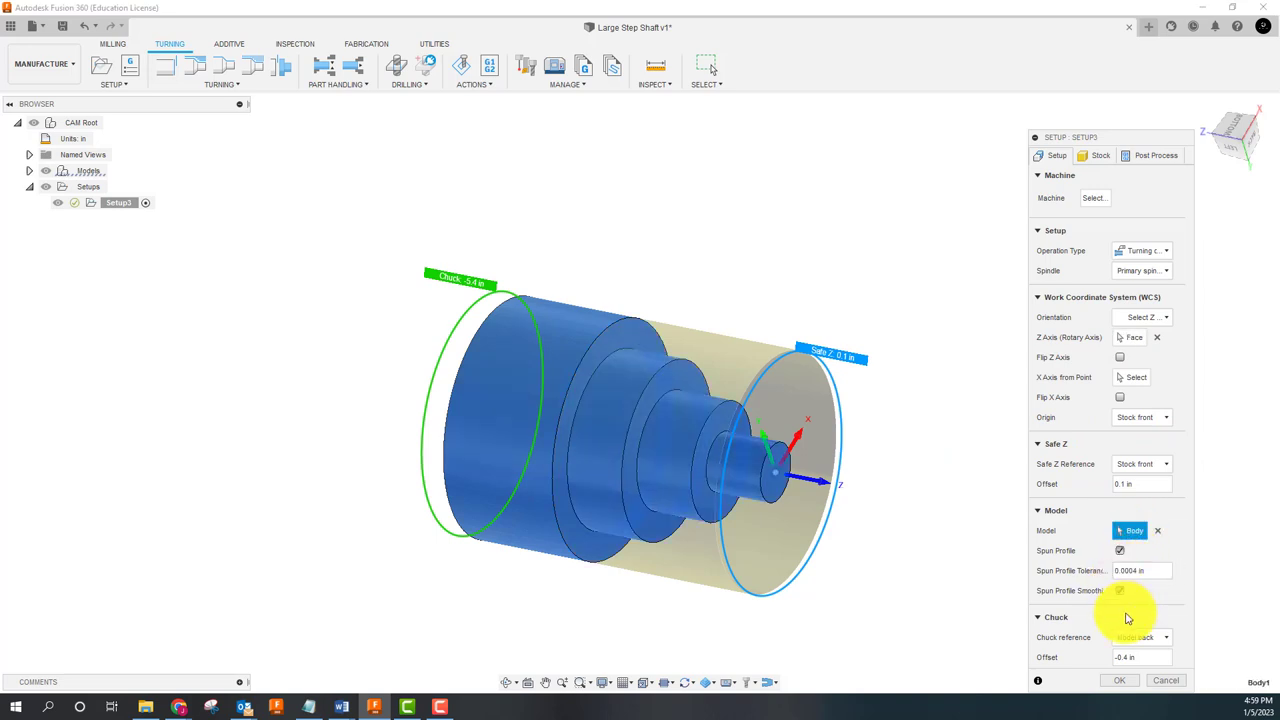
{"action": "left_click", "coordinate": [1164, 636]}
{"action": "type", "text": "-1"}
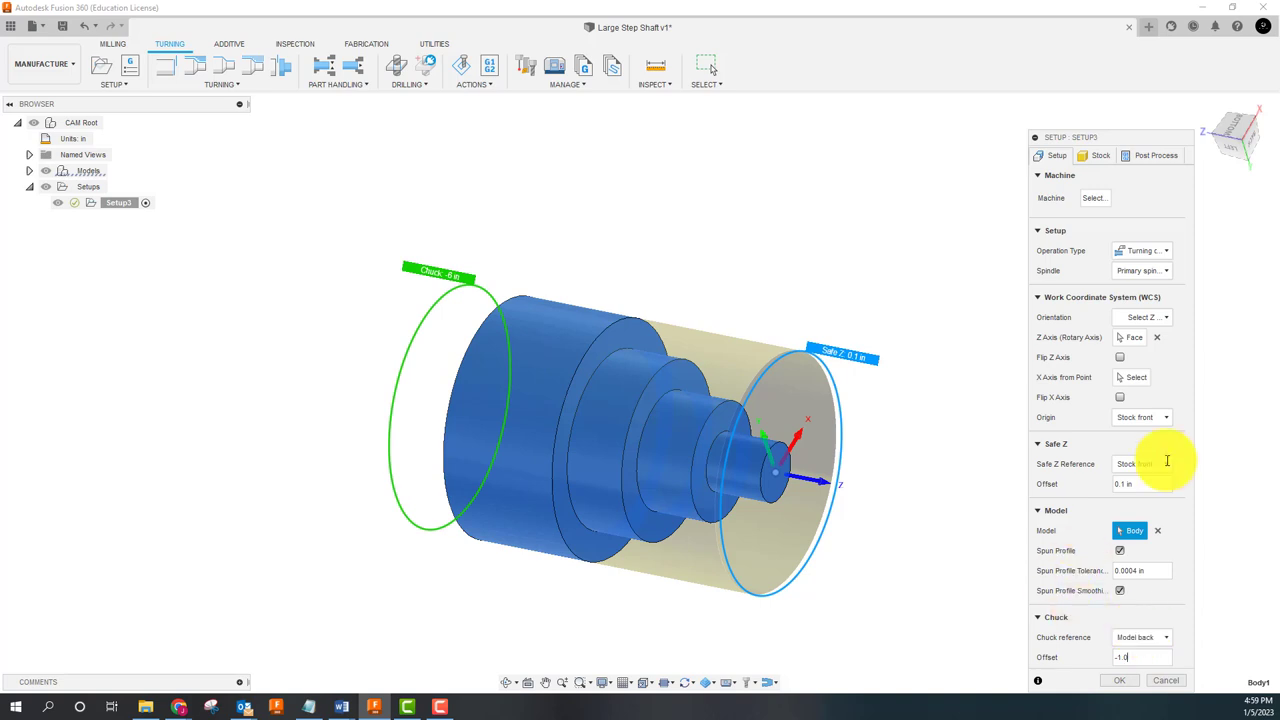
{"action": "left_click", "coordinate": [1100, 156]}
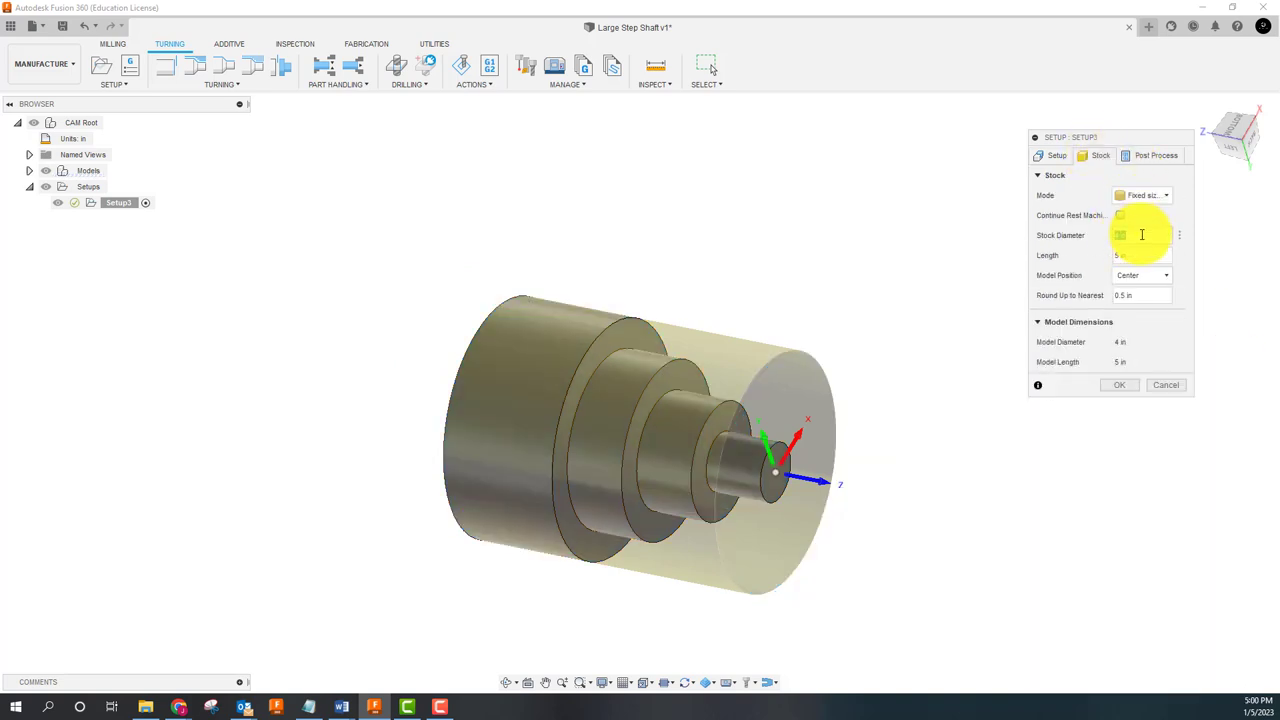
Step: Enter stock diameter 4.5 in and length 7.0 in, and set the work origin to Model front
{"action": "type", "text": "4.5"}
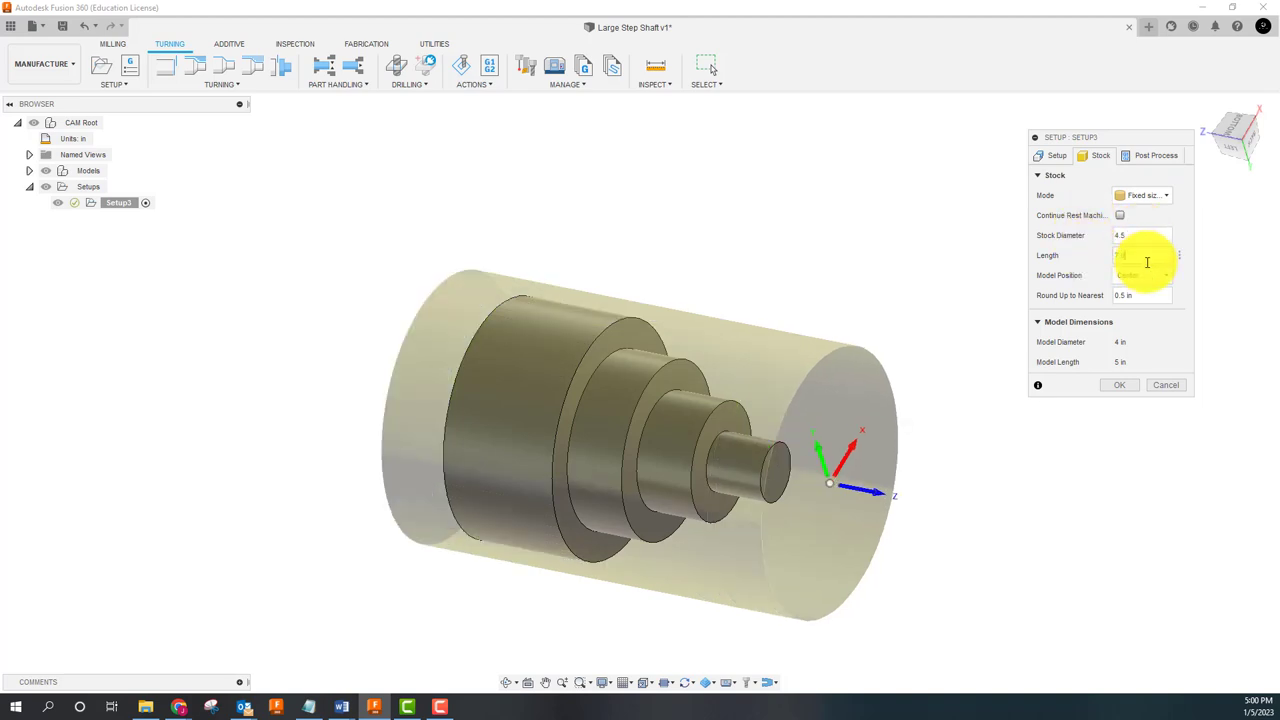
{"action": "type", "text": "7.0"}
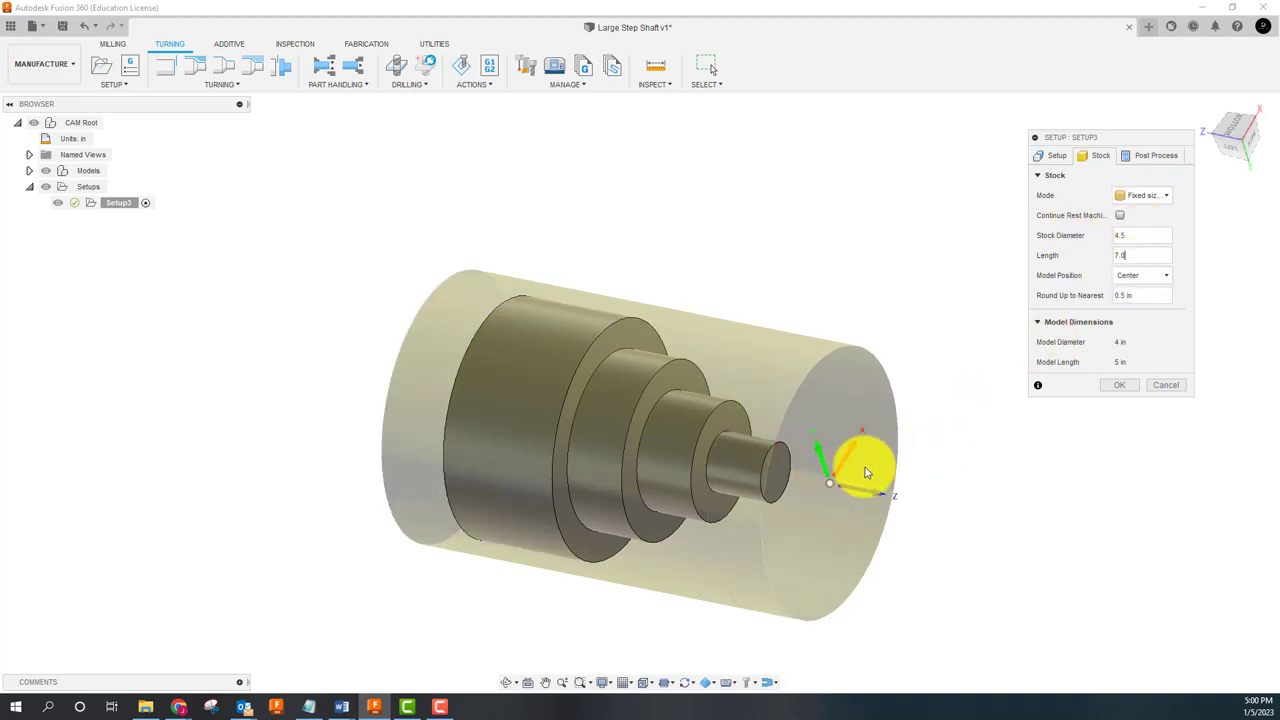
{"action": "left_click", "coordinate": [1052, 156]}
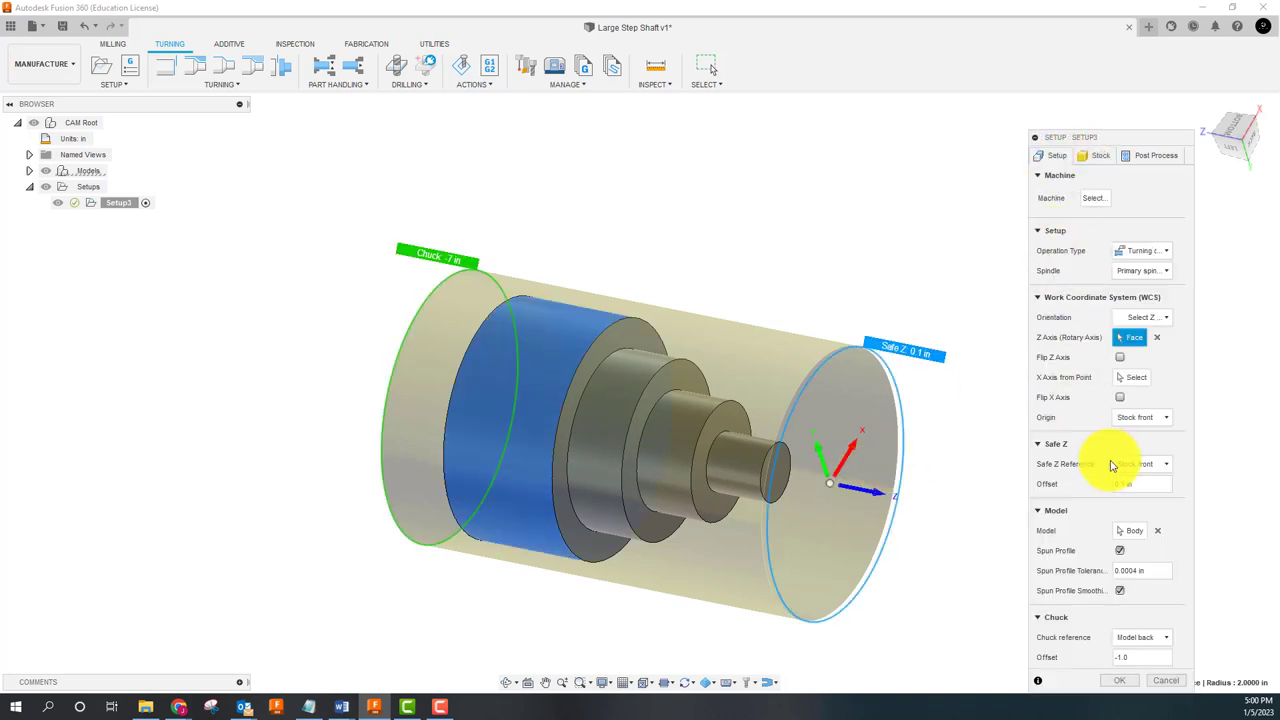
{"action": "left_click", "coordinate": [1140, 418]}
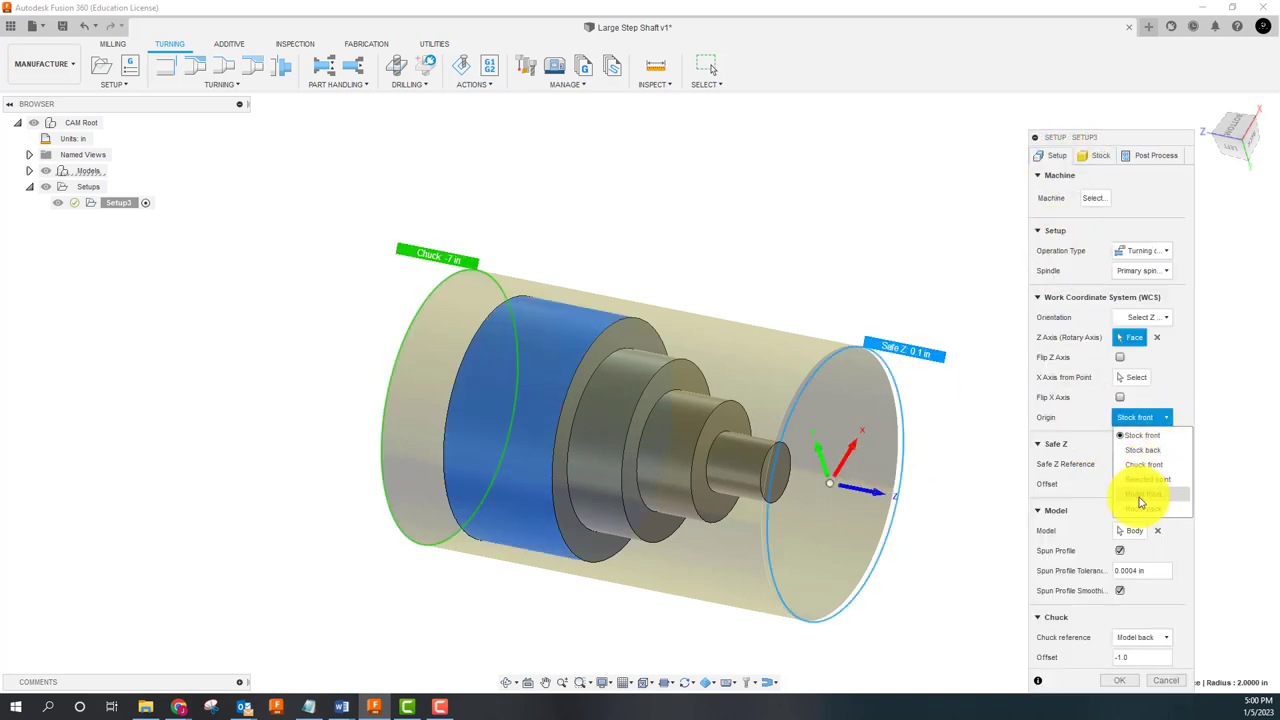
{"action": "left_click", "coordinate": [1140, 492]}
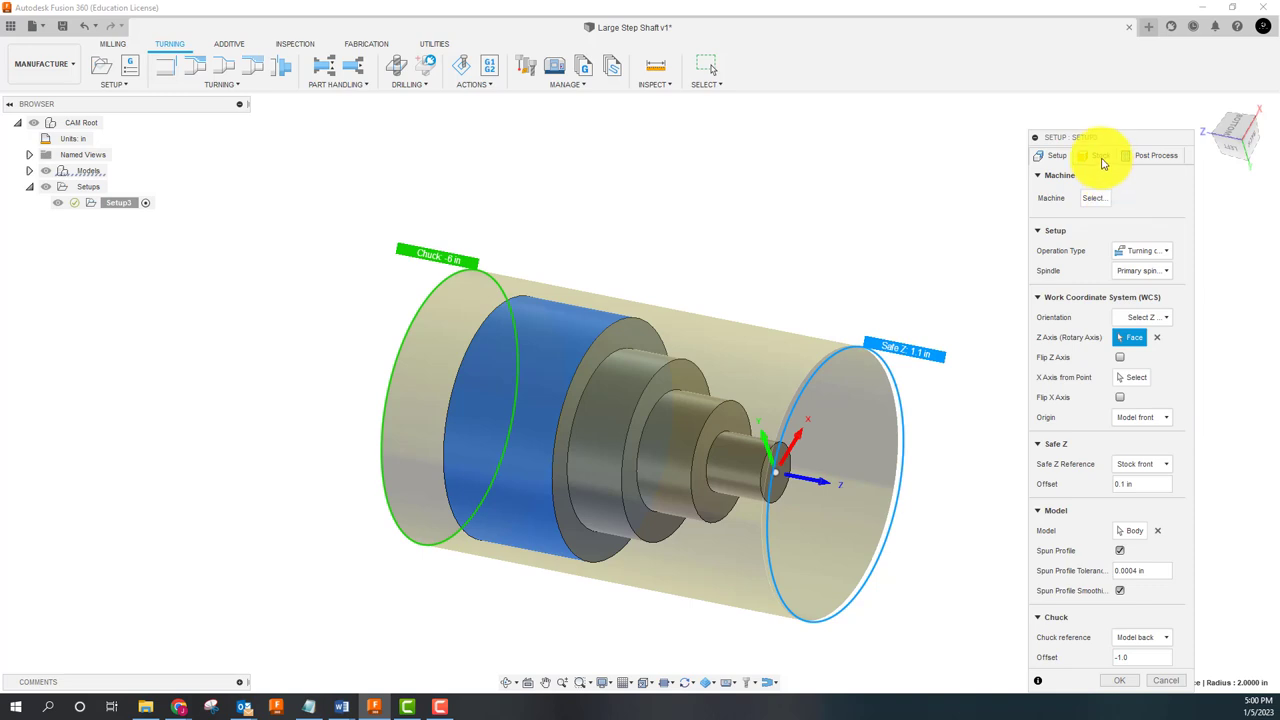
{"action": "left_click", "coordinate": [1100, 156]}
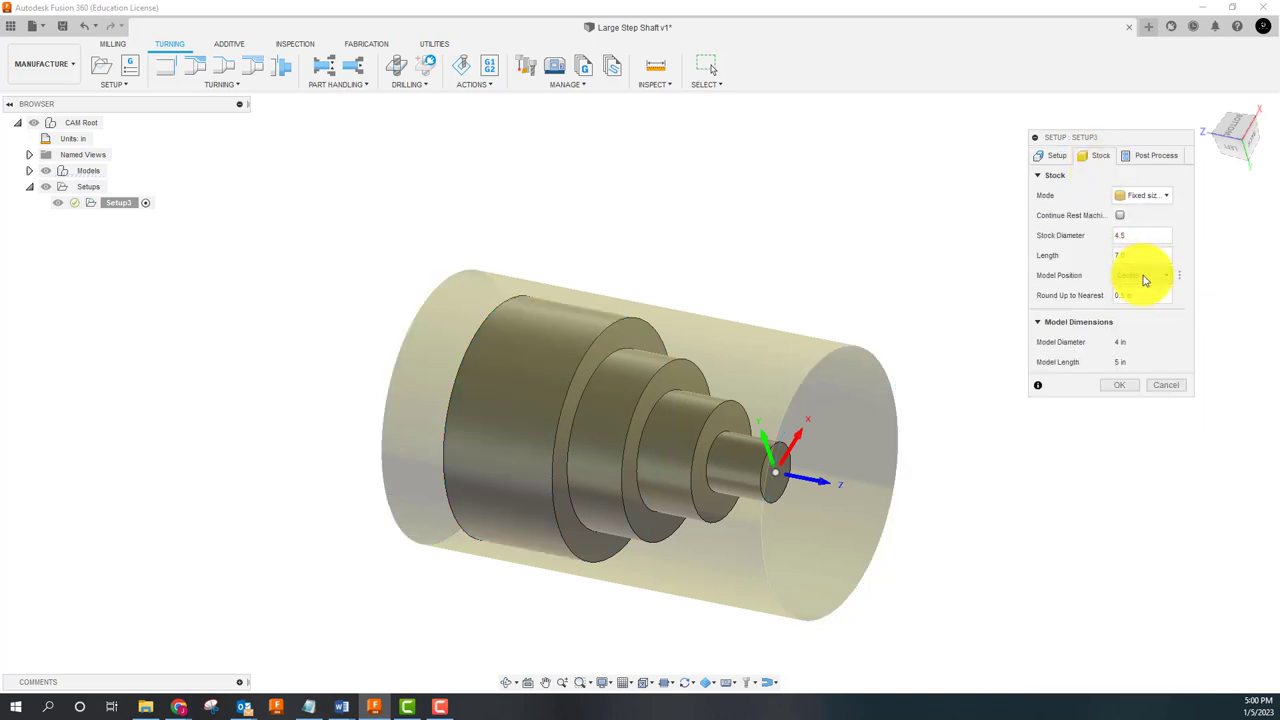
Step: Position the model by a .025 in offset within the stock
{"action": "left_click", "coordinate": [1140, 276]}
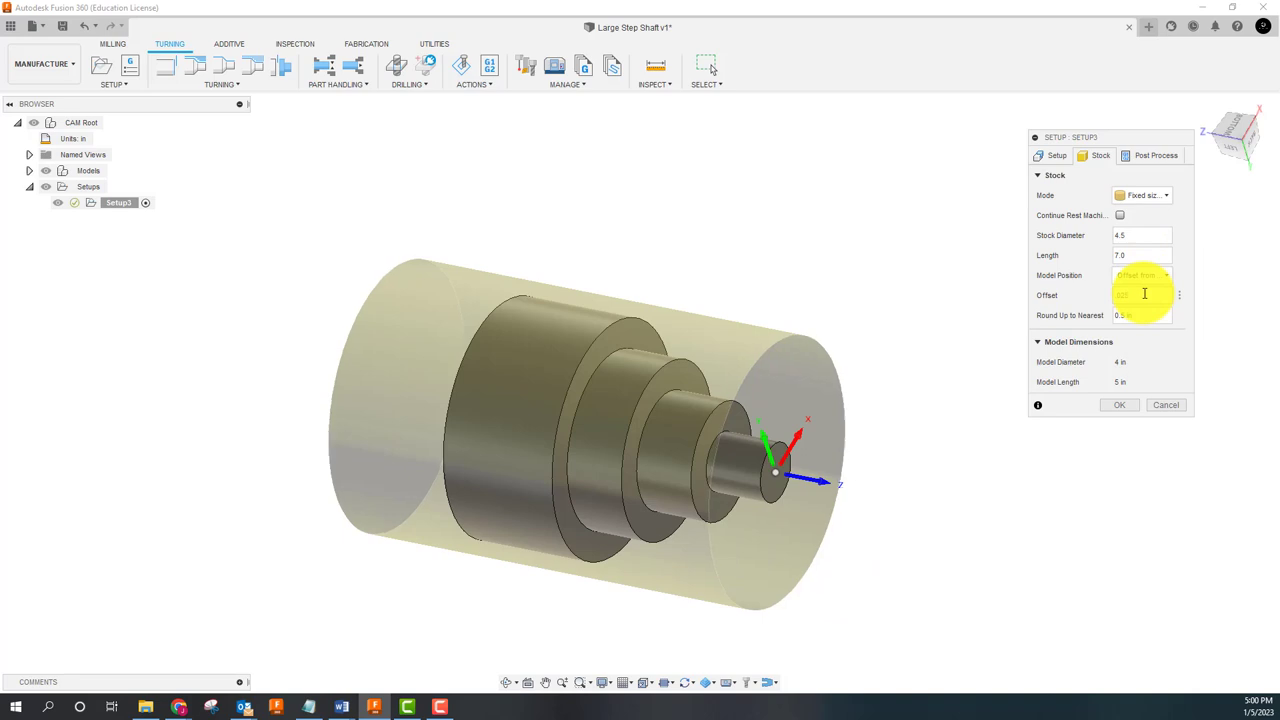
{"action": "type", "text": ".025"}
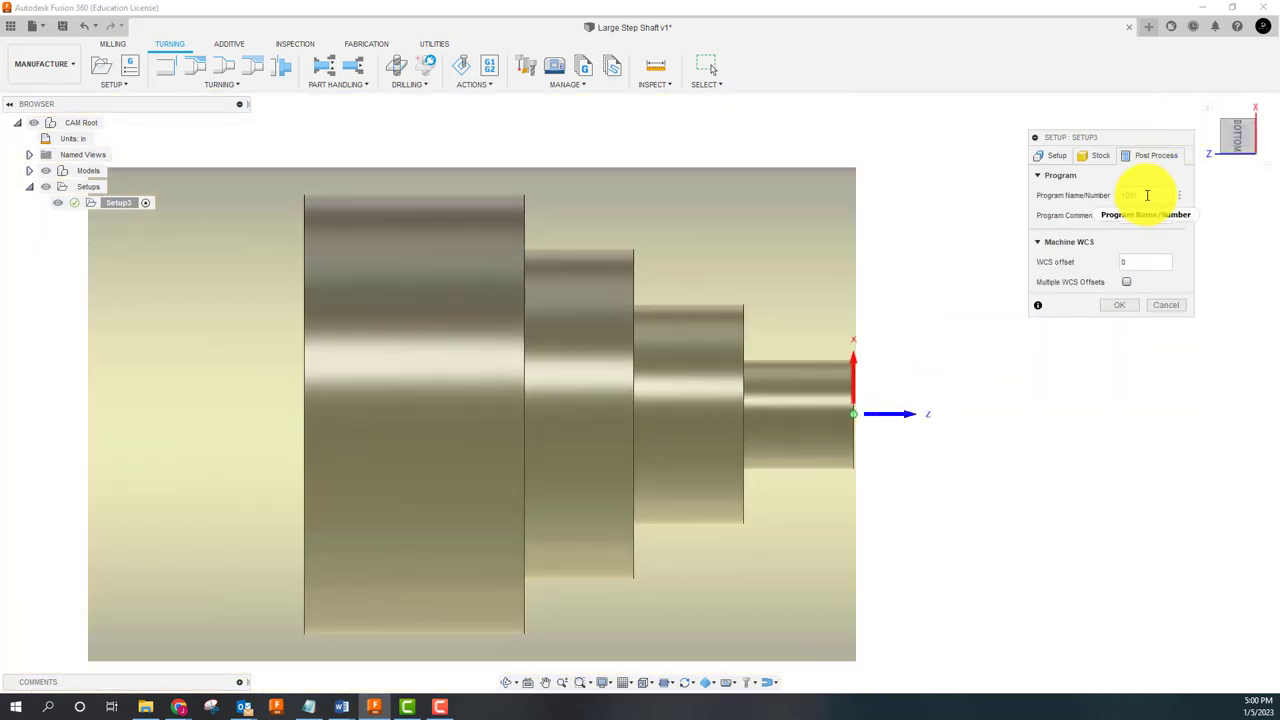
{"action": "mouse_move", "coordinate": [1146, 196]}
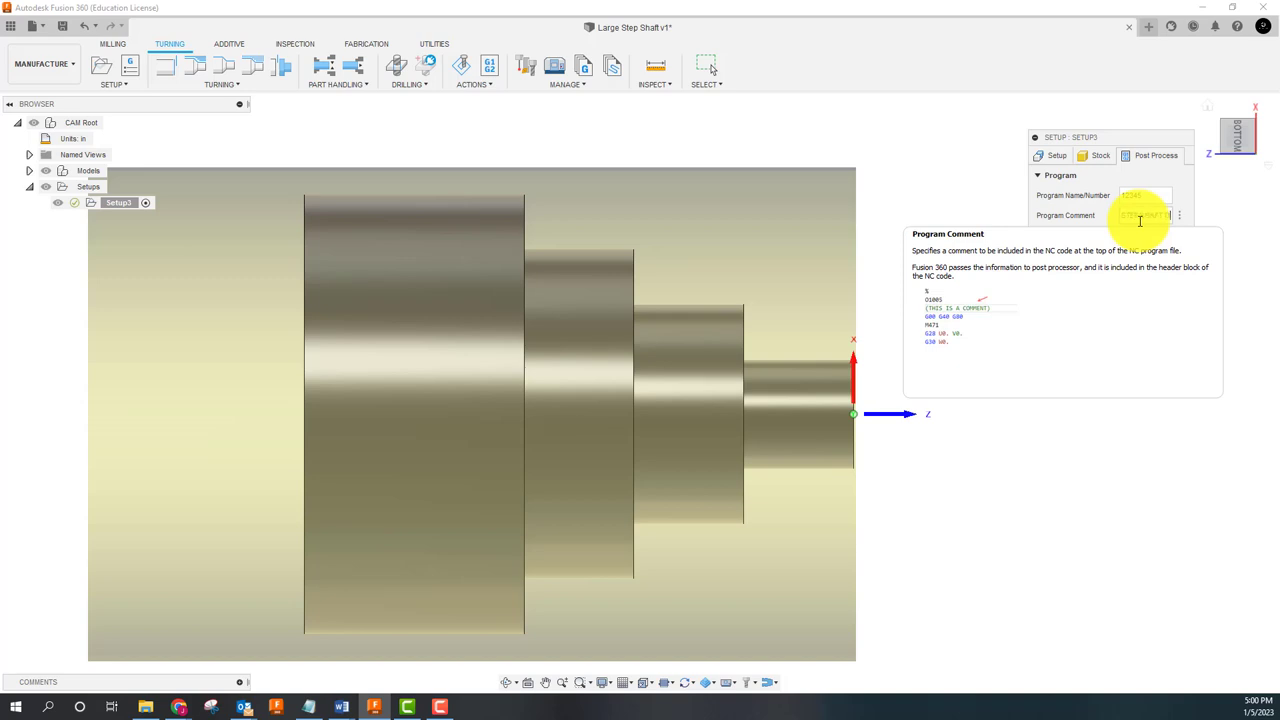
Step: Add a STEP SHAFT program comment and WCS offset 1, then confirm the setup
{"action": "type", "text": "STEP SHAFT"}
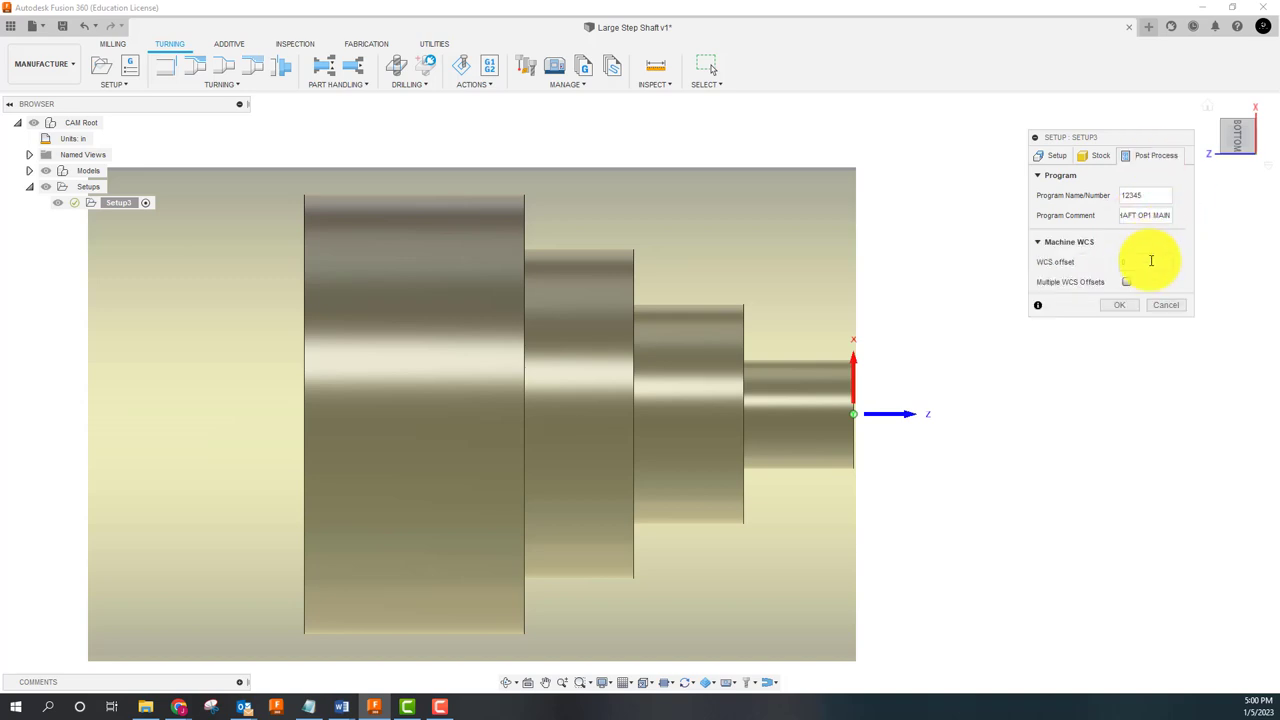
{"action": "type", "text": "1"}
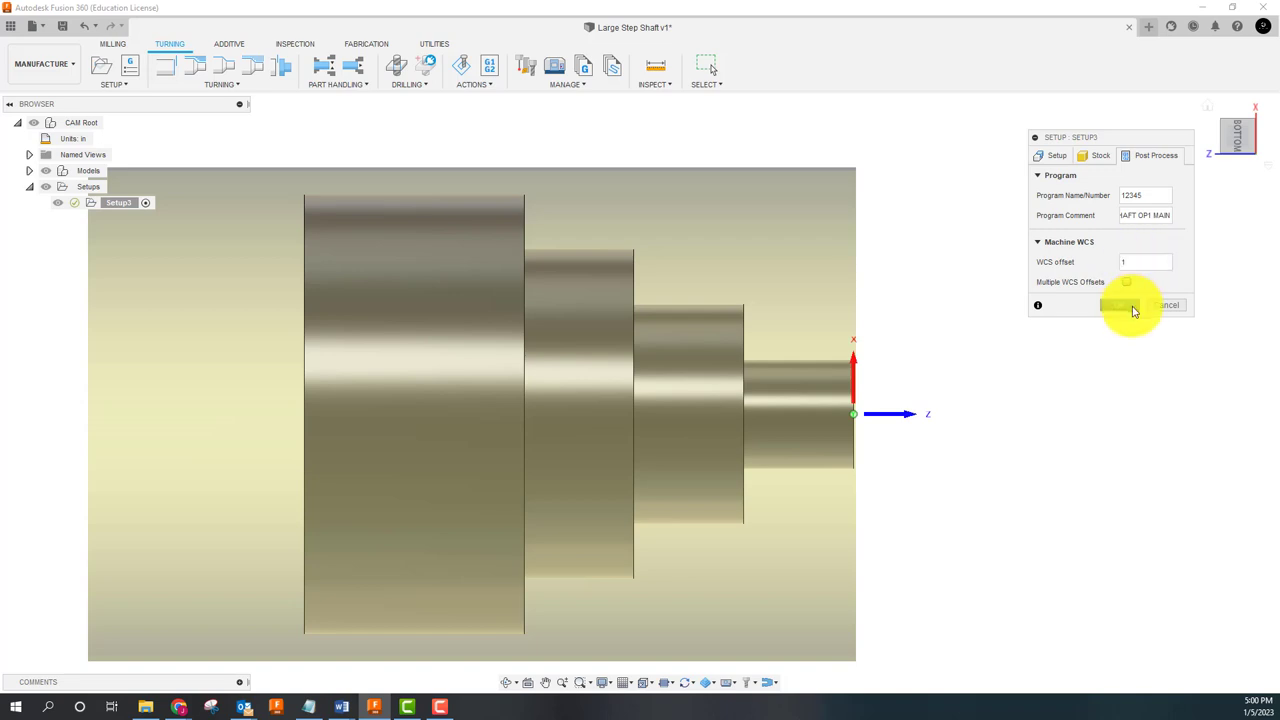
{"action": "left_click", "coordinate": [1130, 304]}
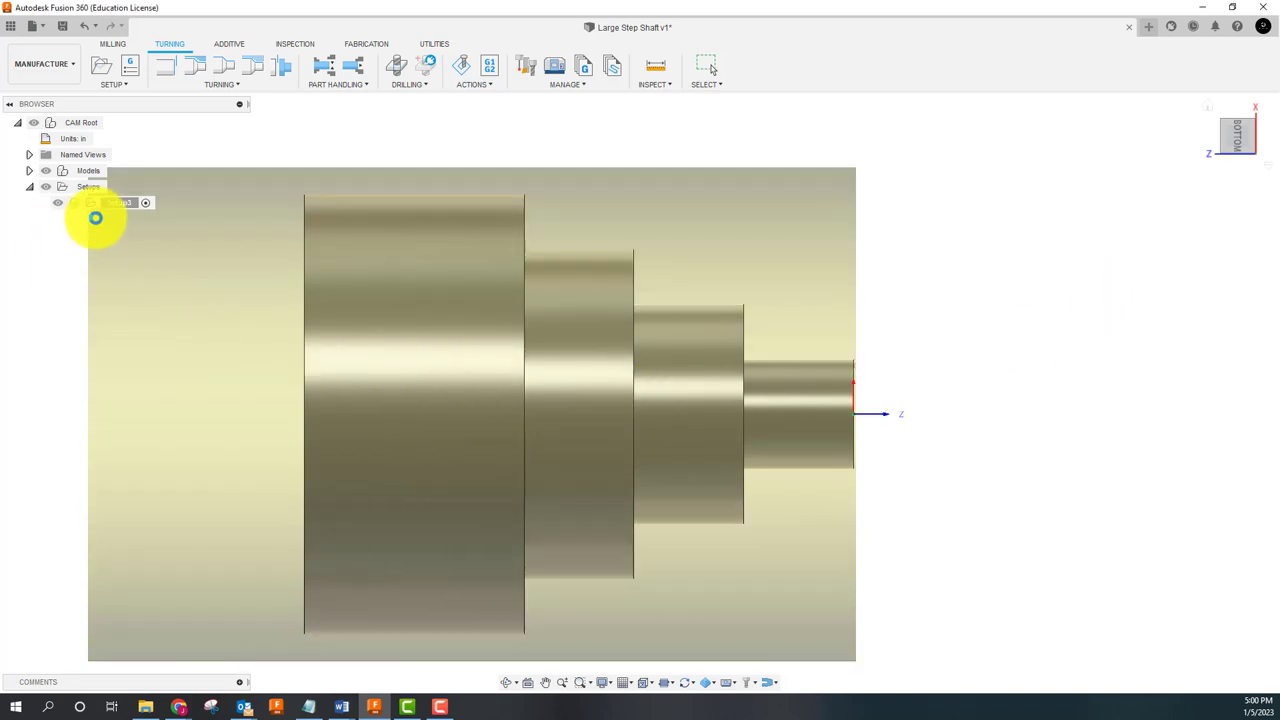
Step: Begin renaming the new setup, entering LARGE STEP
{"action": "left_click", "coordinate": [110, 202]}
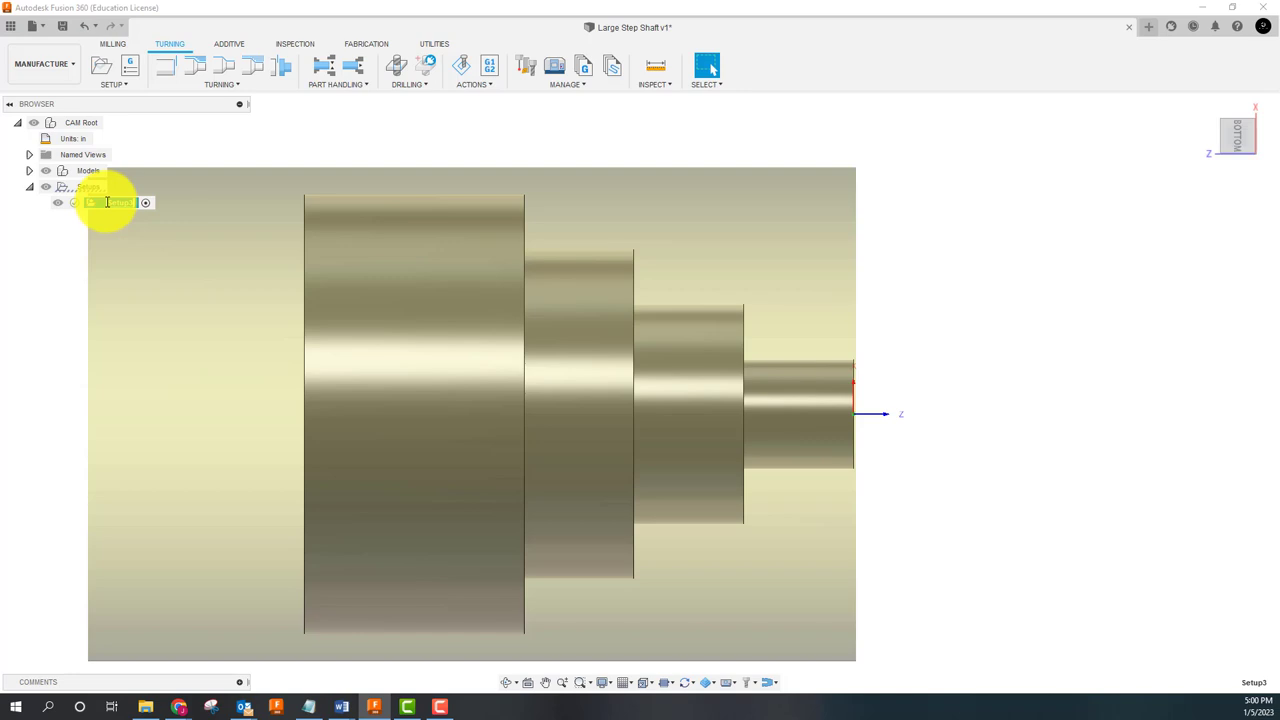
{"action": "type", "text": "LARGE STEP"}
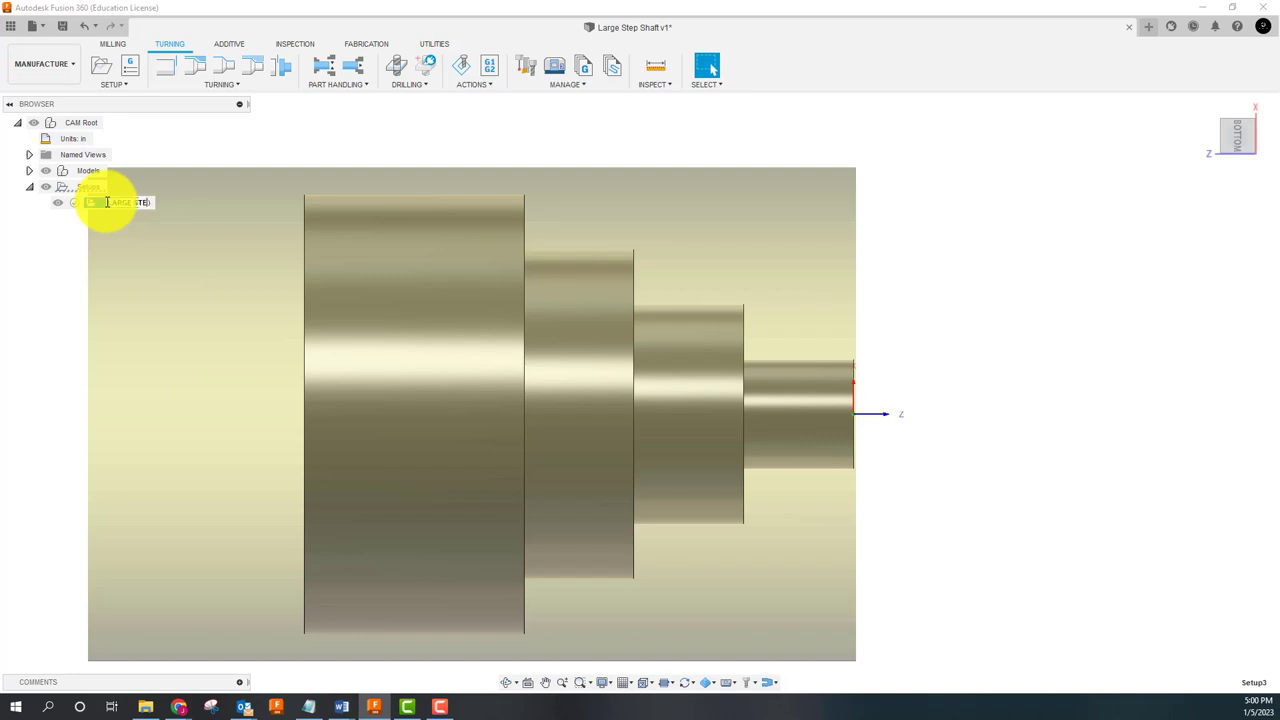